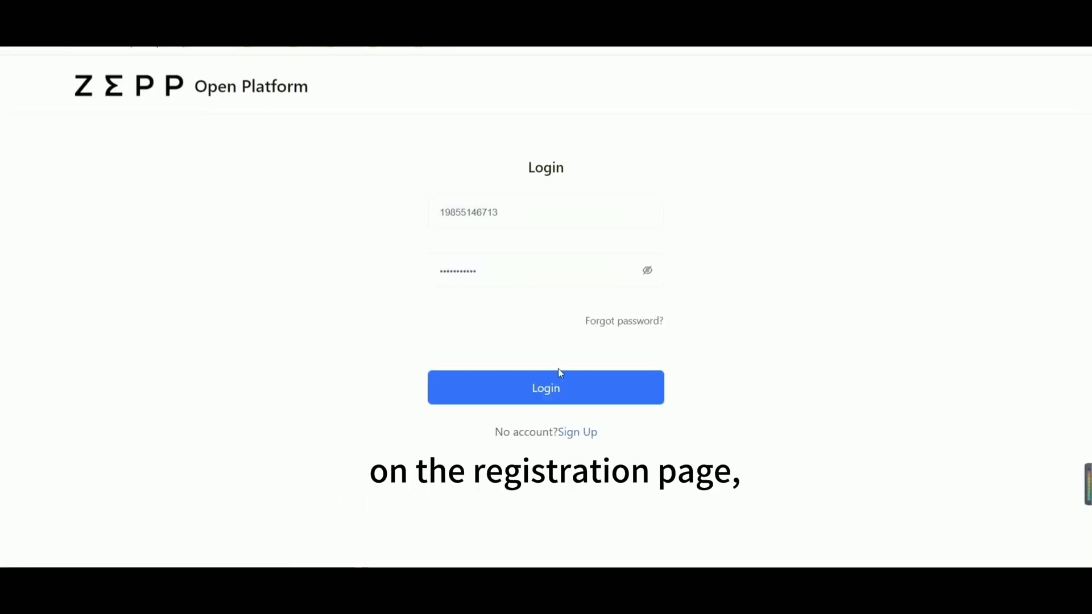
Step: Log in with the developer credentials and go to the Admin Center's My Apps page
{"action": "left_click", "coordinate": [578, 432]}
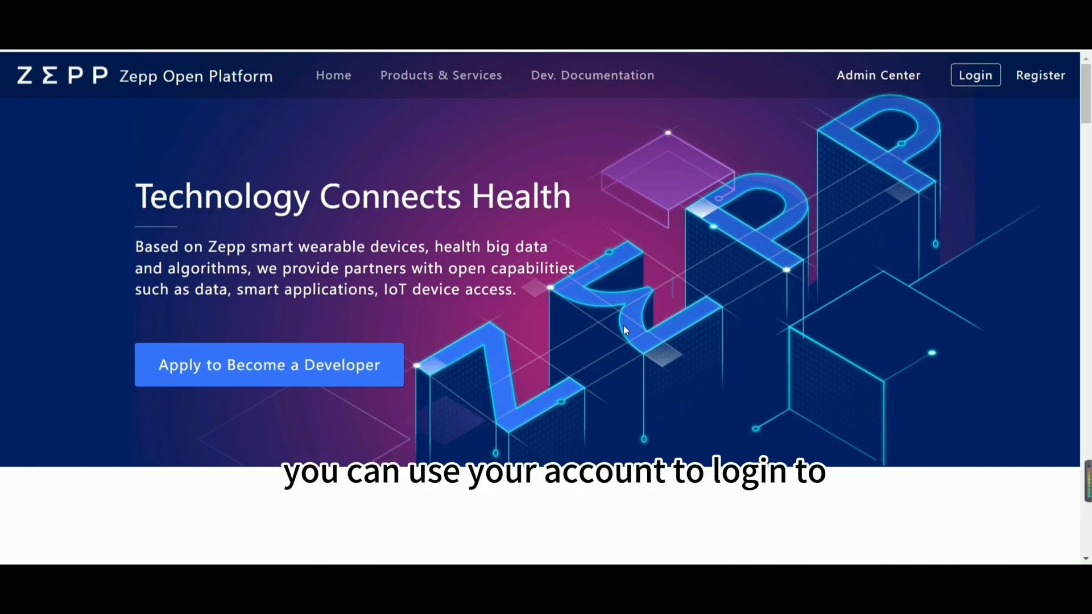
{"action": "mouse_move", "coordinate": [635, 446]}
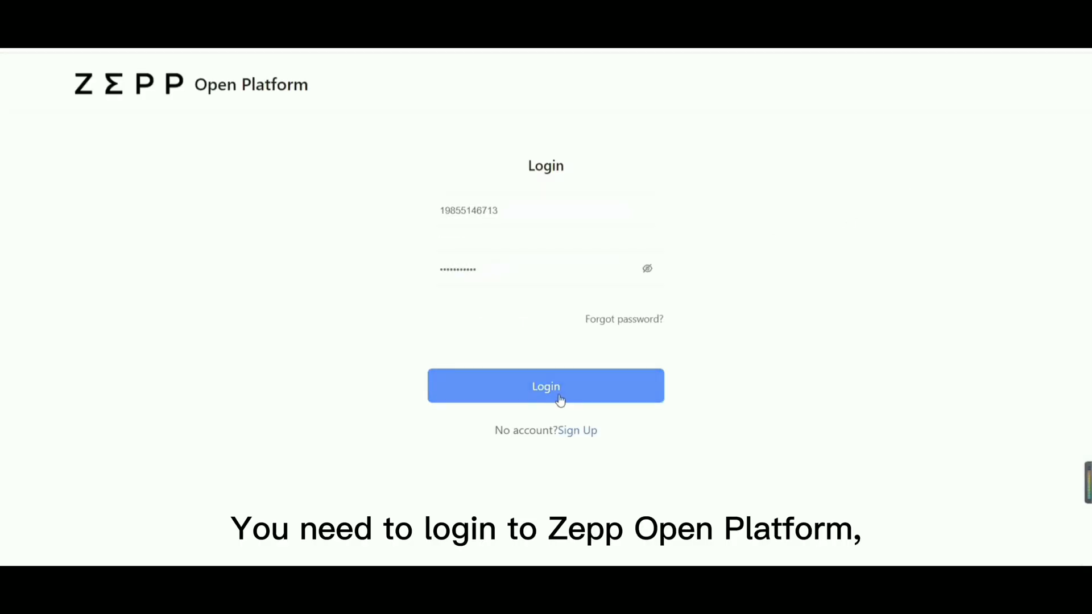
{"action": "left_click", "coordinate": [545, 387]}
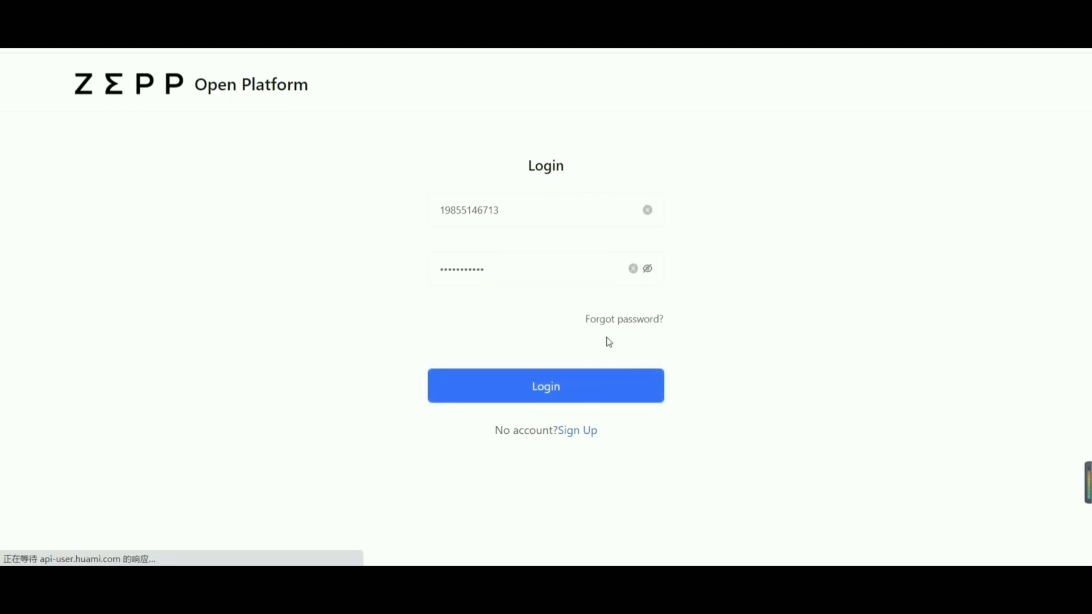
{"action": "left_click", "coordinate": [545, 385]}
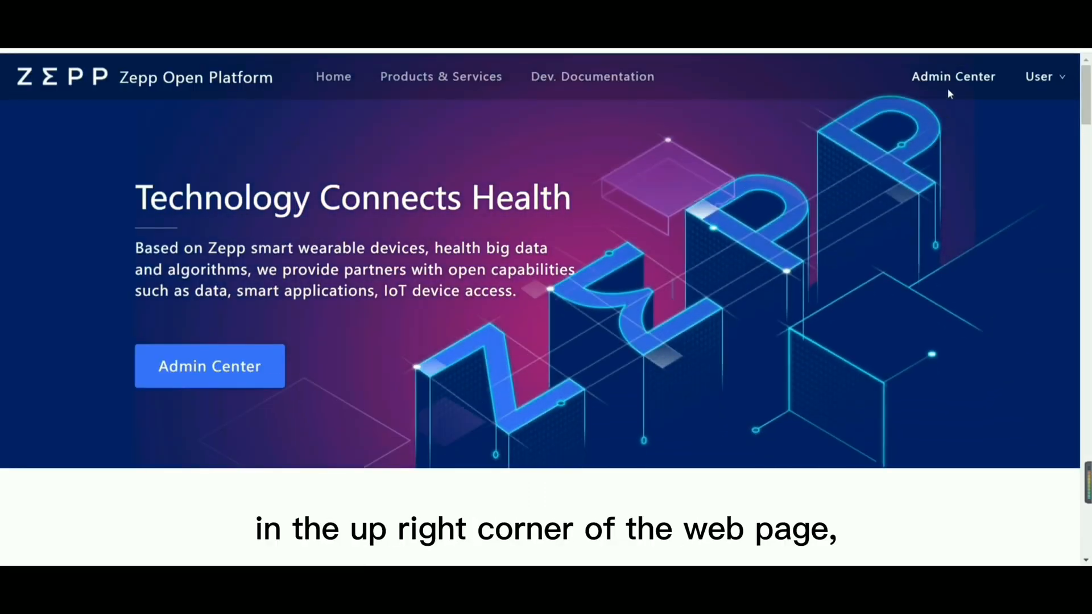
{"action": "left_click", "coordinate": [953, 76]}
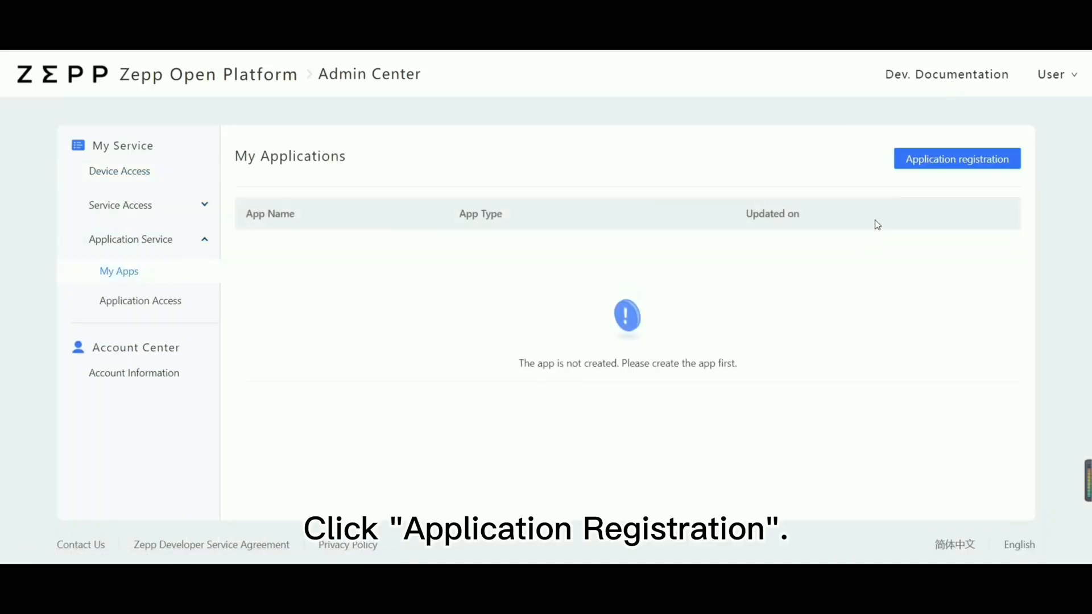
Step: Submit an application registration with App Name 'drink' and App Type App
{"action": "left_click", "coordinate": [956, 159]}
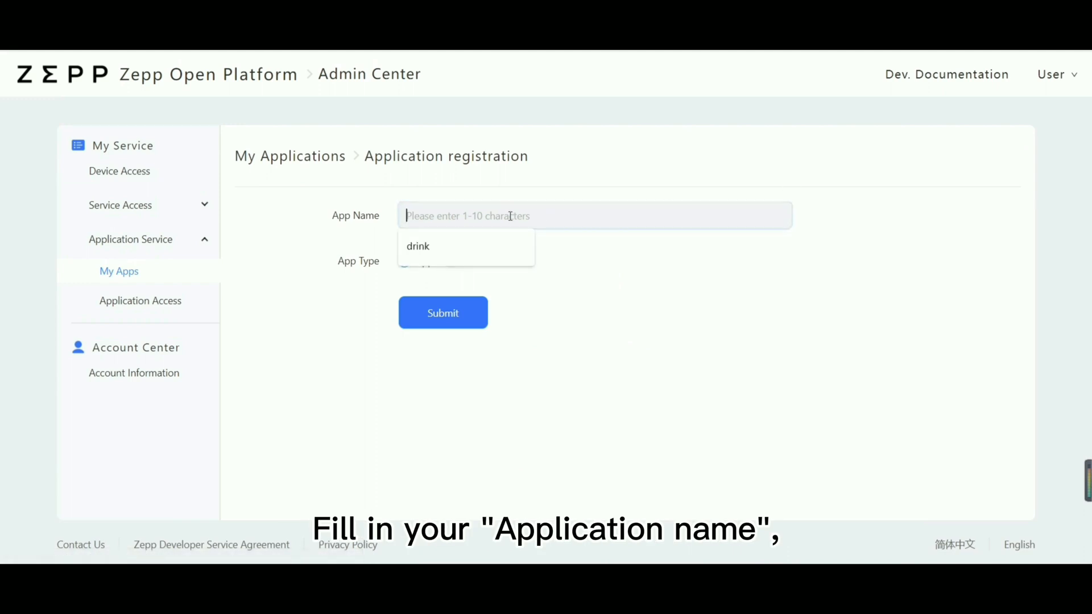
{"action": "left_click", "coordinate": [417, 245]}
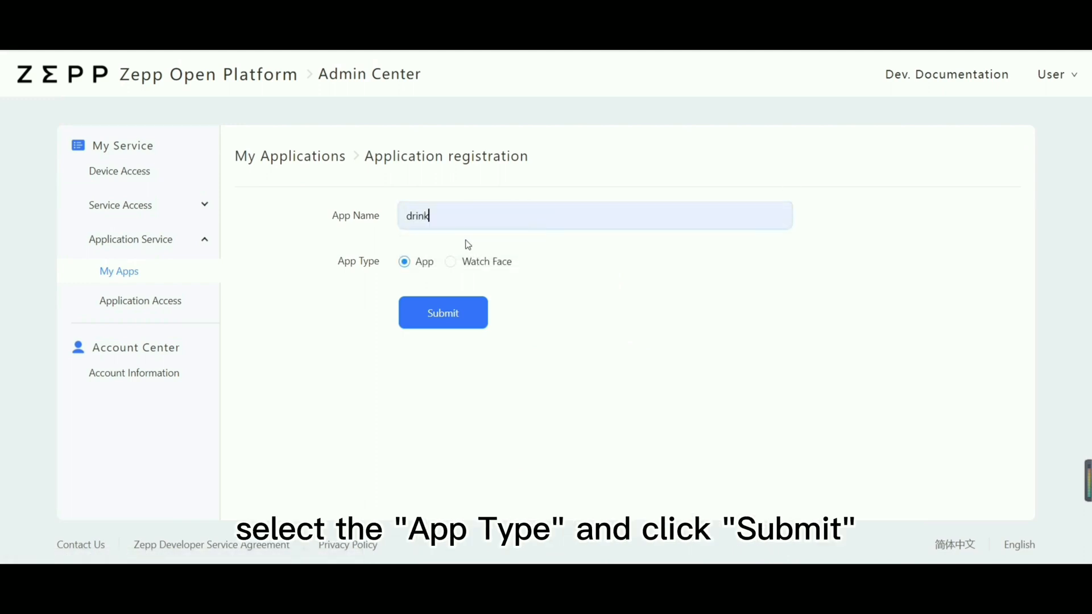
{"action": "left_click", "coordinate": [443, 311]}
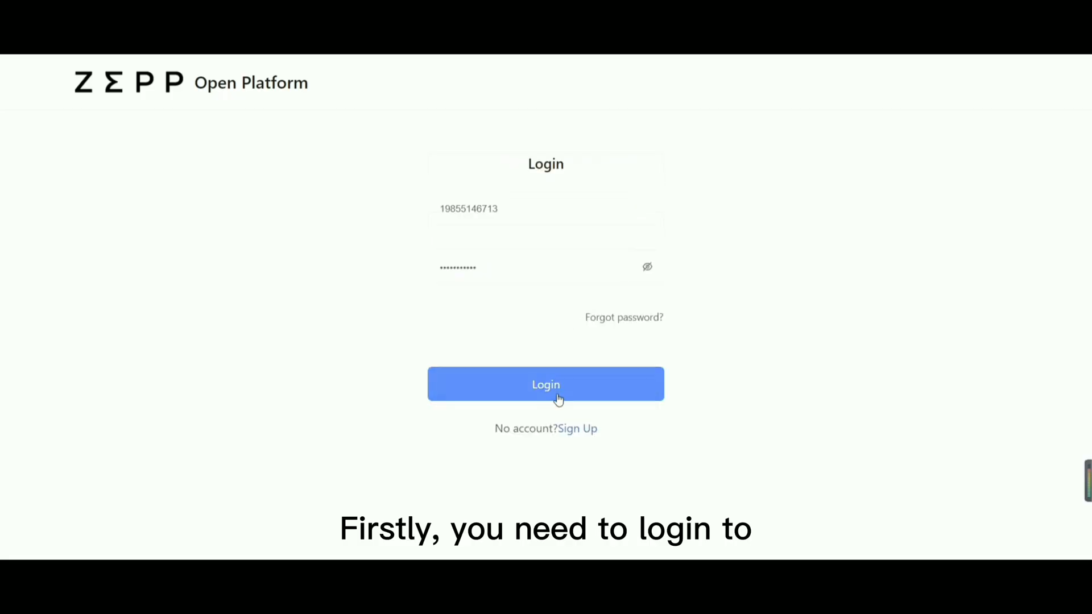
Step: Log in to Zepp Studio and start a new project named drink-test
{"action": "left_click", "coordinate": [545, 385]}
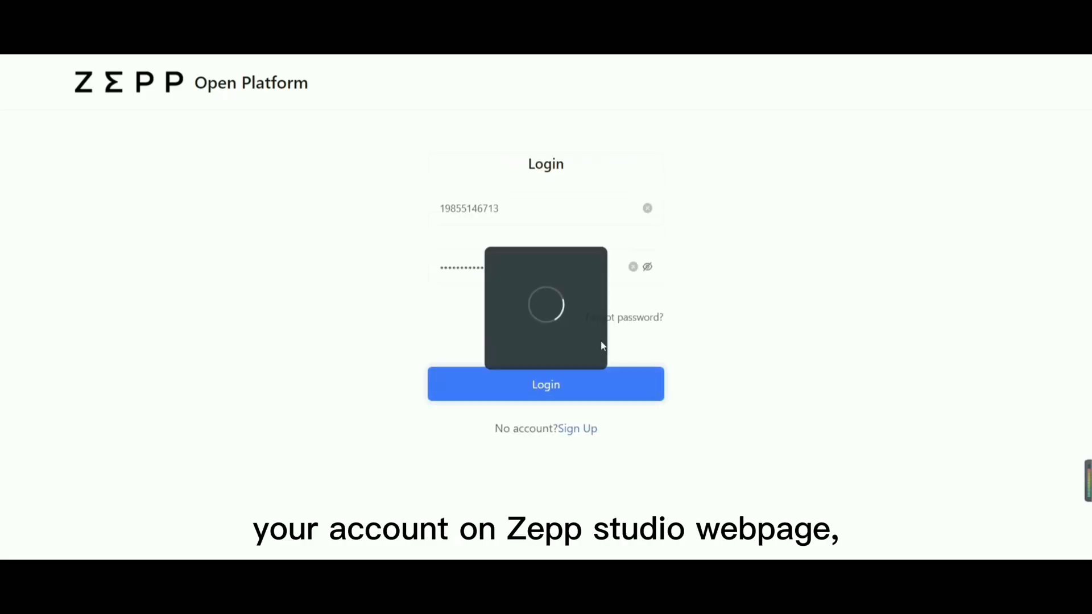
{"action": "left_click", "coordinate": [544, 385]}
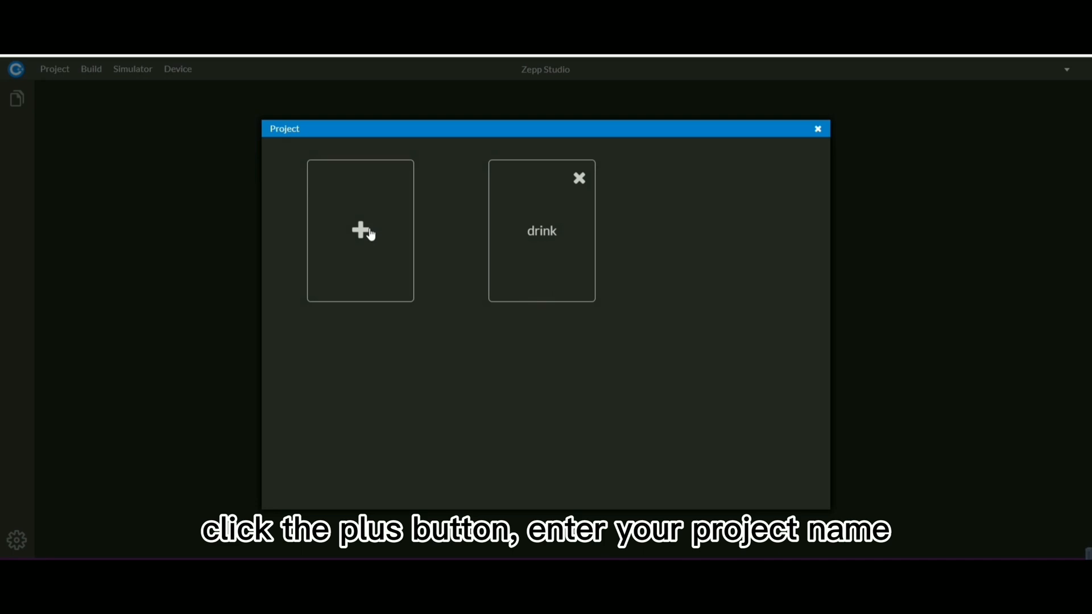
{"action": "left_click", "coordinate": [360, 231]}
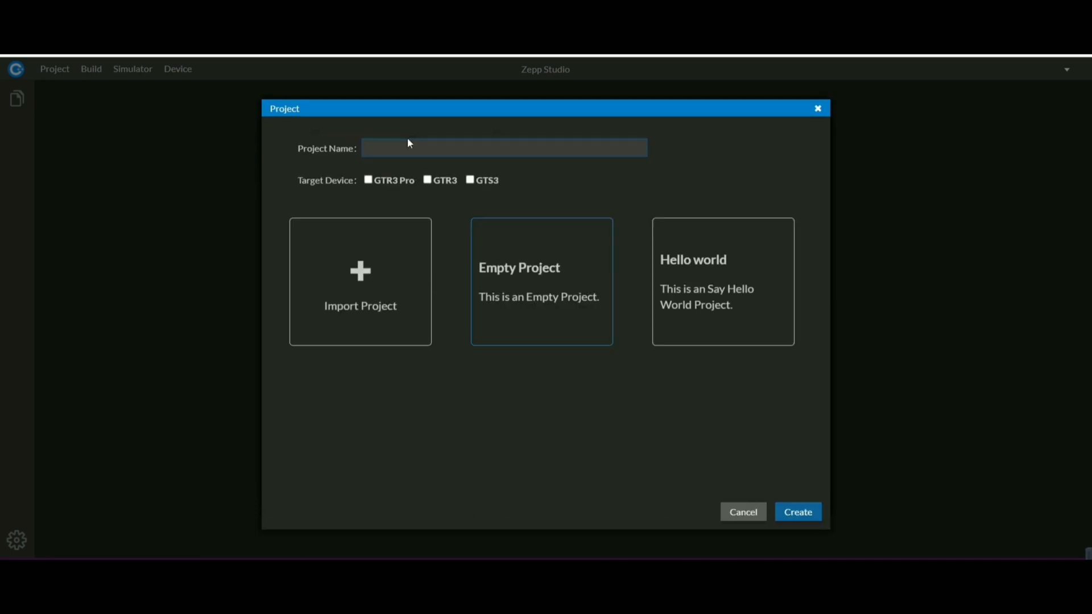
{"action": "left_click", "coordinate": [368, 180]}
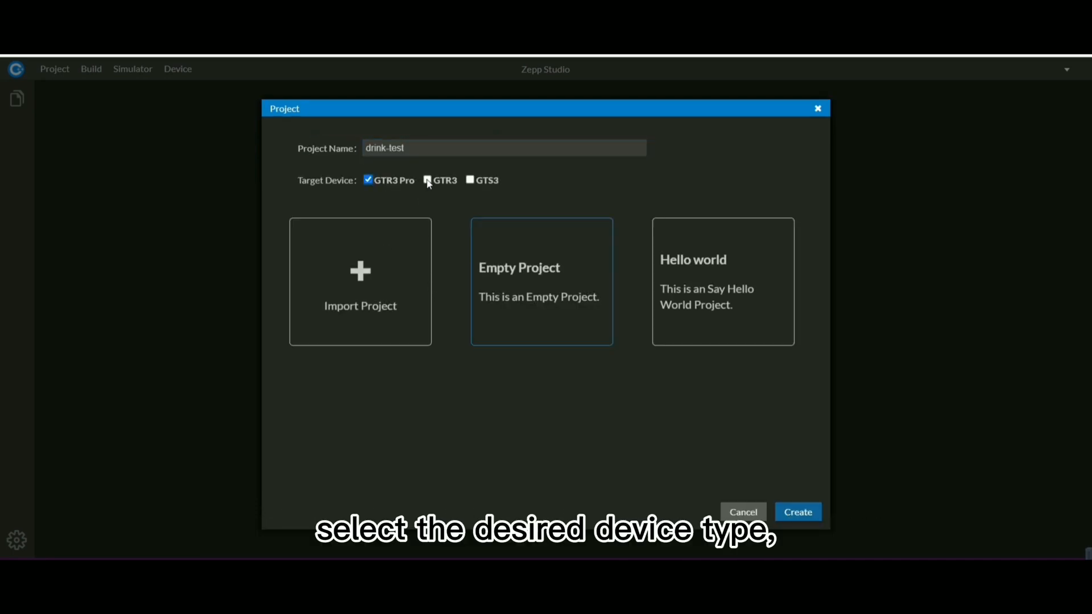
Step: Target GTR3 Pro, GTR3 and GTS3 and create the drink-test project
{"action": "left_click", "coordinate": [470, 179]}
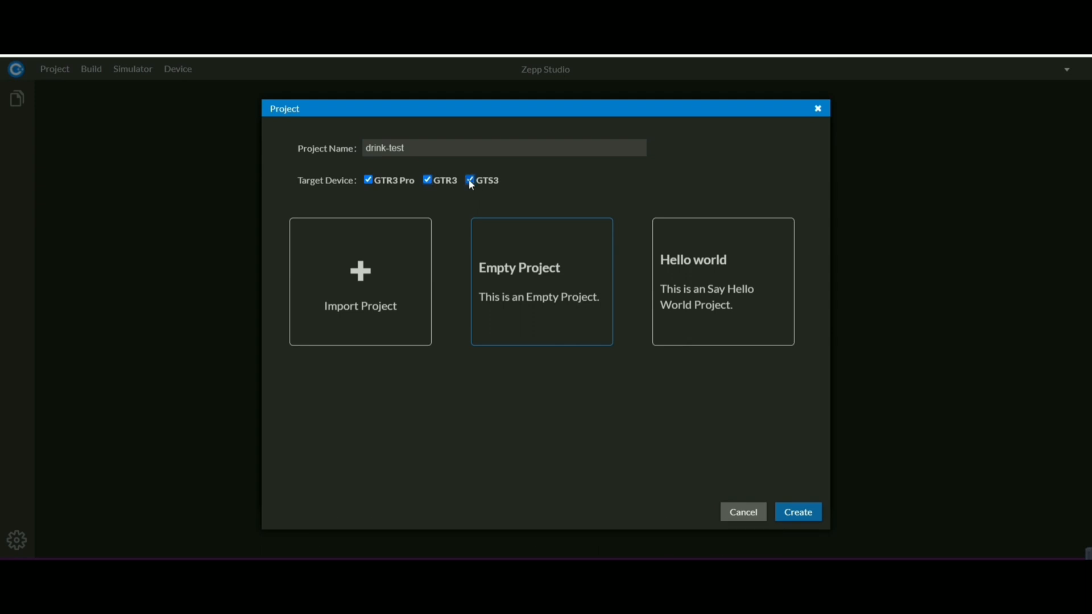
{"action": "left_click", "coordinate": [469, 180]}
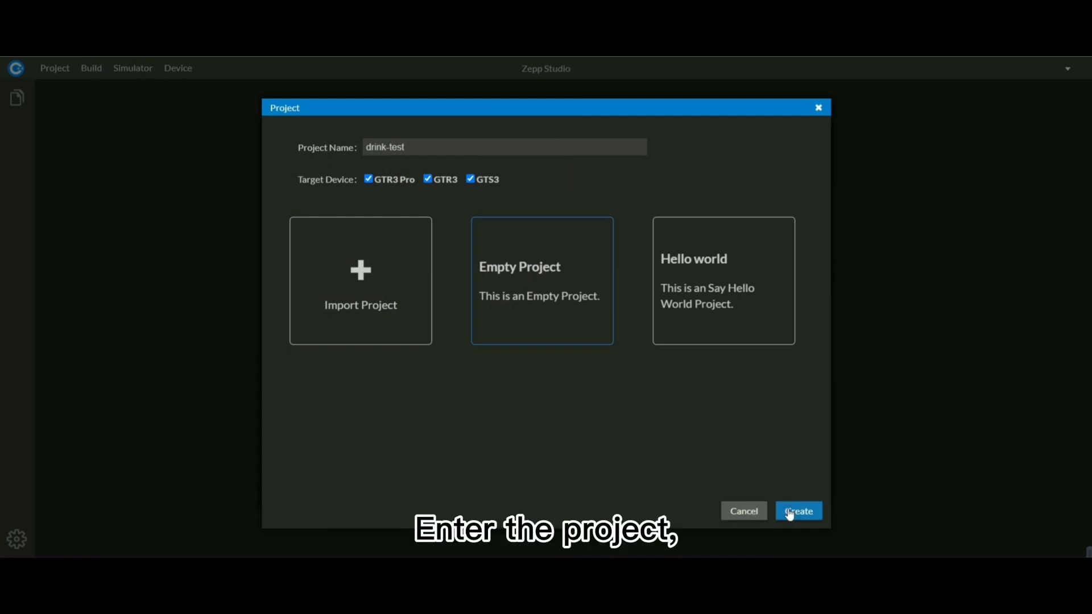
{"action": "left_click", "coordinate": [799, 510]}
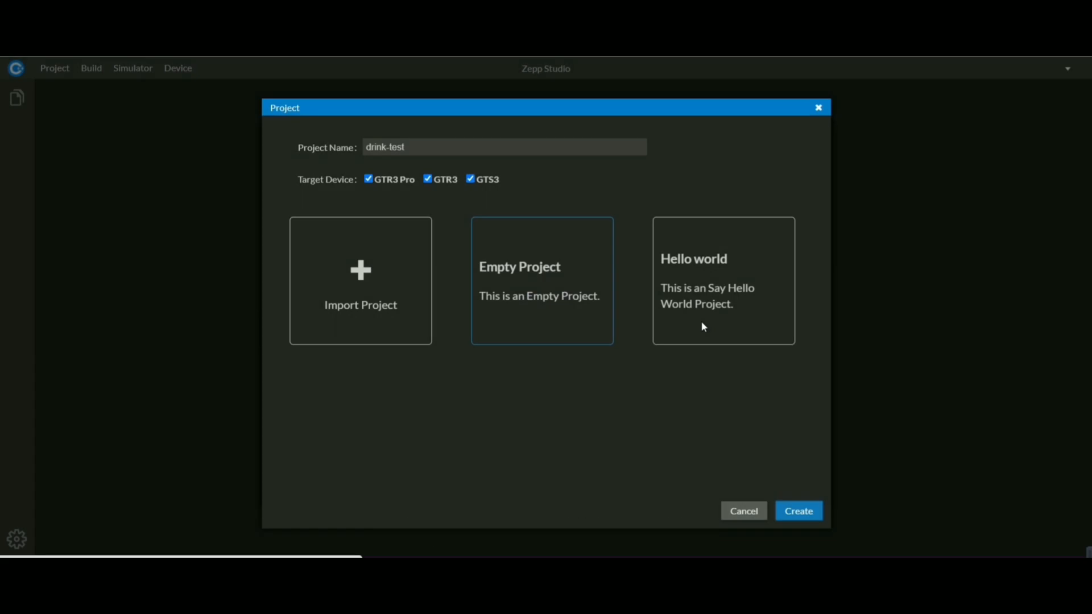
{"action": "left_click", "coordinate": [797, 511]}
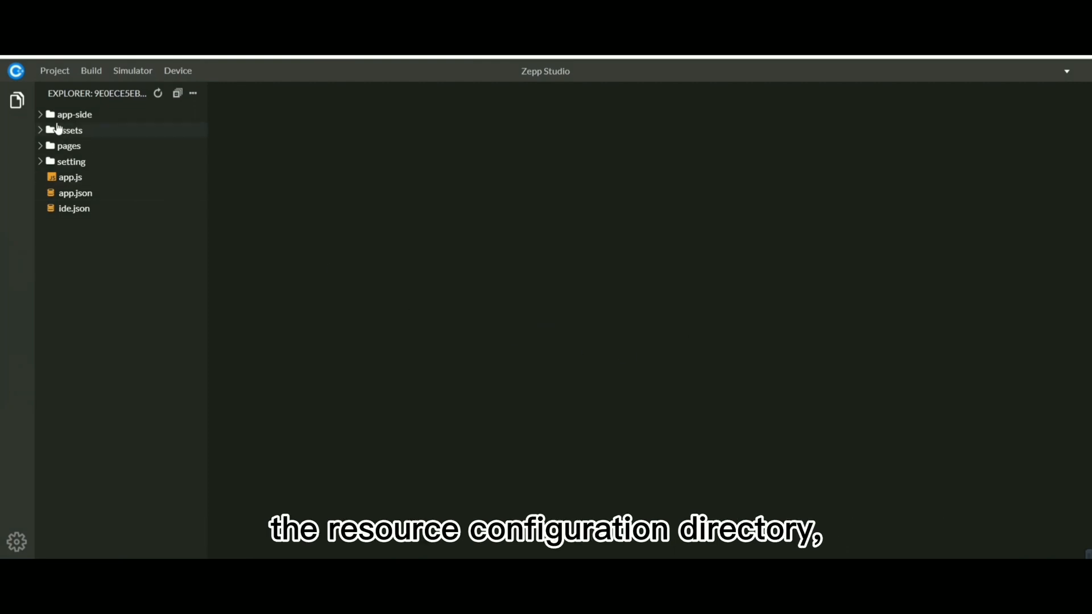
Step: Browse the app-side, assets, pages and setting folders in the Explorer
{"action": "left_click", "coordinate": [75, 114]}
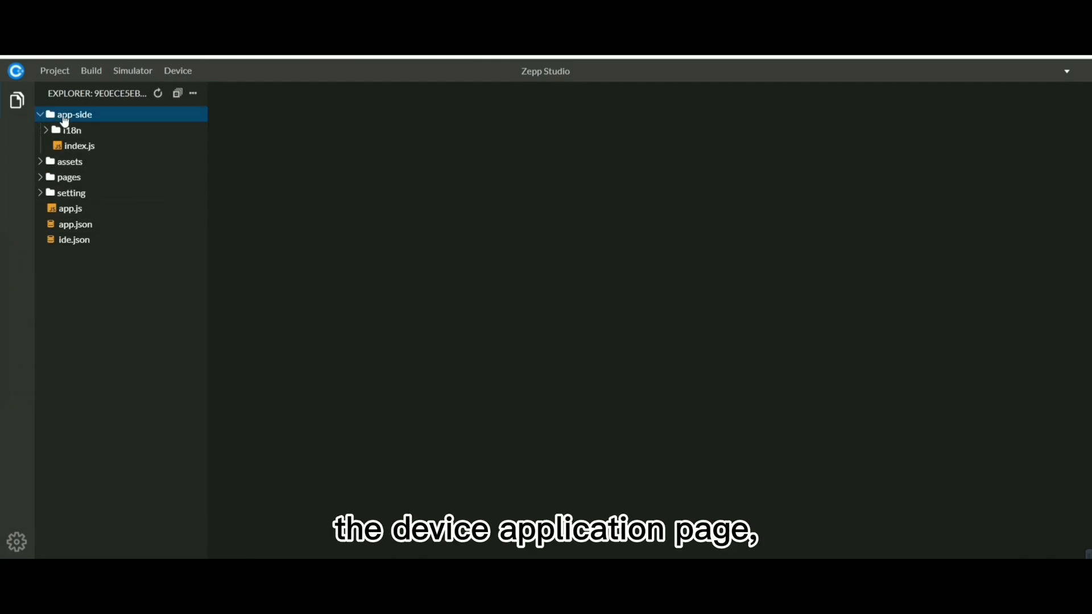
{"action": "left_click", "coordinate": [41, 113]}
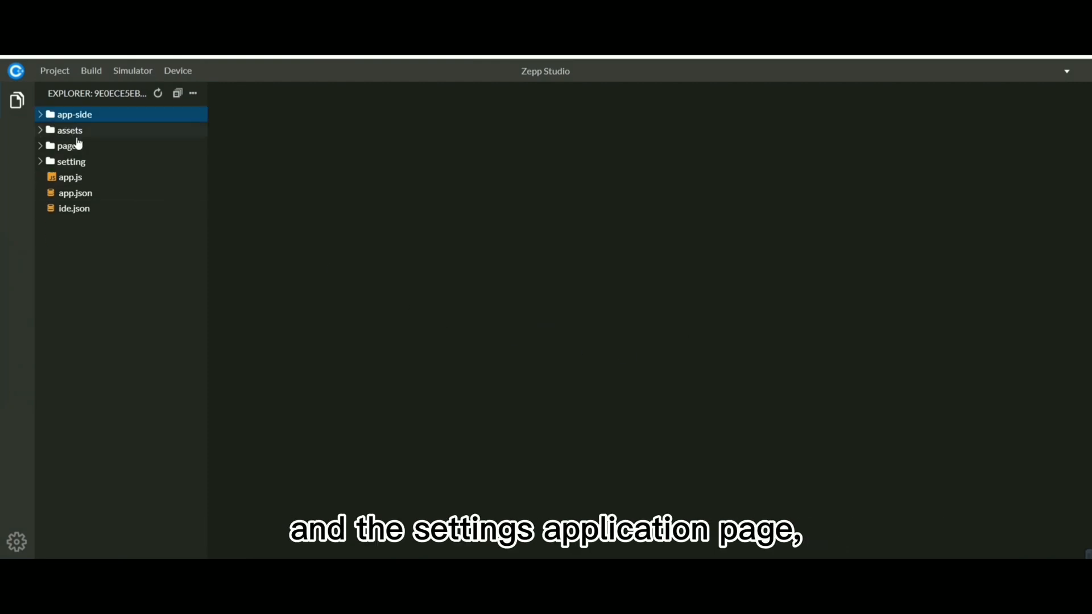
{"action": "left_click", "coordinate": [69, 129]}
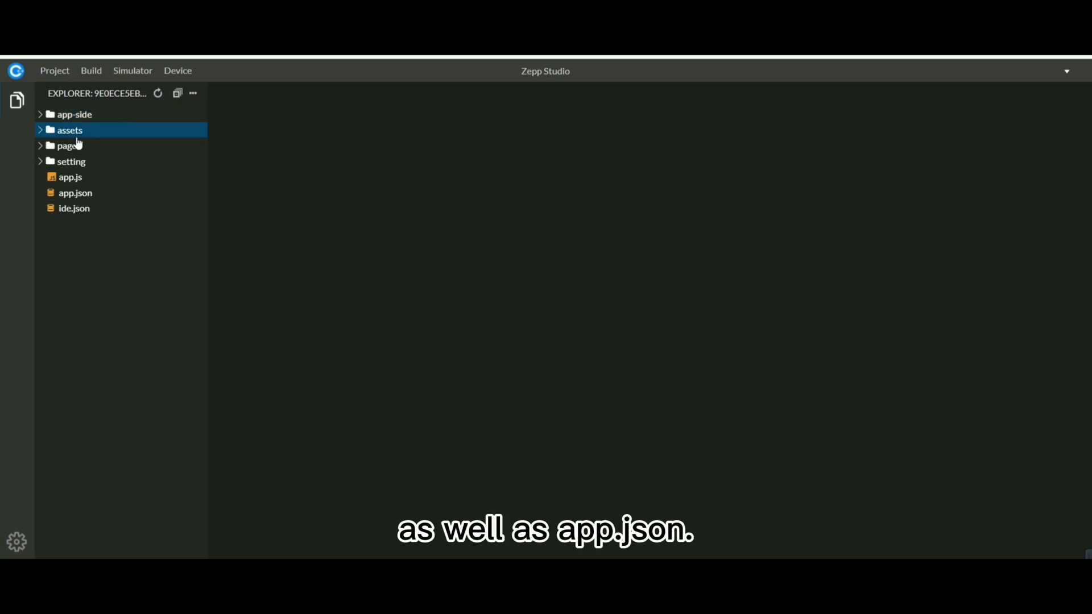
{"action": "left_click", "coordinate": [70, 146]}
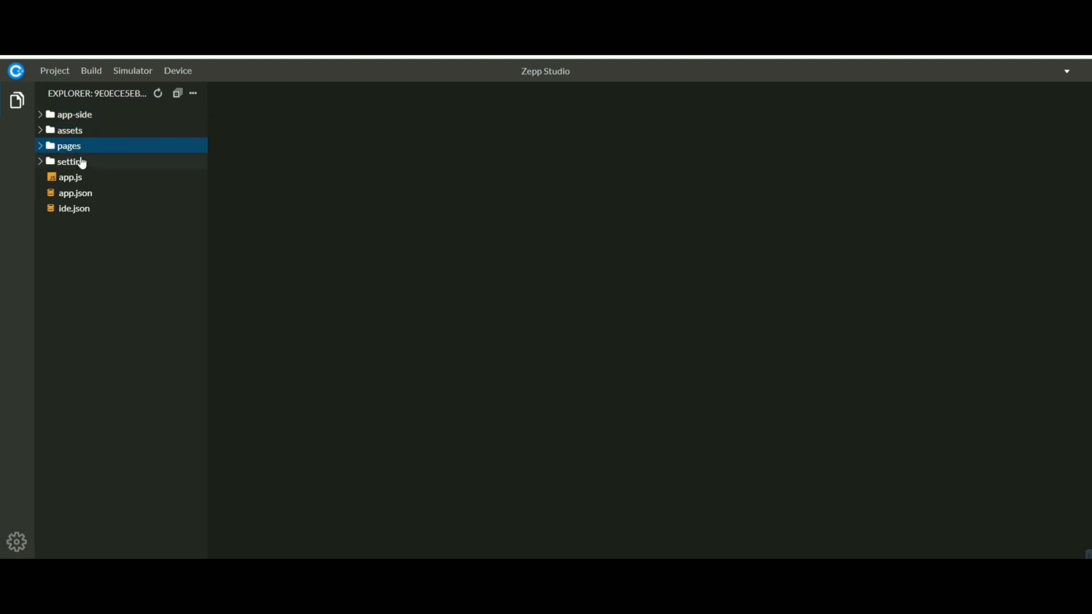
{"action": "left_click", "coordinate": [71, 161]}
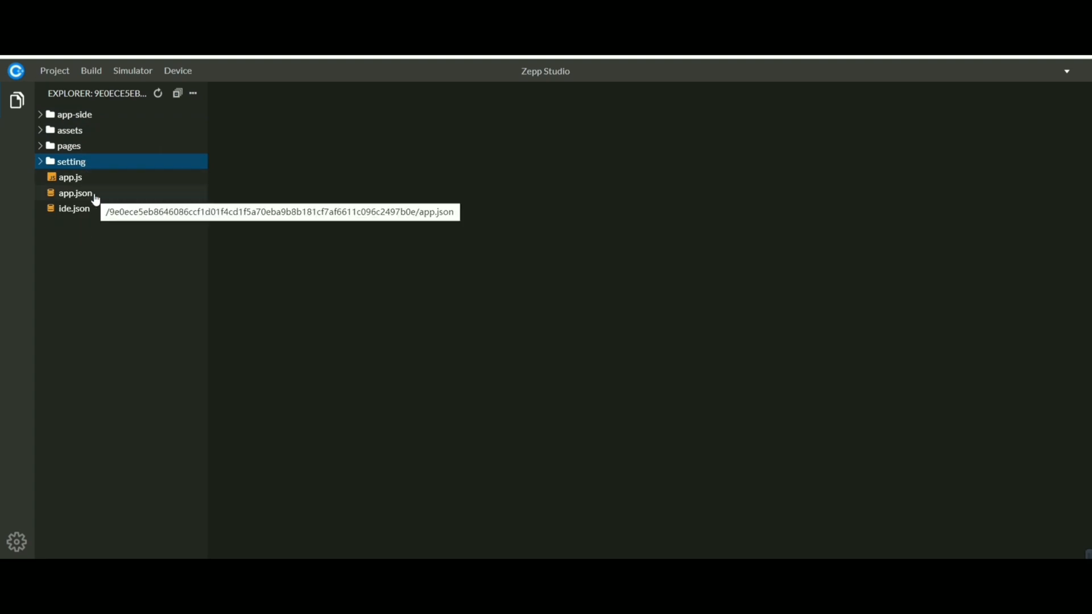
Step: Open app.json for preview in the editor
{"action": "left_click", "coordinate": [76, 193]}
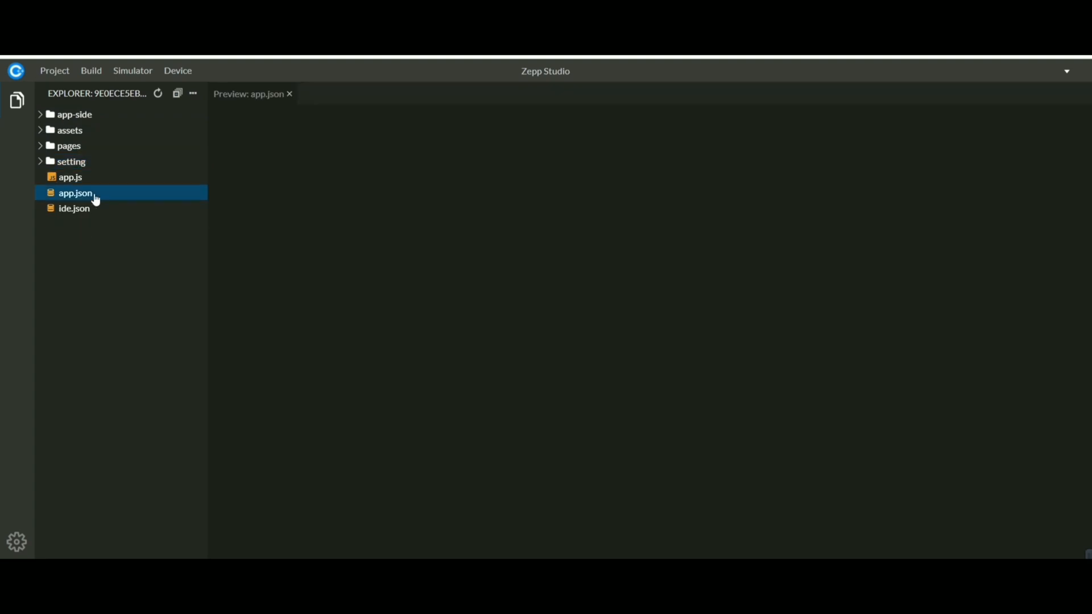
{"action": "left_click", "coordinate": [75, 194]}
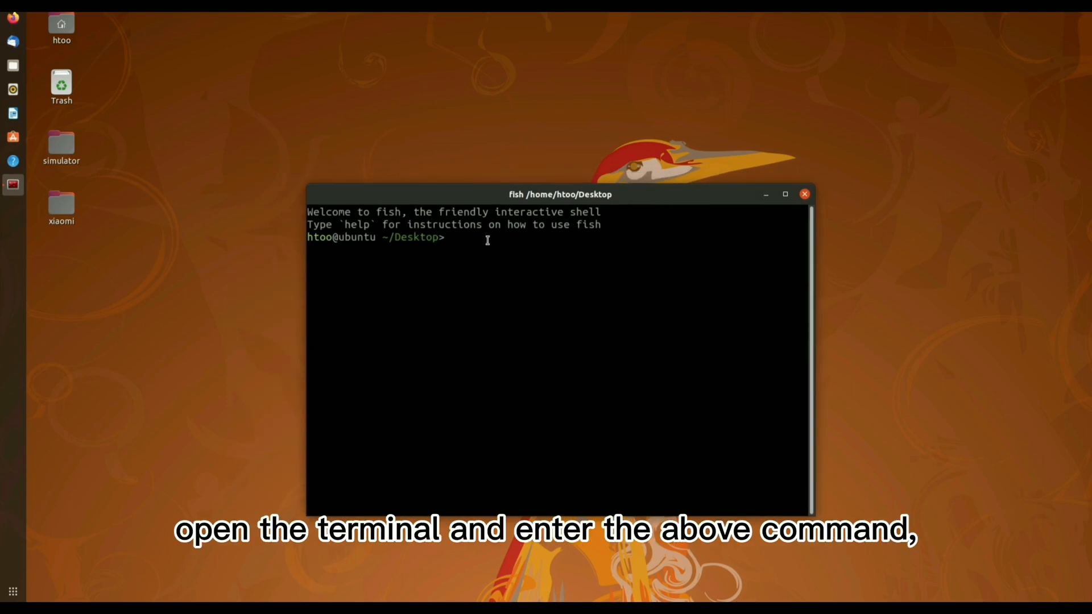
{"action": "type", "text": "npm i @zeppos/zeus-cli -g"}
{"action": "type", "text": "cd"}
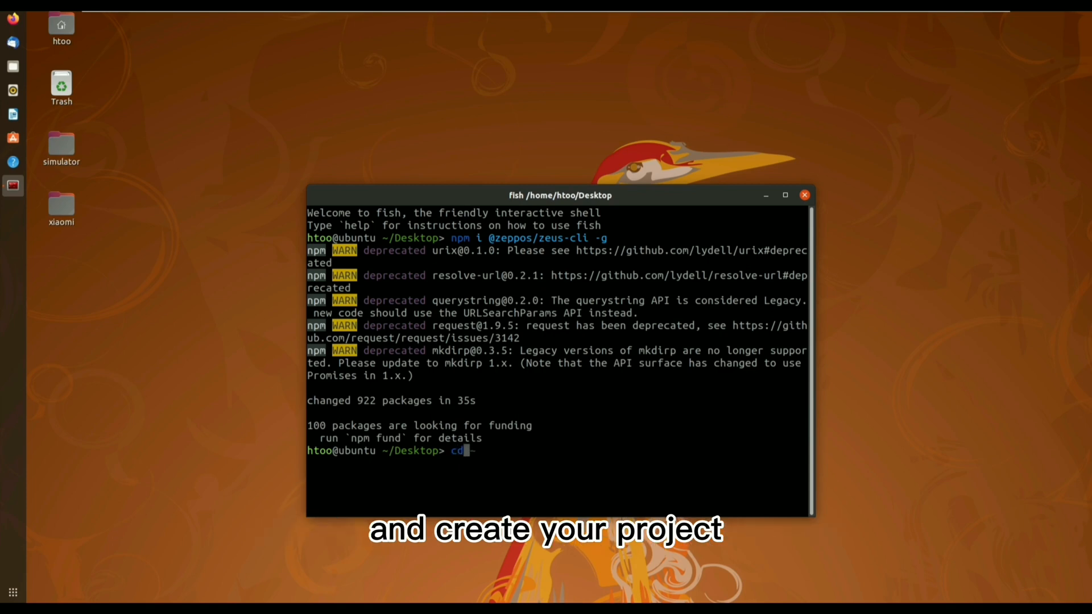
{"action": "type", "text": "simulator/device_simulator/src"}
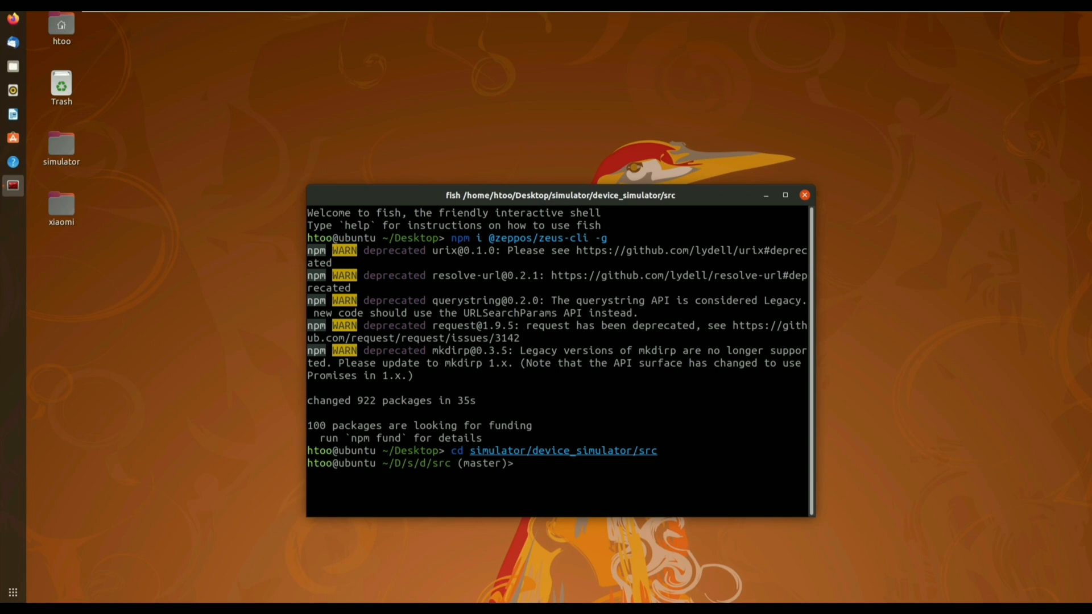
{"action": "type", "text": "zeus login"}
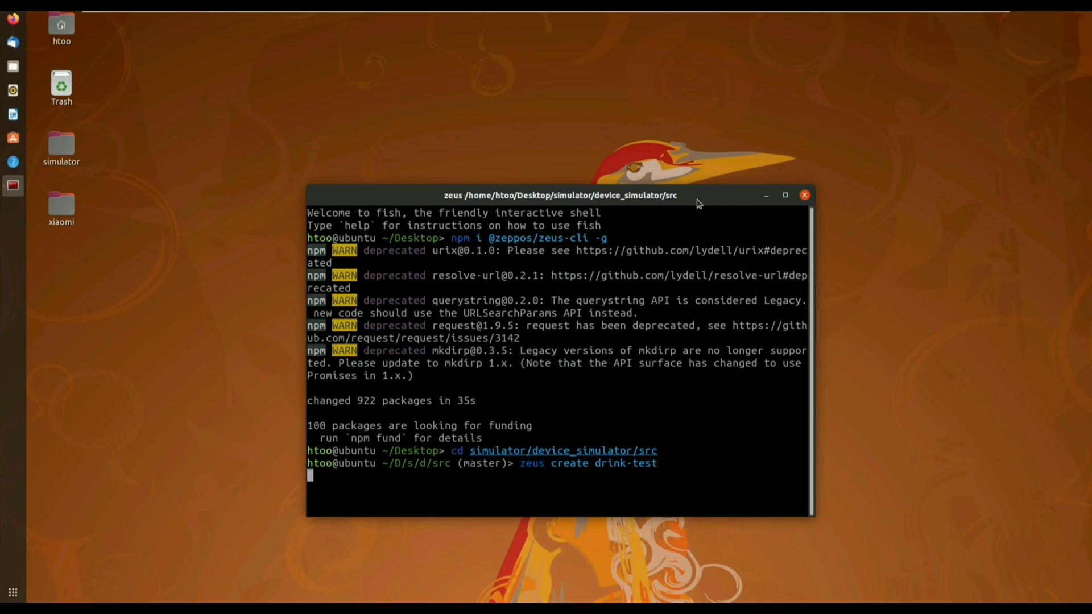
Step: Run zeus create, pick the Empty template and answer Y to app-side and settings components
{"action": "key", "text": "enter"}
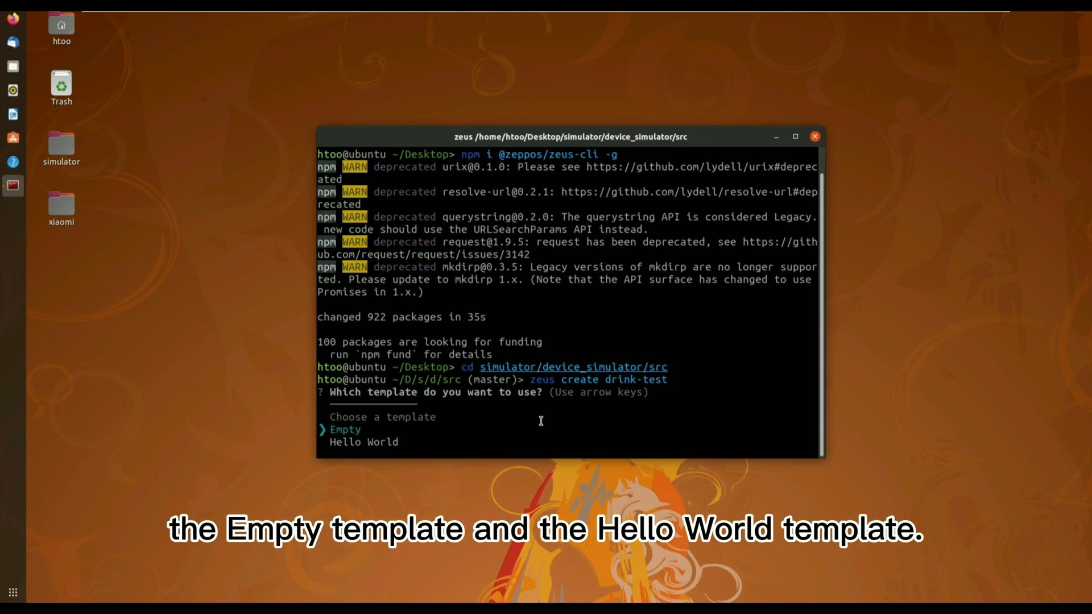
{"action": "key", "text": "Down"}
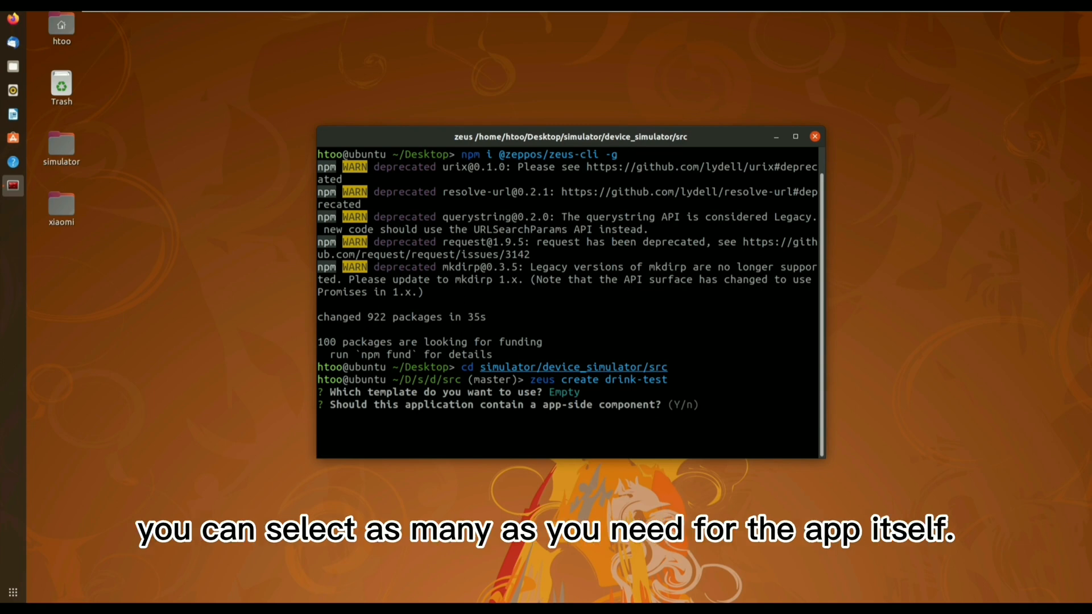
{"action": "type", "text": "y"}
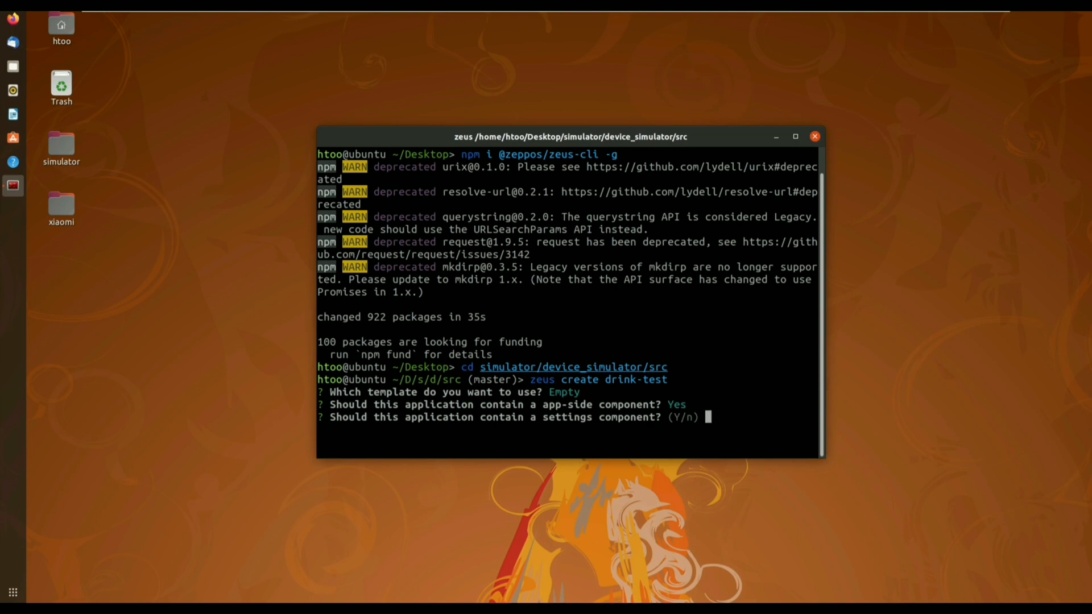
{"action": "type", "text": "y"}
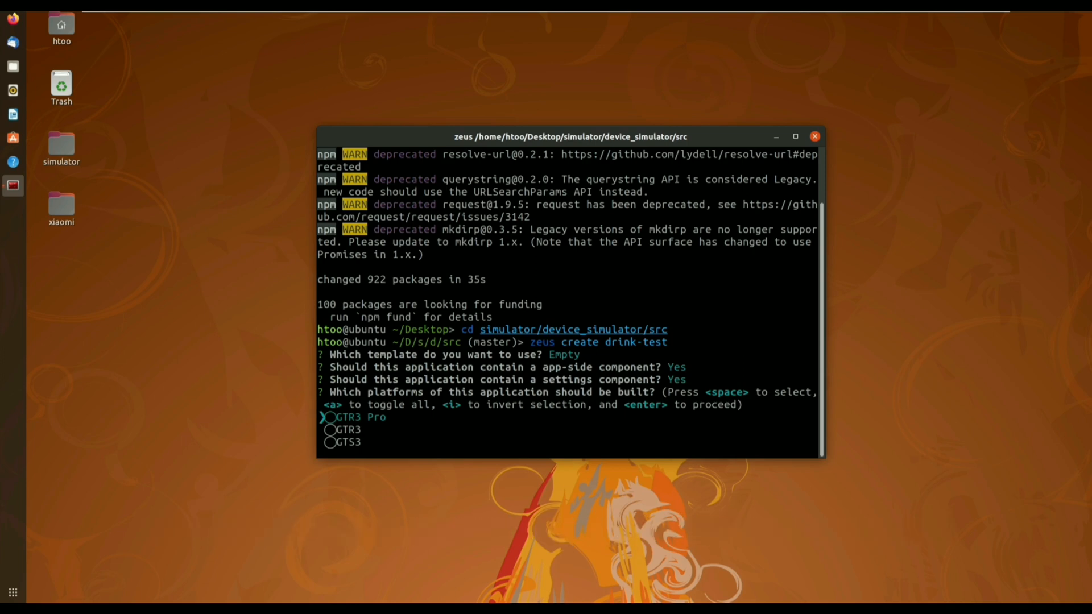
Step: Select all three platforms GTR3 Pro, GTR3 and GTS3 and confirm
{"action": "key", "text": "down"}
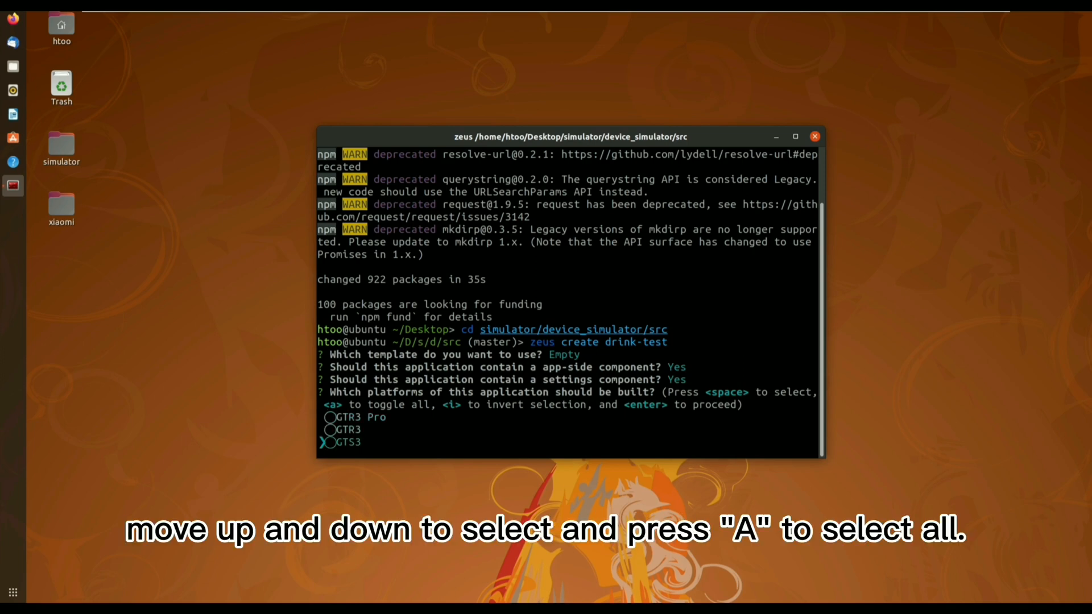
{"action": "key", "text": "up"}
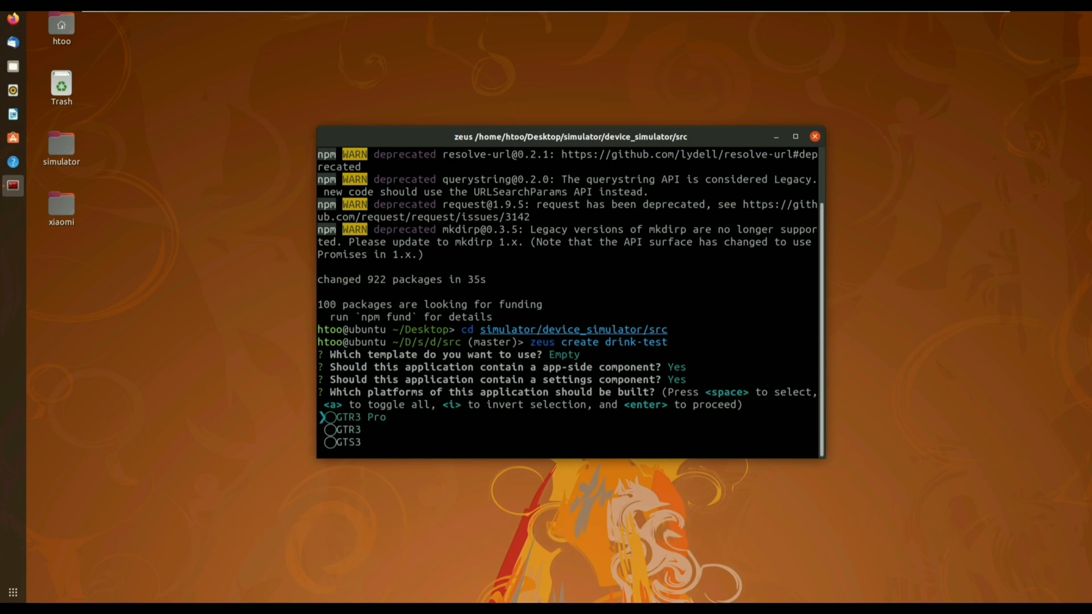
{"action": "key", "text": "a"}
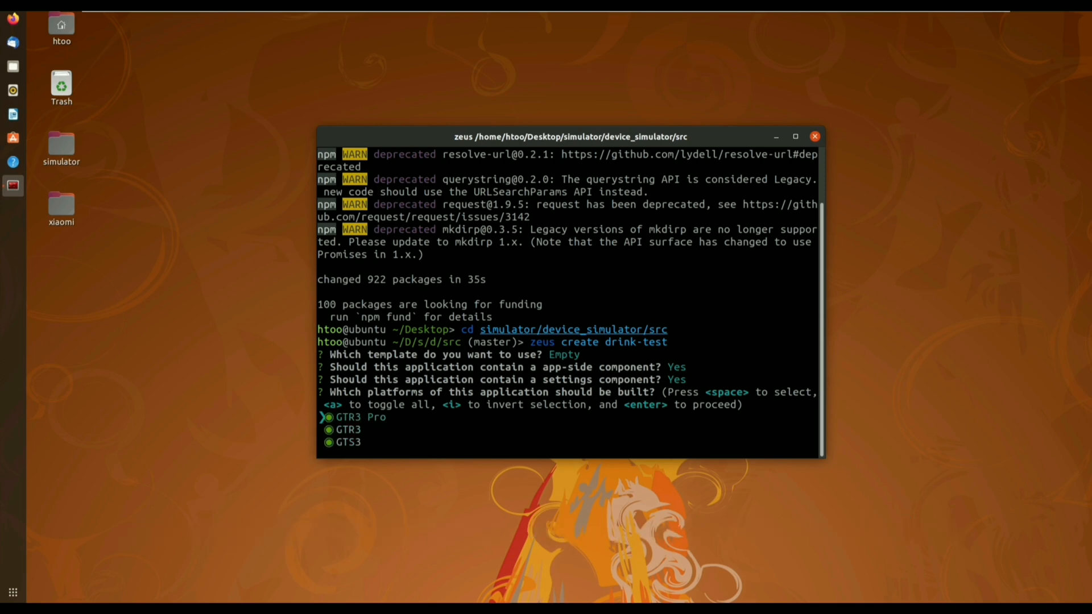
{"action": "key", "text": "enter"}
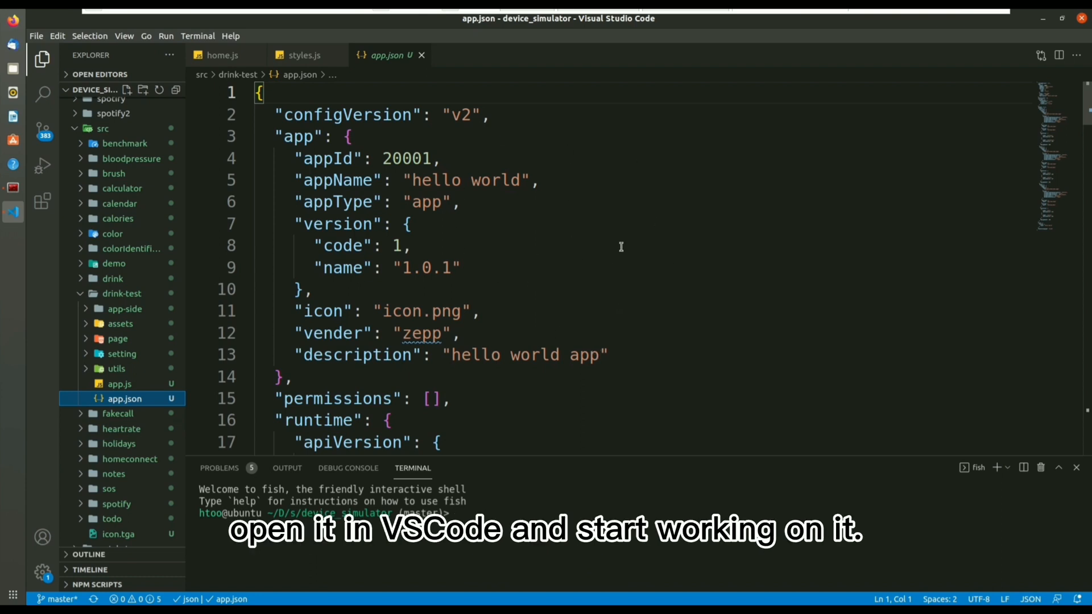
{"action": "mouse_move", "coordinate": [641, 269]}
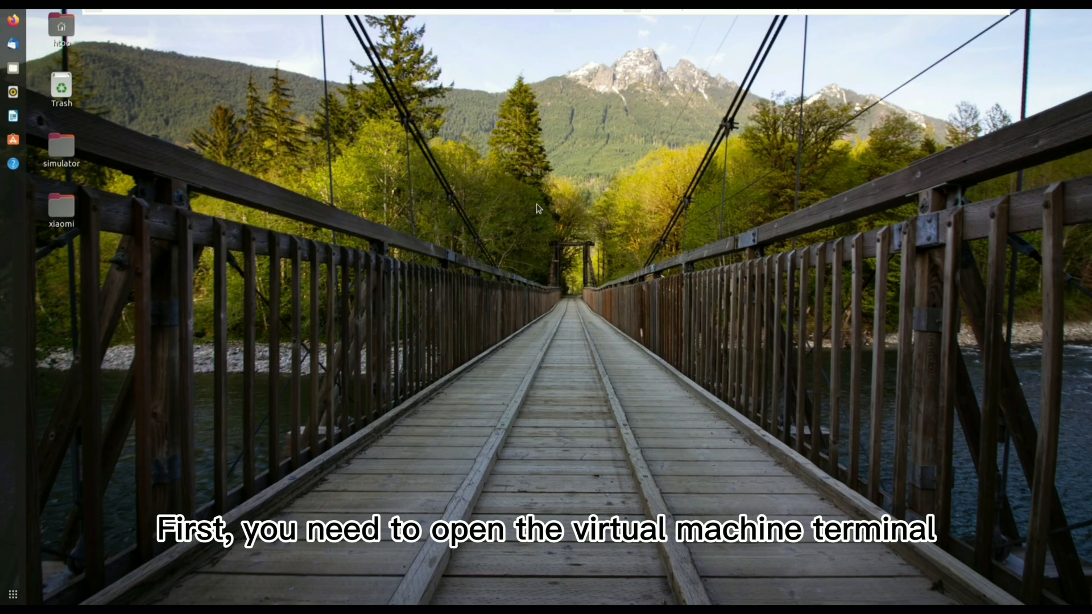
{"action": "mouse_move", "coordinate": [584, 299]}
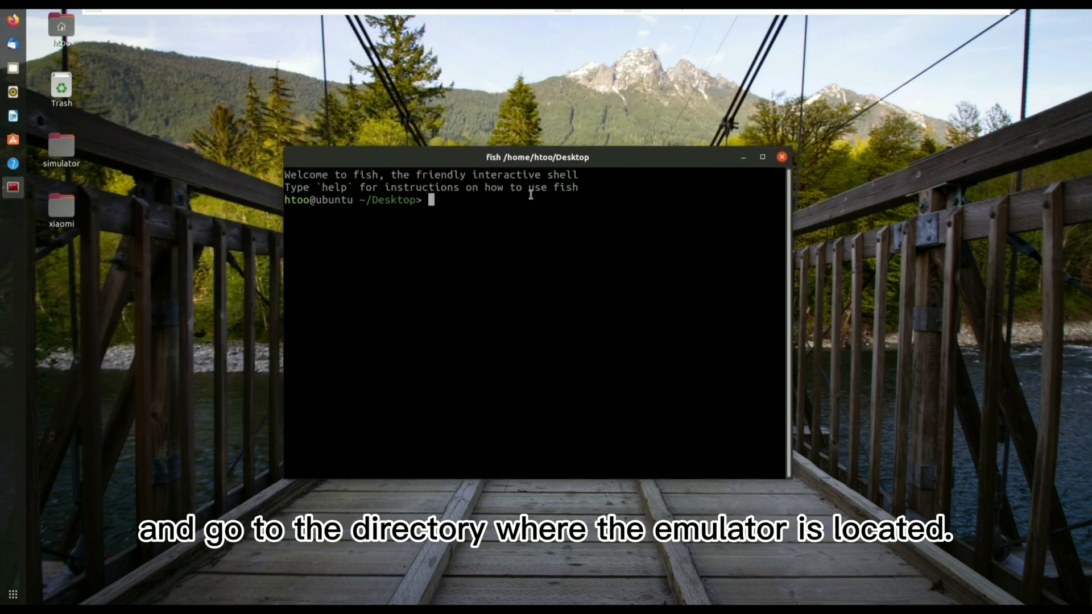
Step: cd simulator/mobile_simulator/ and run yarn start, yarn dev and yarn firmware in three panes
{"action": "type", "text": "cd simulator/mobile_simulator/"}
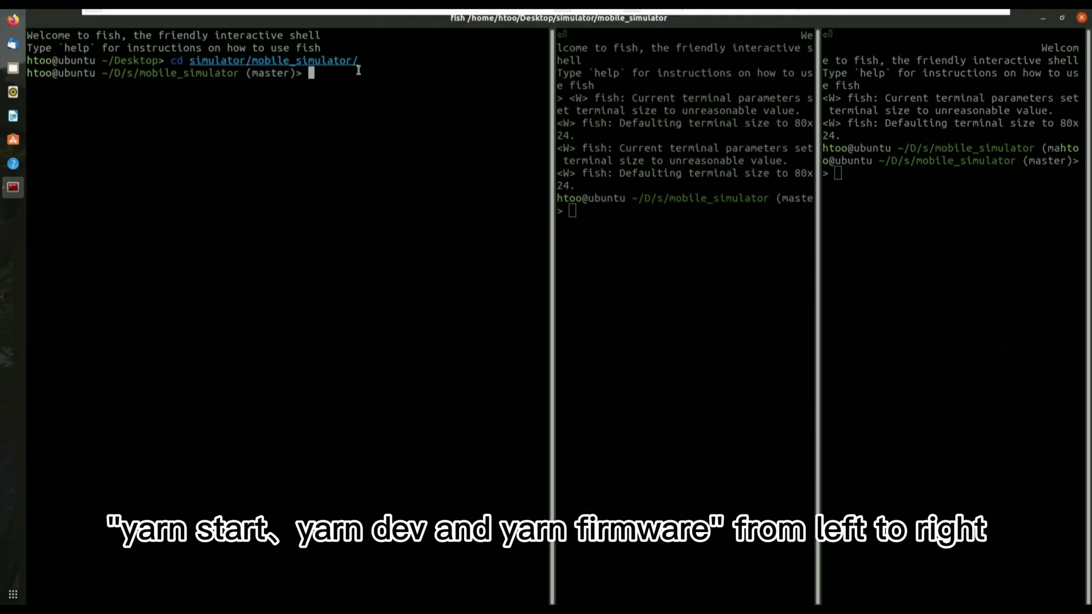
{"action": "type", "text": "yarn firmware"}
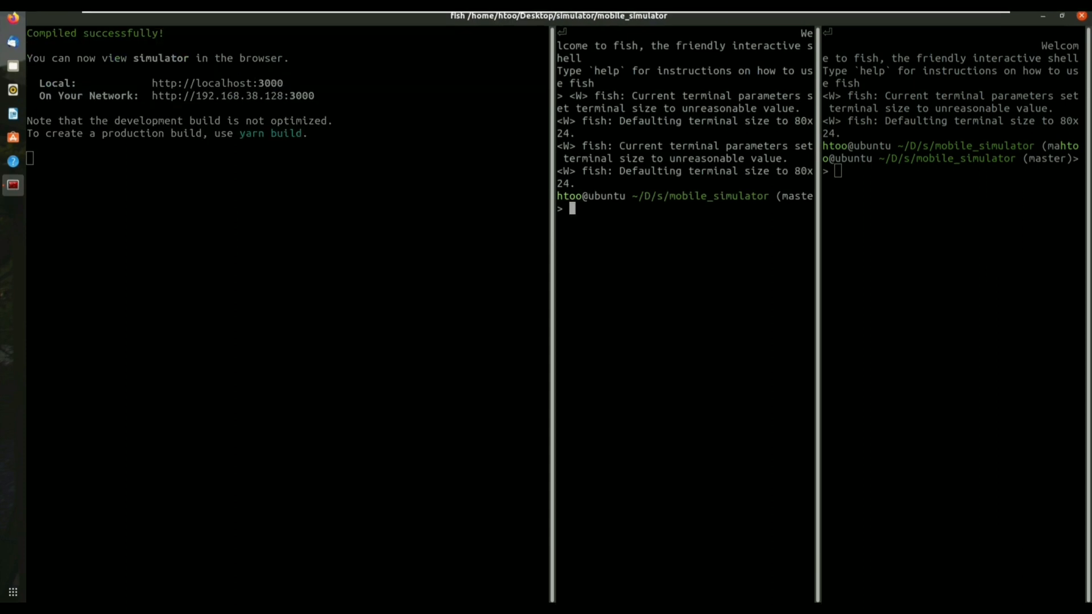
{"action": "type", "text": "yarn firmware"}
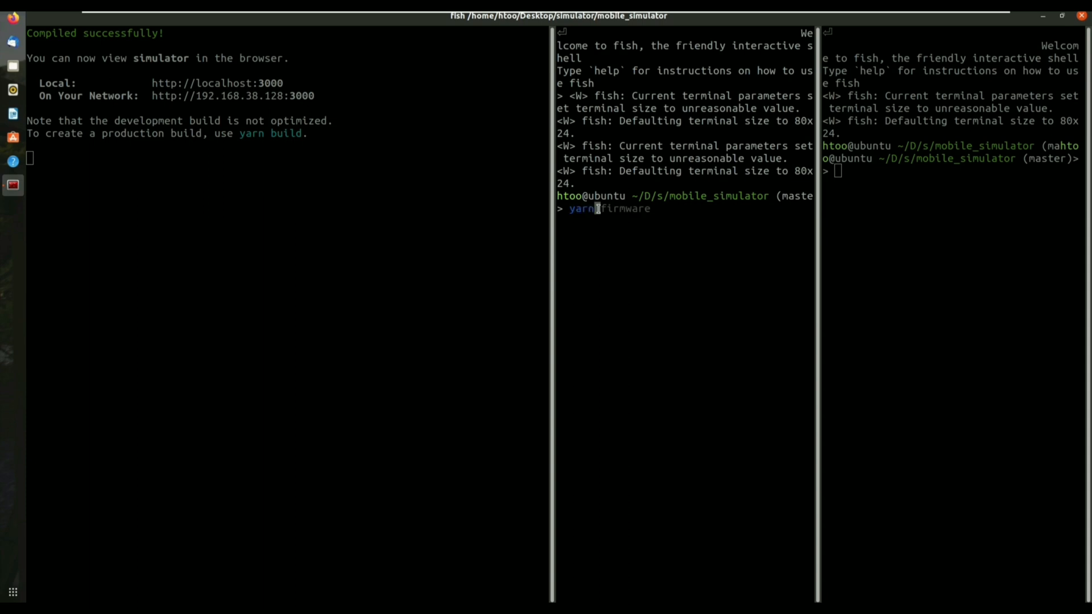
{"action": "type", "text": "dev"}
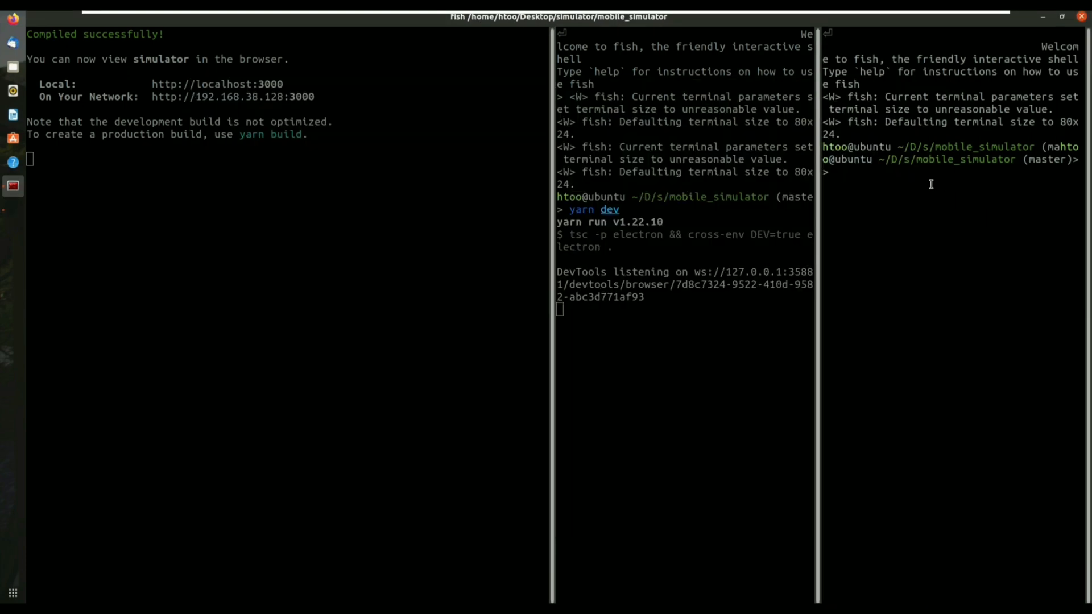
{"action": "type", "text": "yarn firmware"}
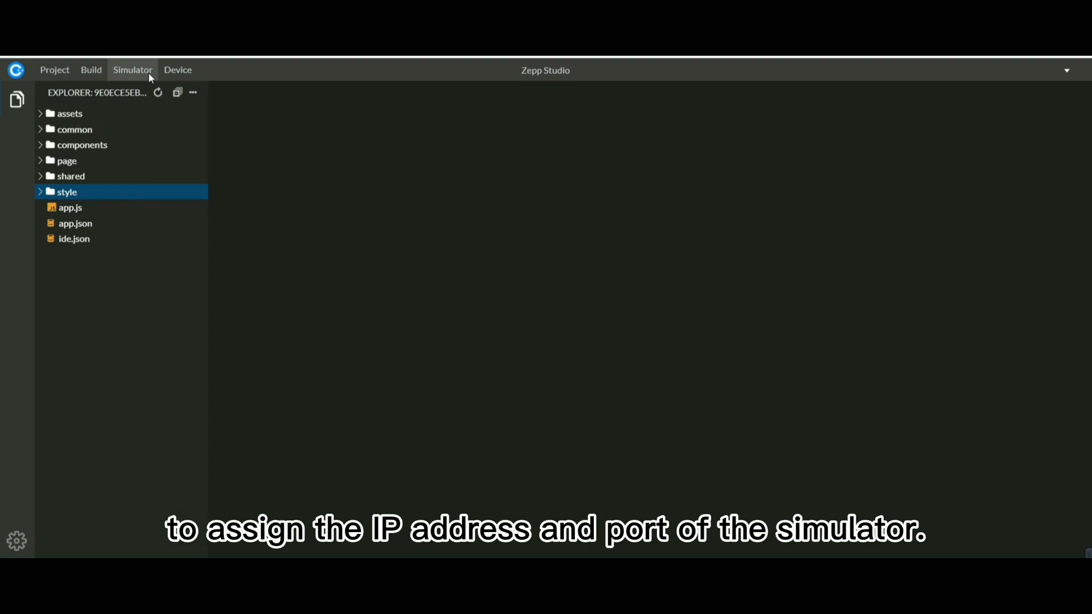
{"action": "left_click", "coordinate": [132, 70]}
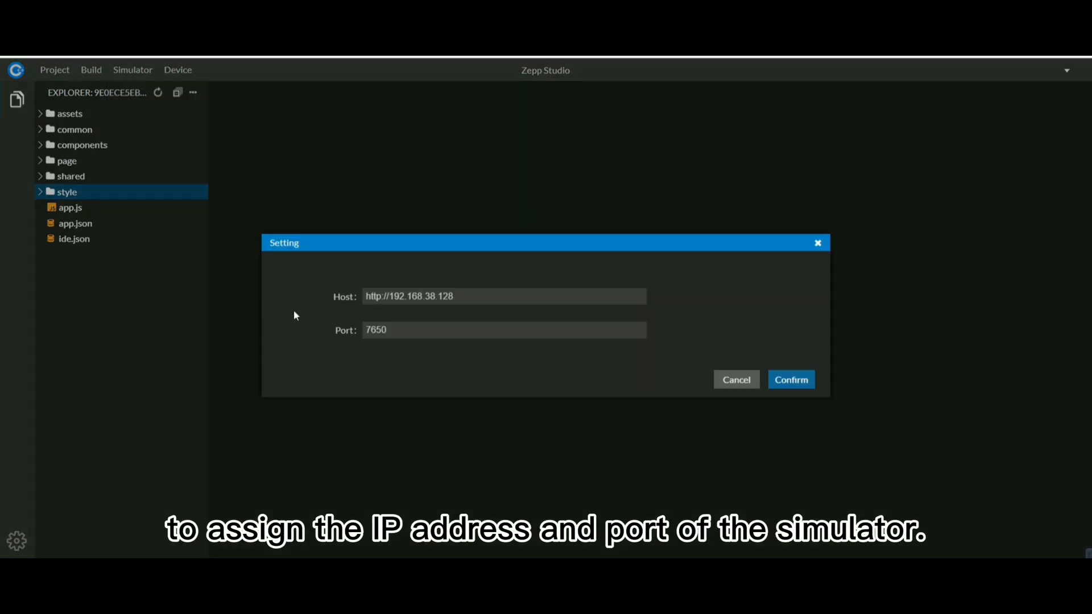
{"action": "mouse_move", "coordinate": [350, 402]}
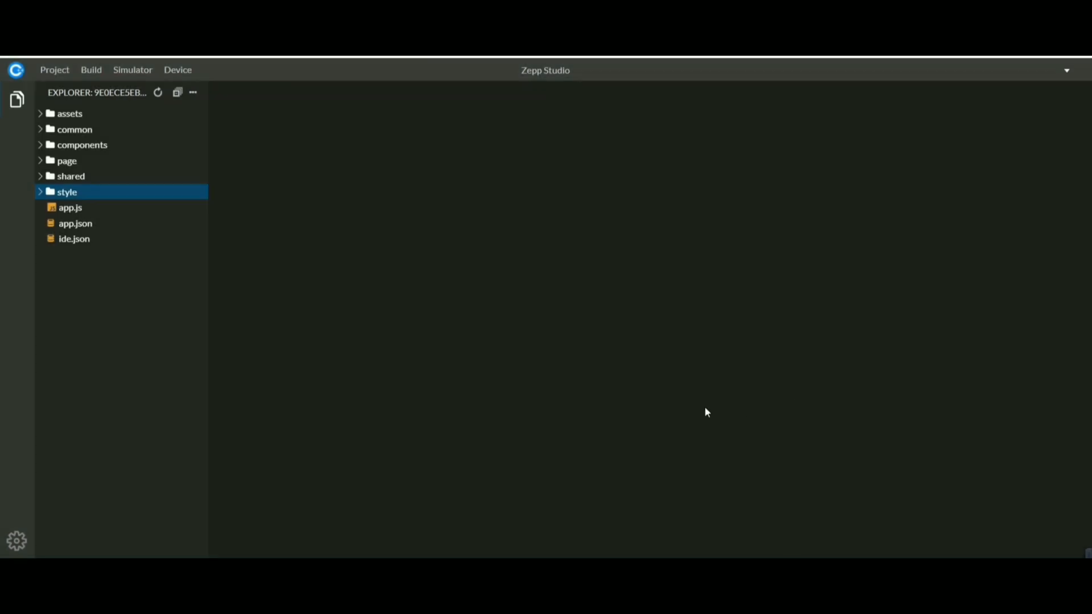
{"action": "left_click", "coordinate": [132, 70]}
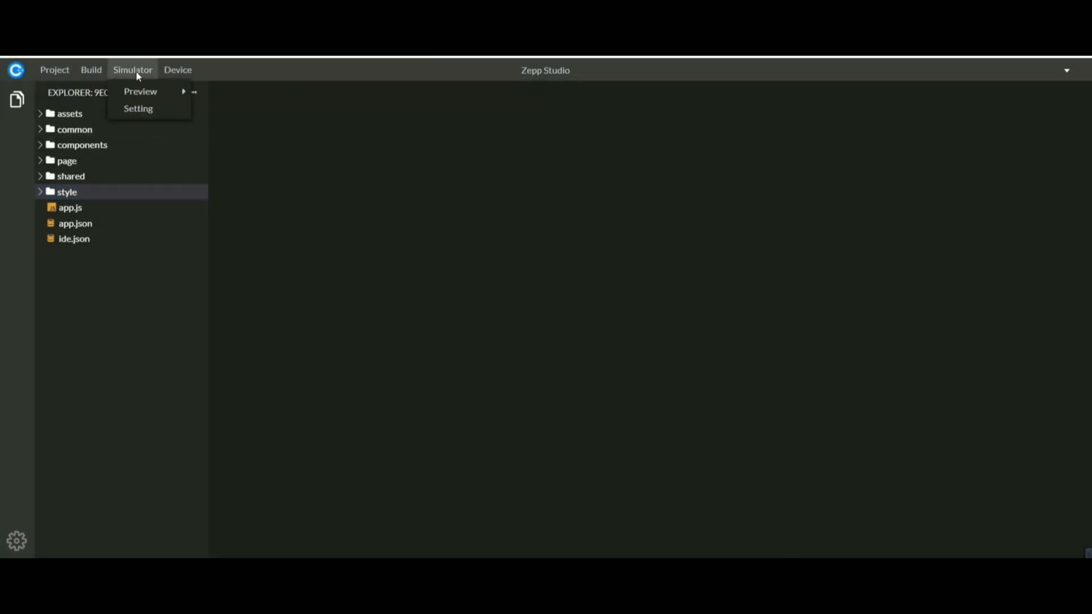
{"action": "mouse_move", "coordinate": [140, 91]}
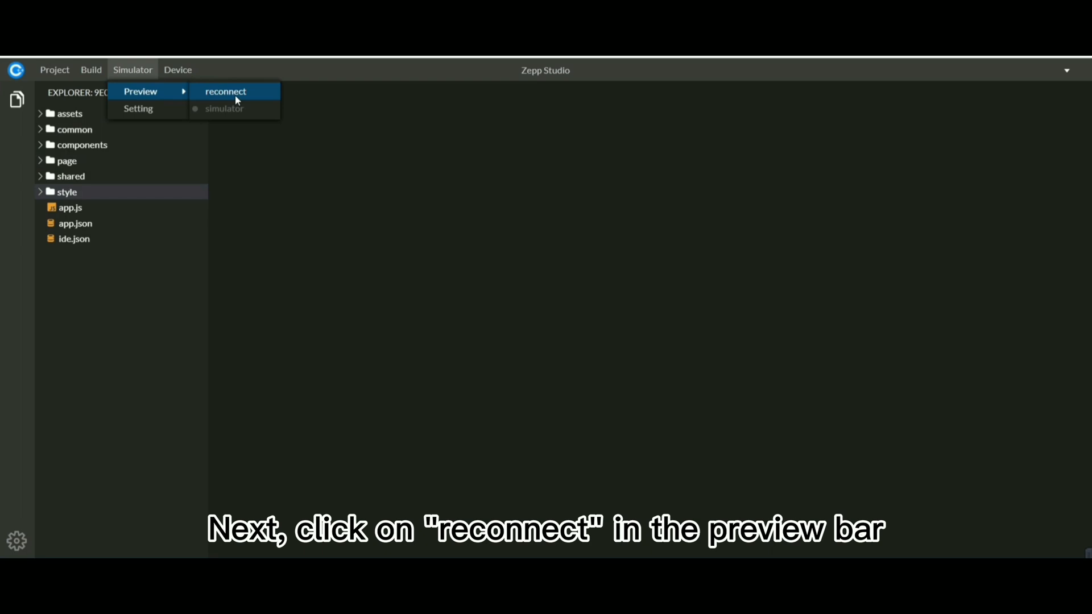
Step: Reconnect via Simulator > Preview and check the connection notification
{"action": "left_click", "coordinate": [226, 91]}
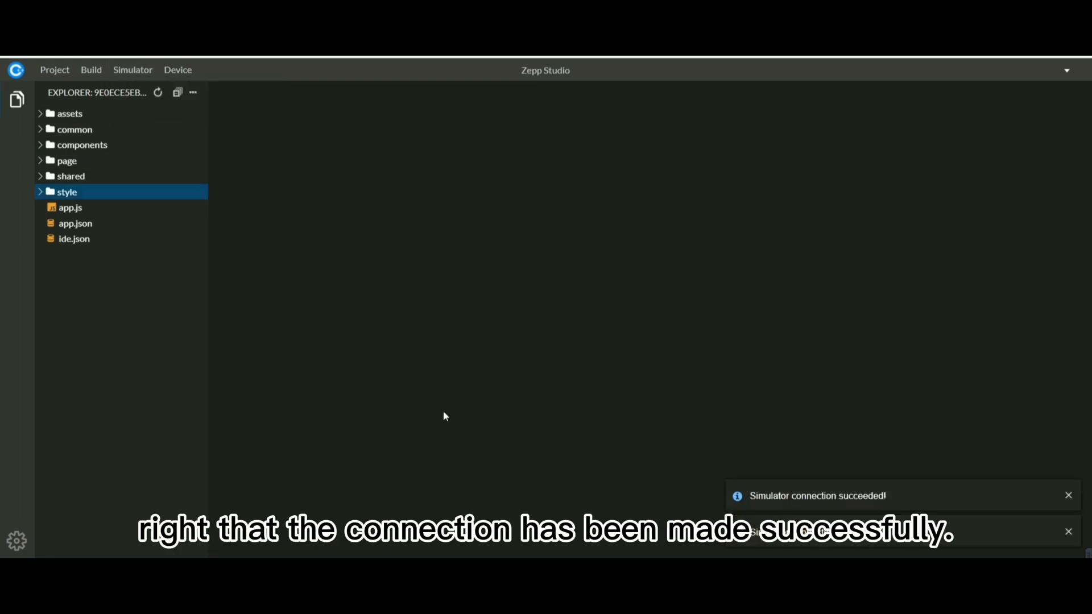
{"action": "mouse_move", "coordinate": [778, 514]}
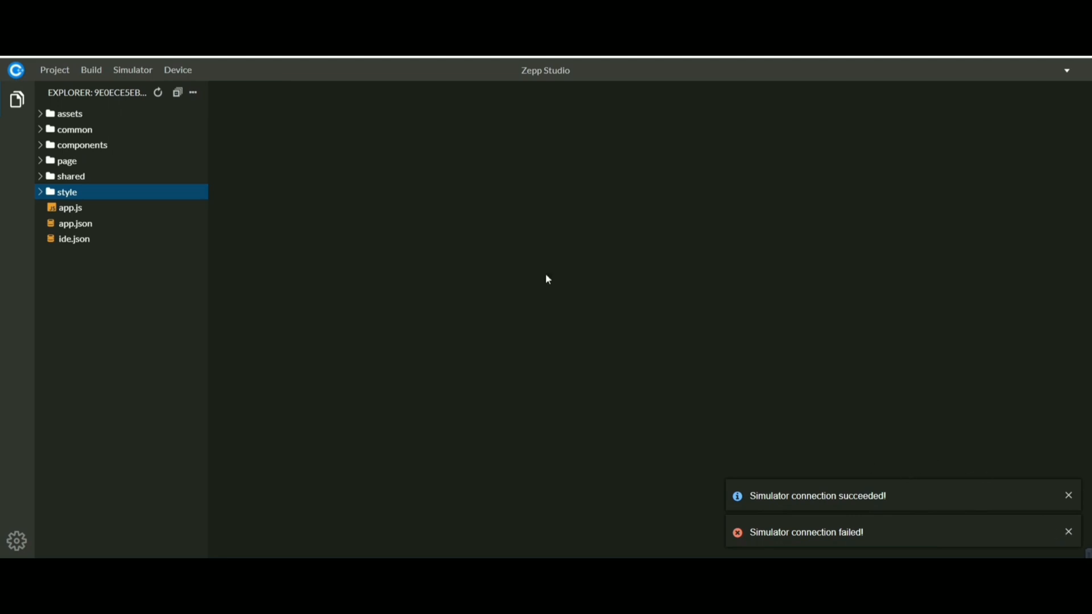
{"action": "left_click", "coordinate": [132, 70]}
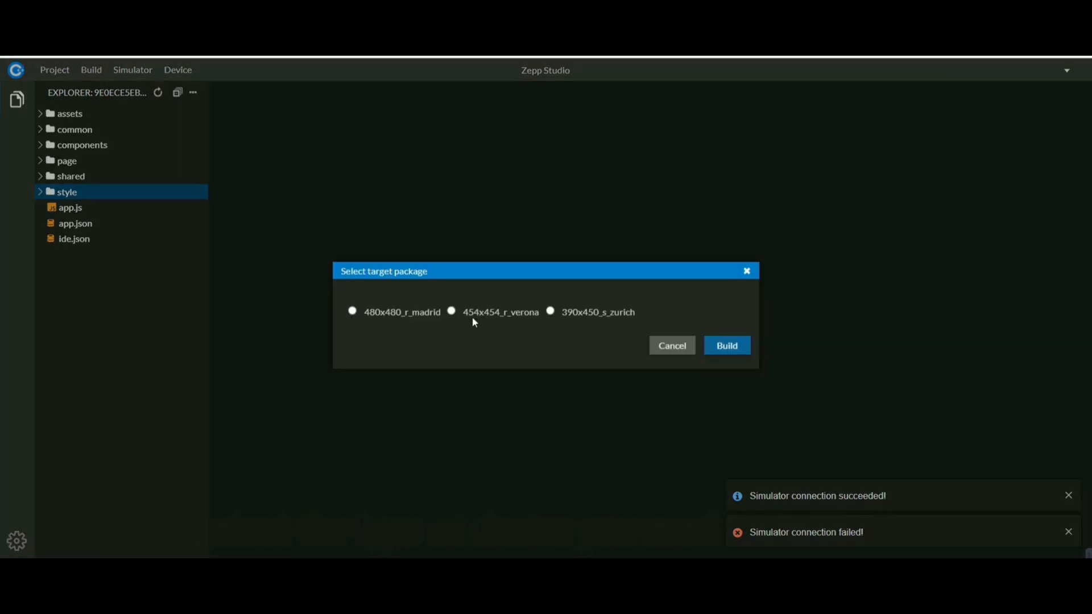
Step: Choose the 480x480_r_madrid target over 390x450_s_zurich and build the package
{"action": "left_click", "coordinate": [352, 311]}
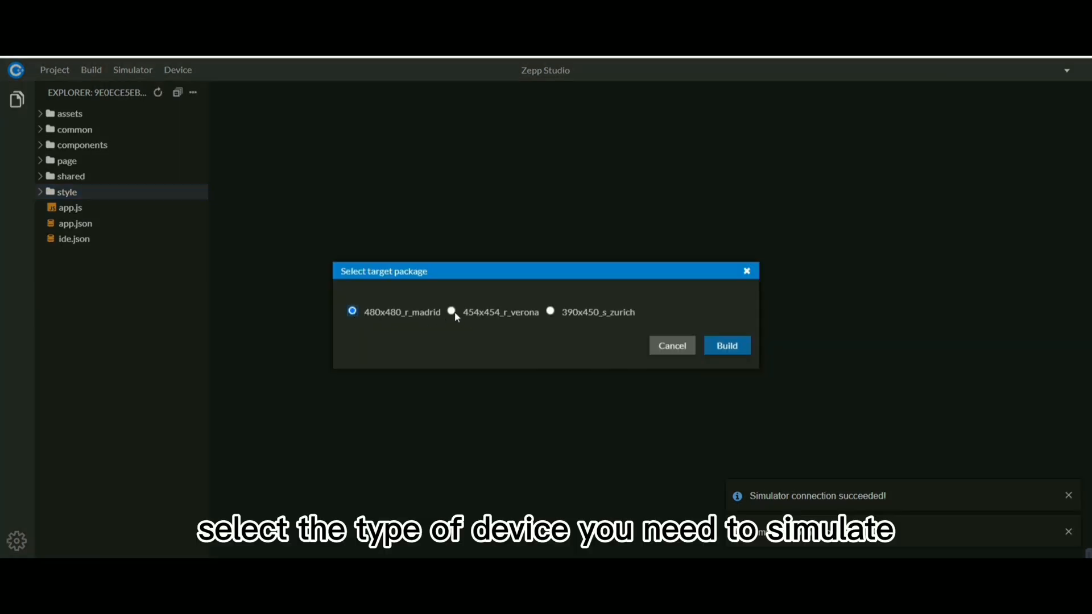
{"action": "left_click", "coordinate": [550, 312]}
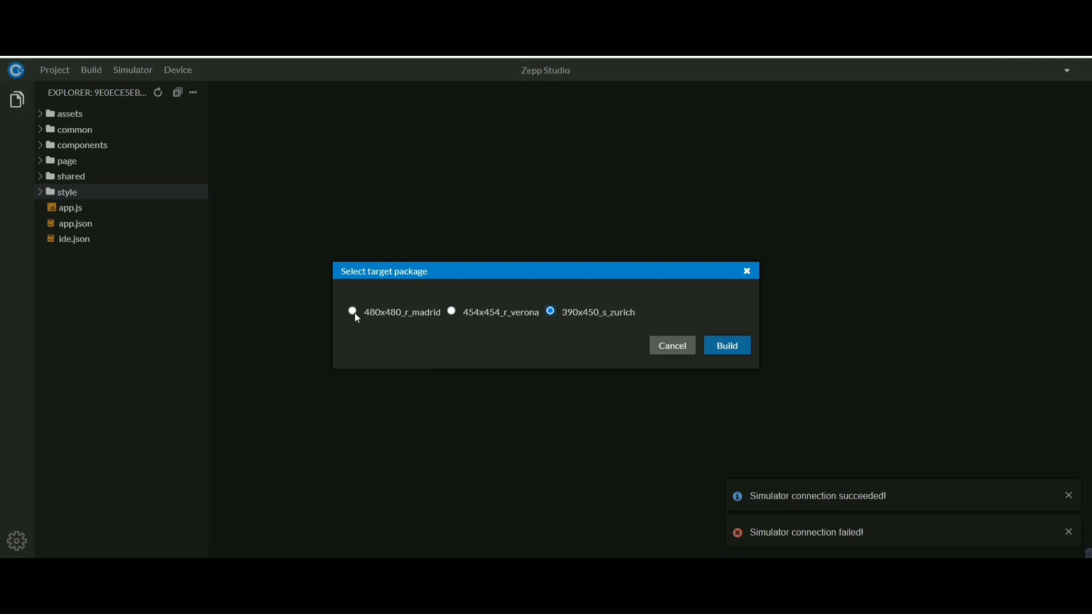
{"action": "left_click", "coordinate": [351, 311]}
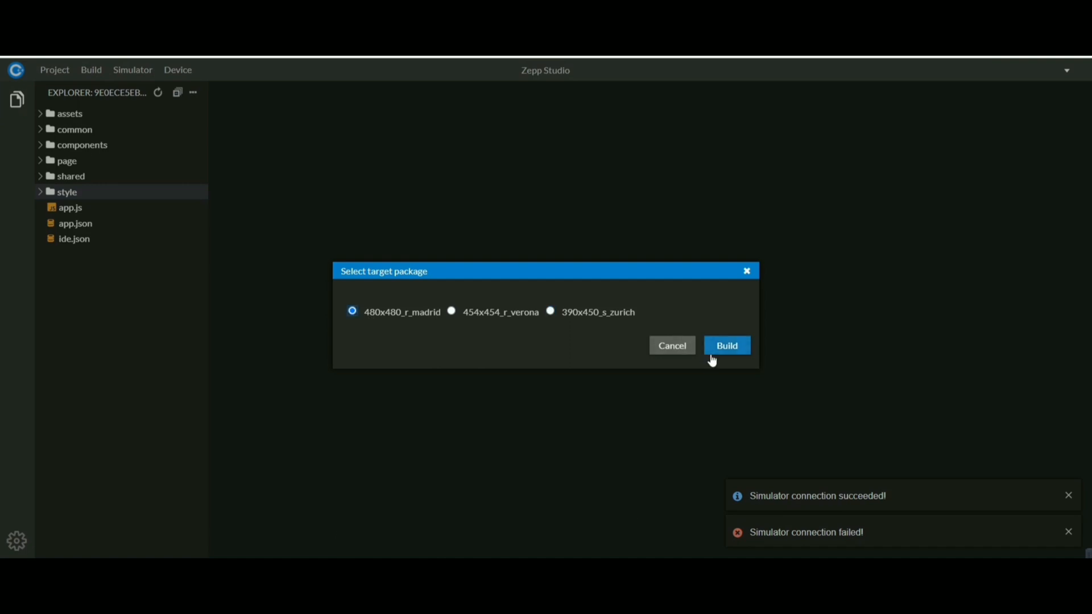
{"action": "left_click", "coordinate": [726, 346]}
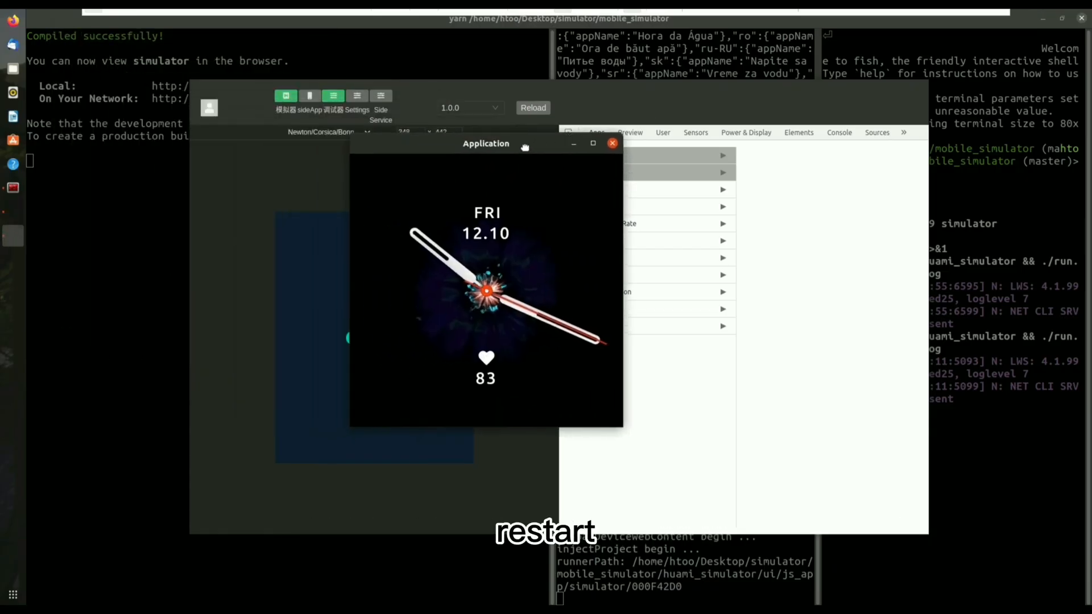
Step: Launch Water Time from the app list and add a +250ml drink to today's intake
{"action": "left_click_drag", "start_coordinate": [485, 143], "coordinate": [528, 125]}
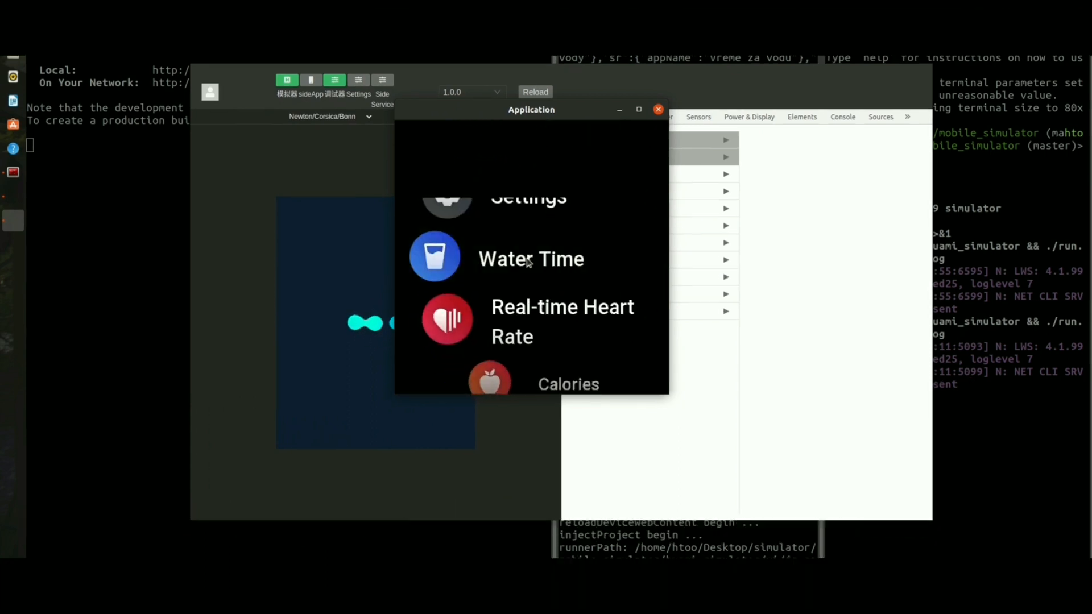
{"action": "left_click", "coordinate": [531, 258]}
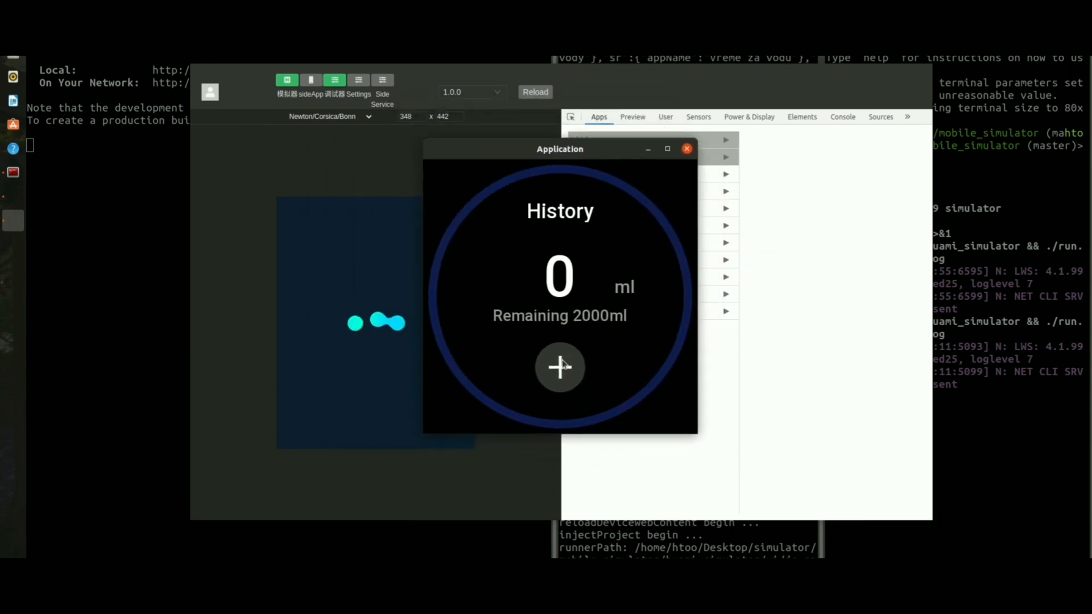
{"action": "left_click", "coordinate": [559, 368]}
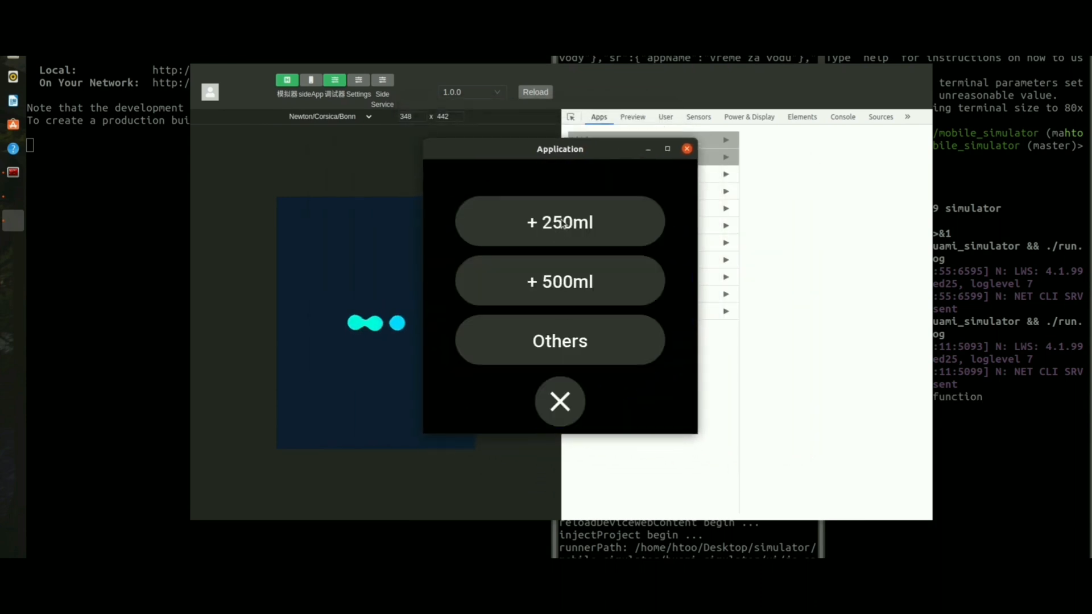
{"action": "left_click", "coordinate": [559, 221]}
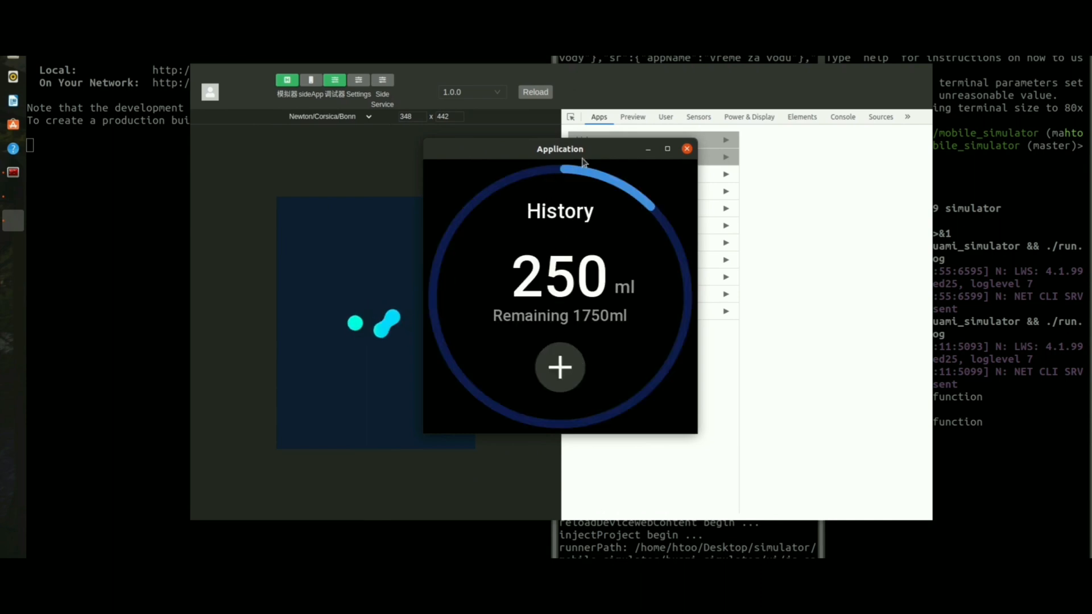
{"action": "left_click_drag", "start_coordinate": [559, 147], "coordinate": [548, 136]}
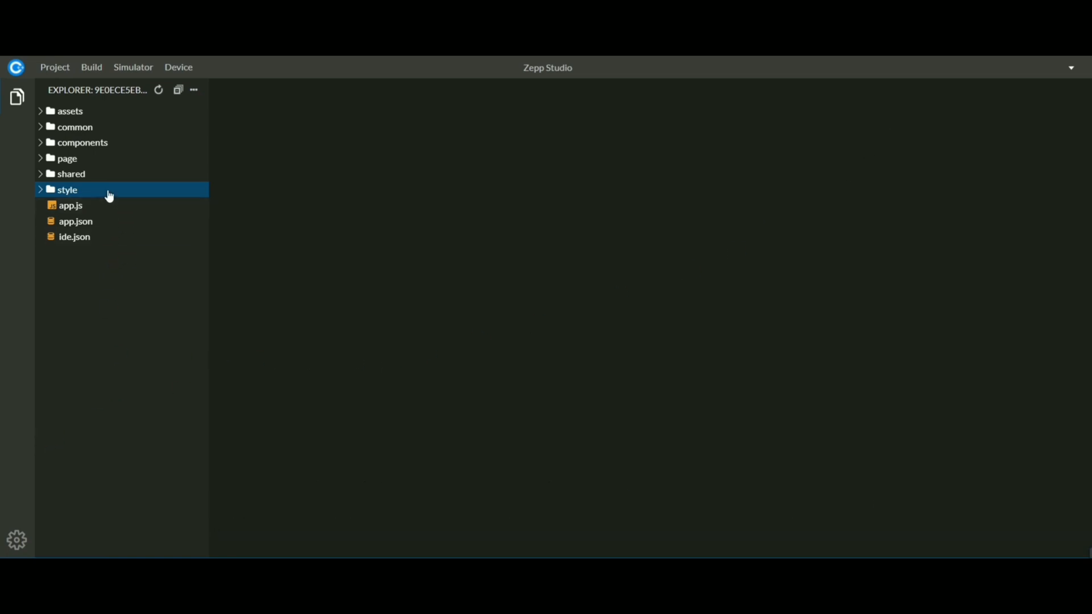
Step: Review the arc and value style definitions in the 480x480_r_madrid styles.js
{"action": "left_click", "coordinate": [68, 189]}
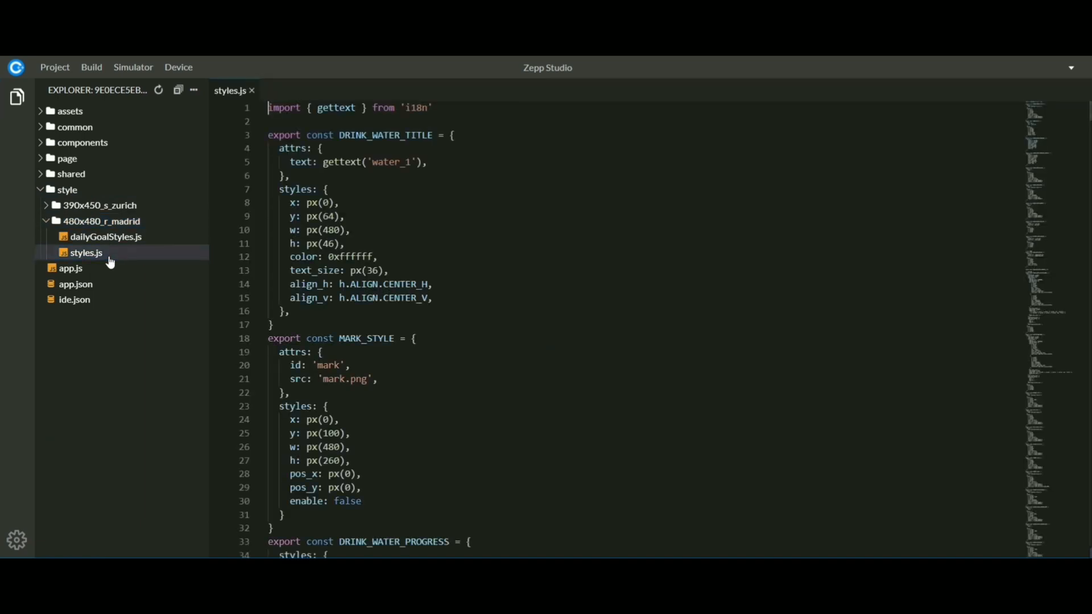
{"action": "scroll", "scroll_direction": "down", "scroll_amount": 3}
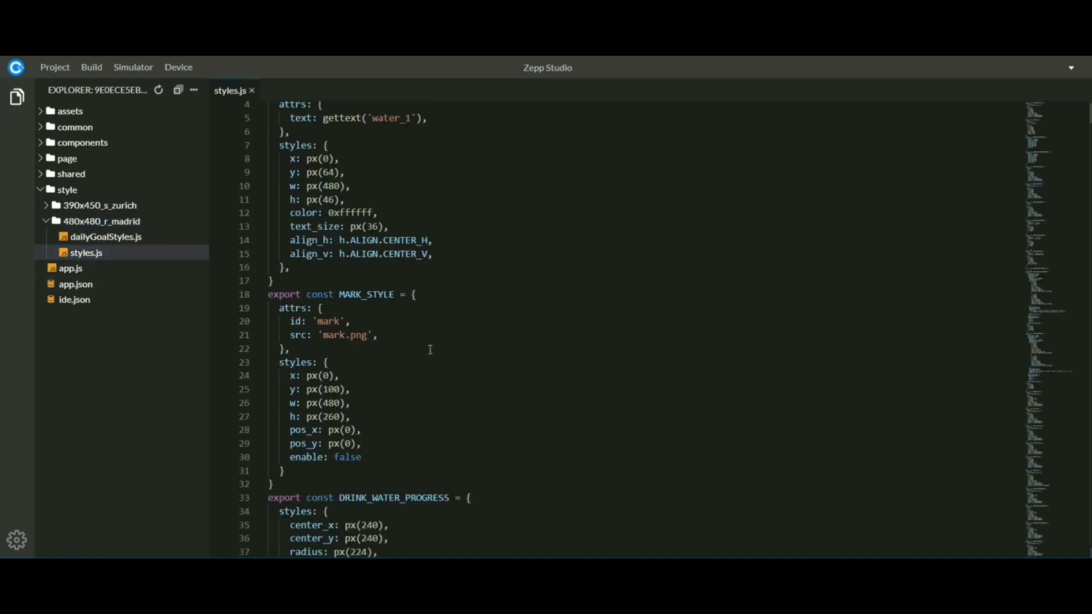
{"action": "scroll", "scroll_direction": "down", "scroll_amount": 3}
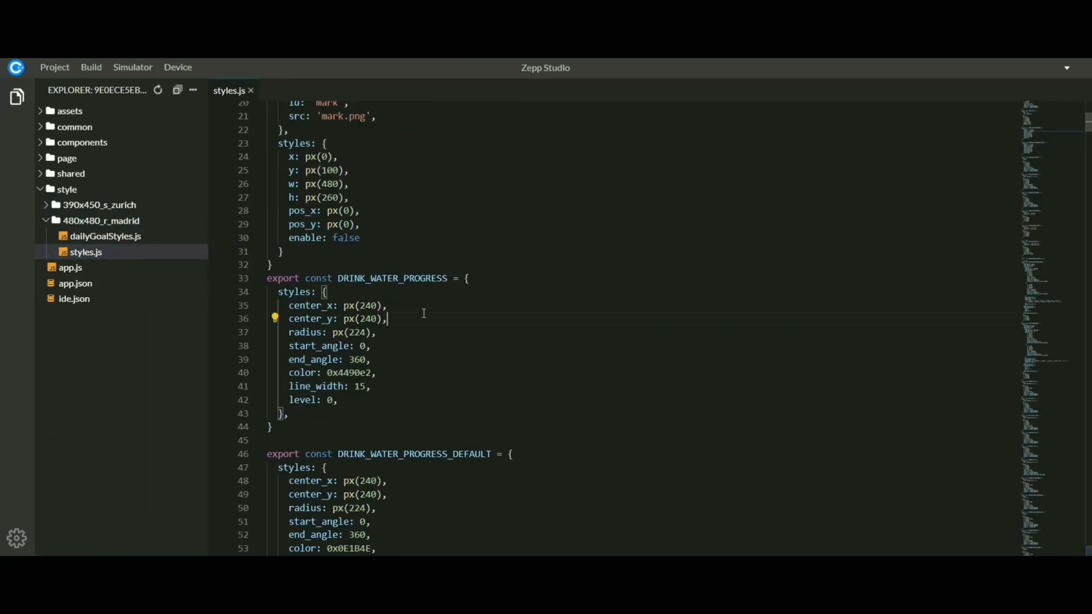
{"action": "scroll", "scroll_direction": "down", "scroll_amount": 3}
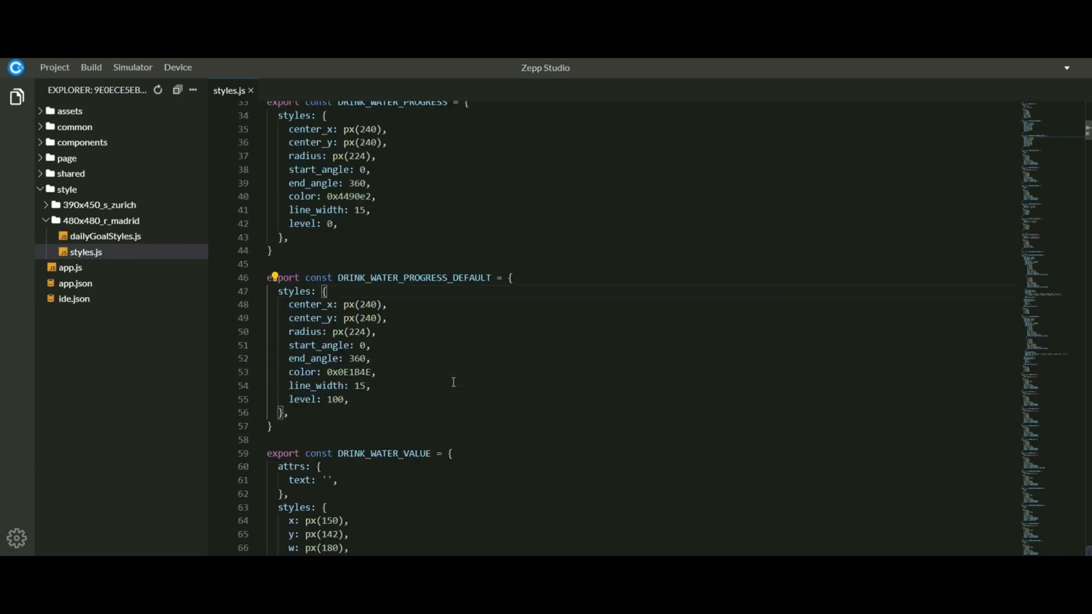
{"action": "scroll", "scroll_direction": "down", "scroll_amount": 3}
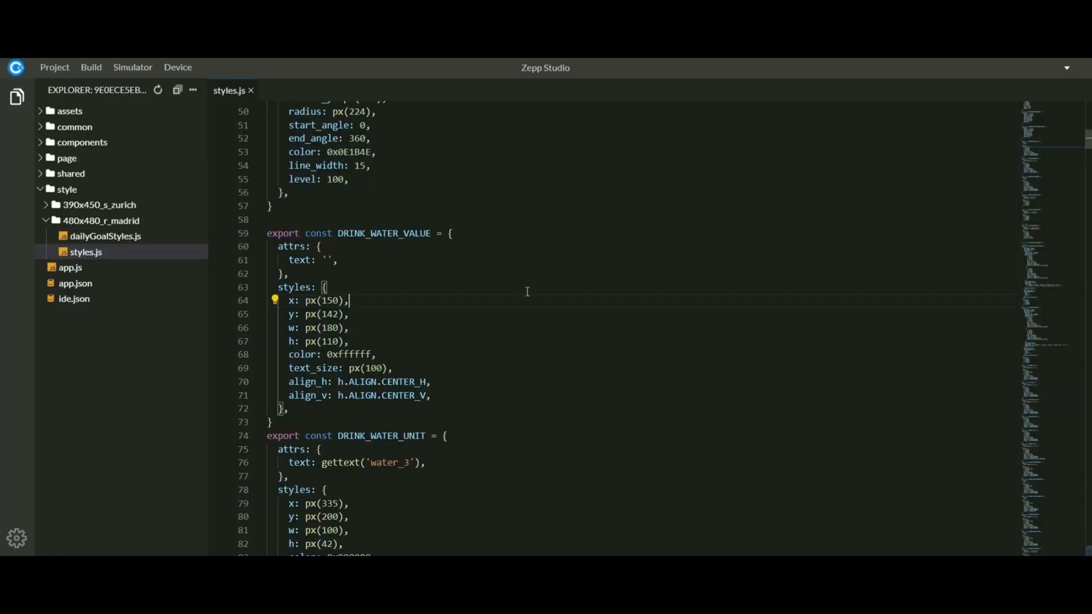
{"action": "scroll", "scroll_direction": "down", "scroll_amount": 3}
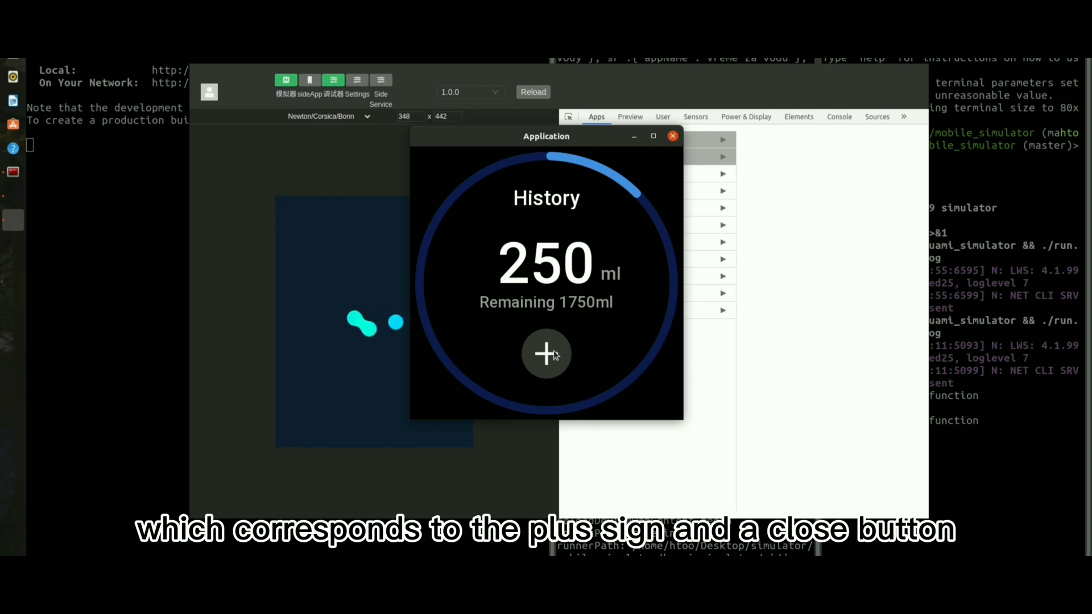
Step: Show the add-drink menu with +250ml, +500ml and Others from the History screen
{"action": "left_click", "coordinate": [546, 353]}
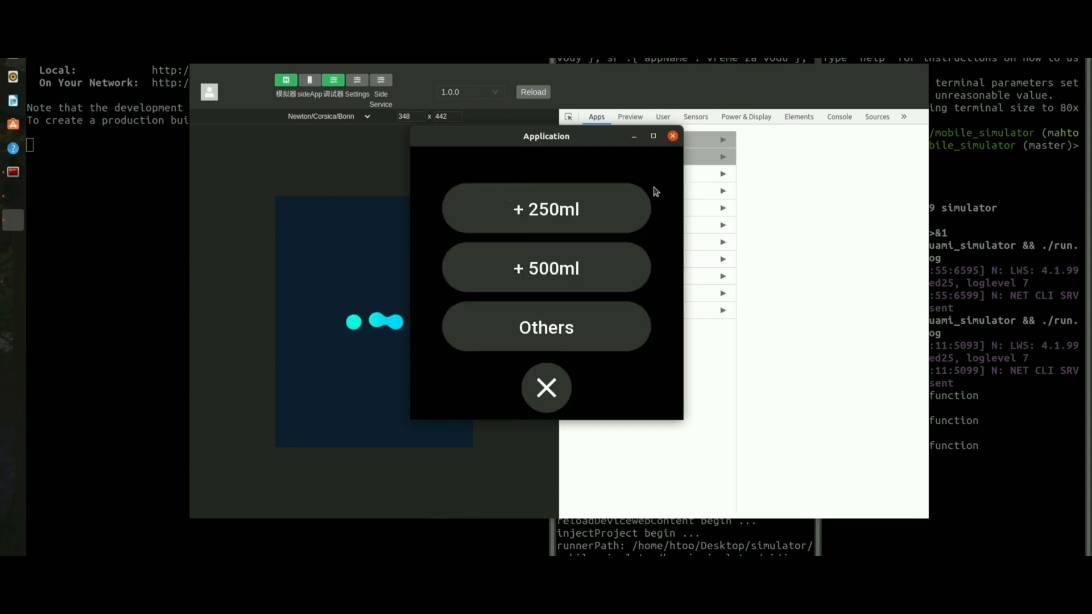
{"action": "left_click", "coordinate": [546, 209]}
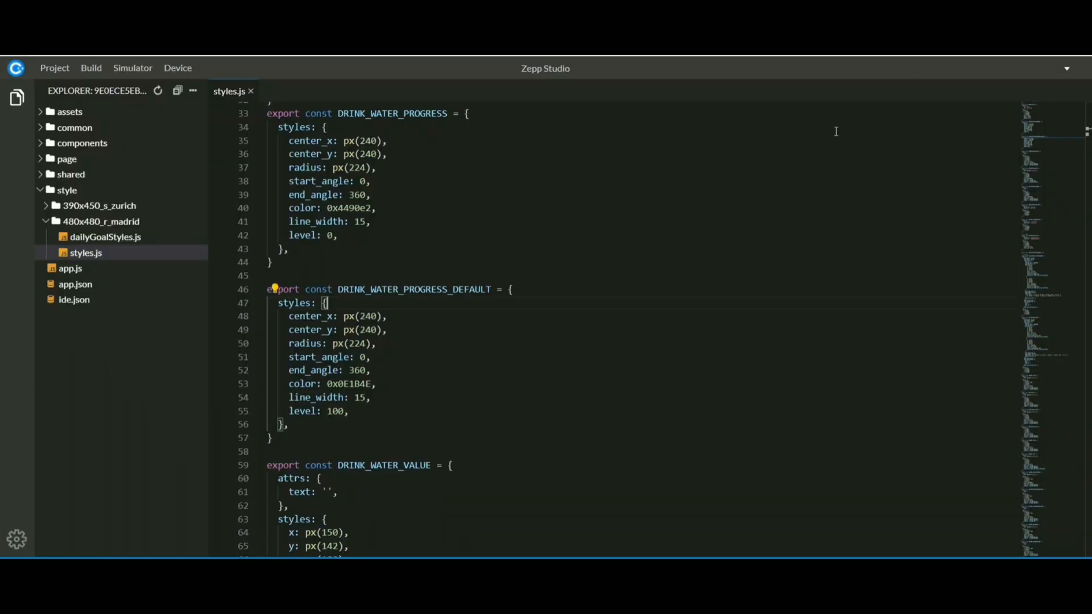
Step: Set DRINK_WATER_VALUE x to px(50) //150 and DRINK_WATER_ADD_BTN x to px(96) //196, then start a build
{"action": "scroll", "scroll_direction": "down", "scroll_amount": 3}
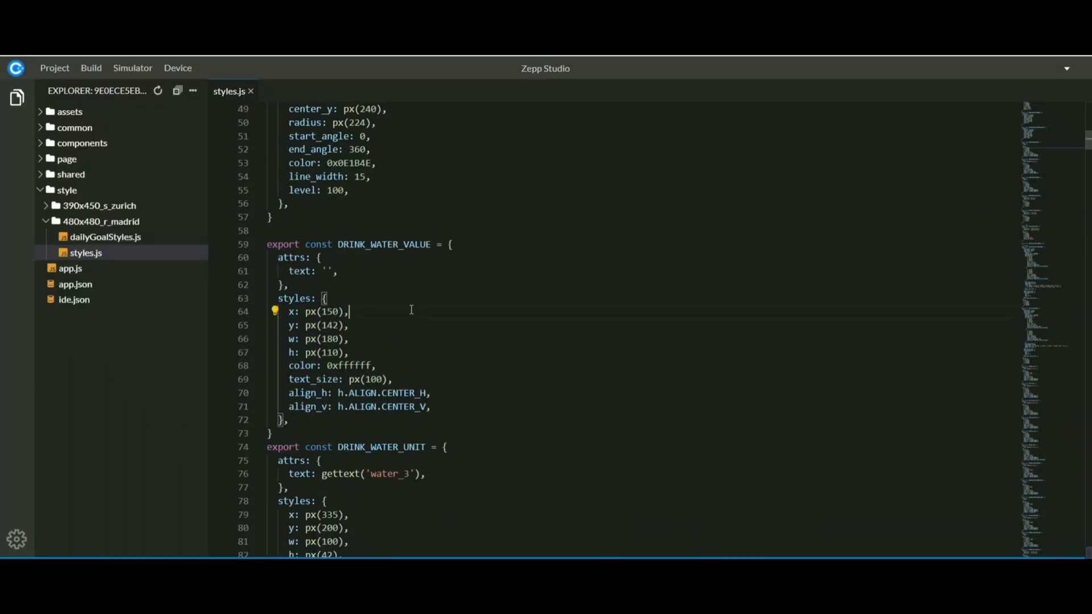
{"action": "type", "text": "//150"}
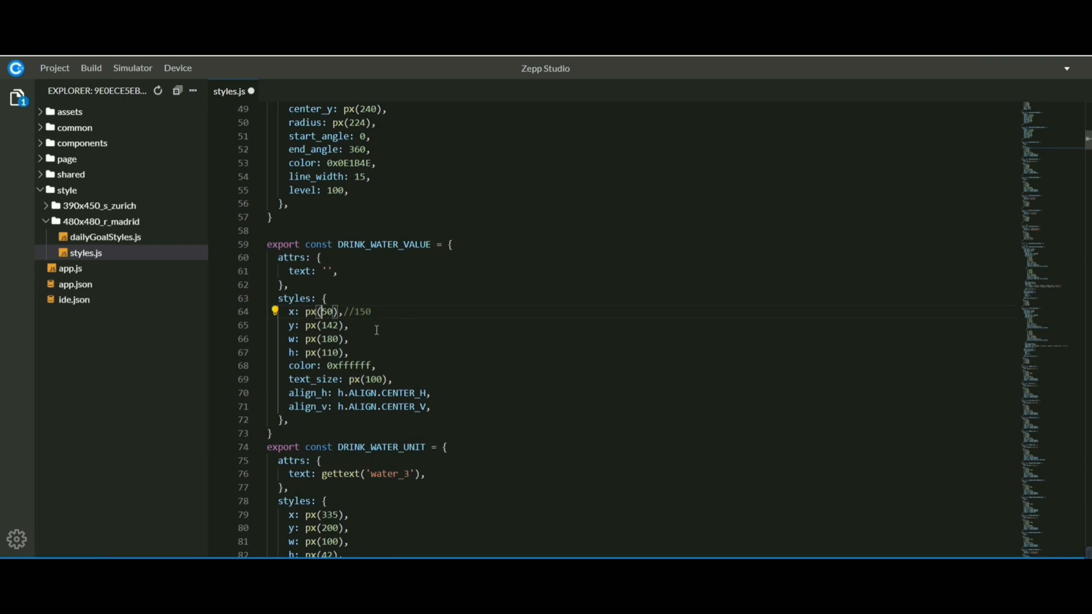
{"action": "scroll", "scroll_direction": "down", "scroll_amount": 3}
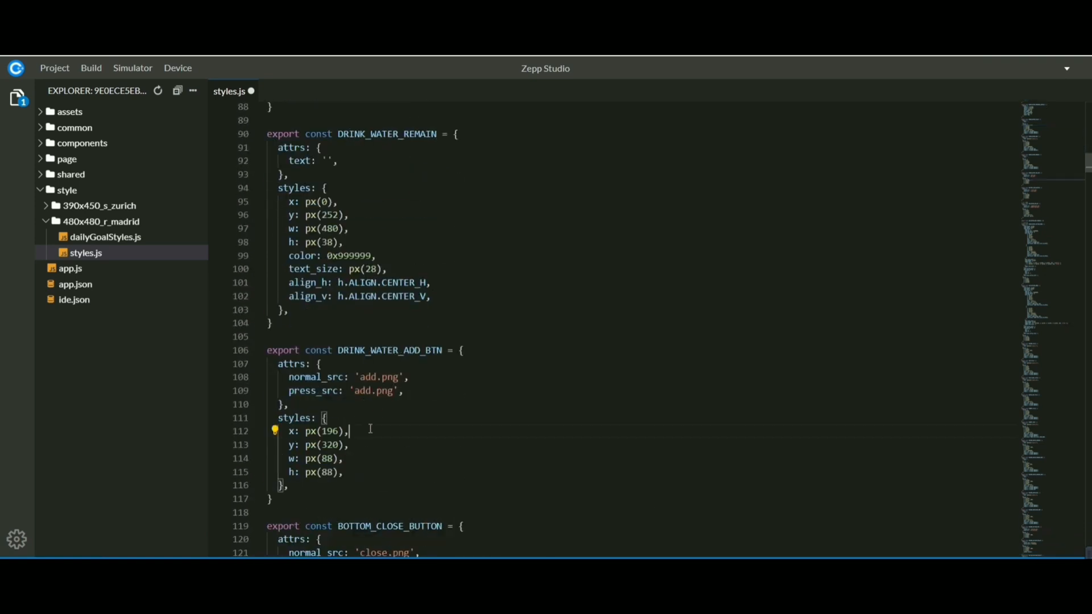
{"action": "type", "text": "//196"}
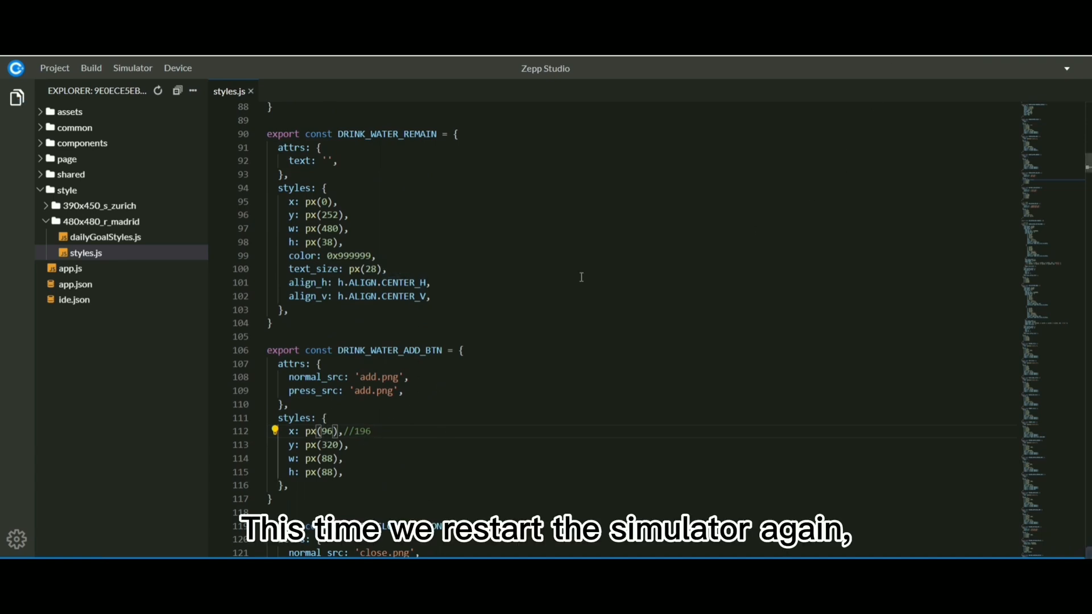
{"action": "left_click", "coordinate": [132, 67]}
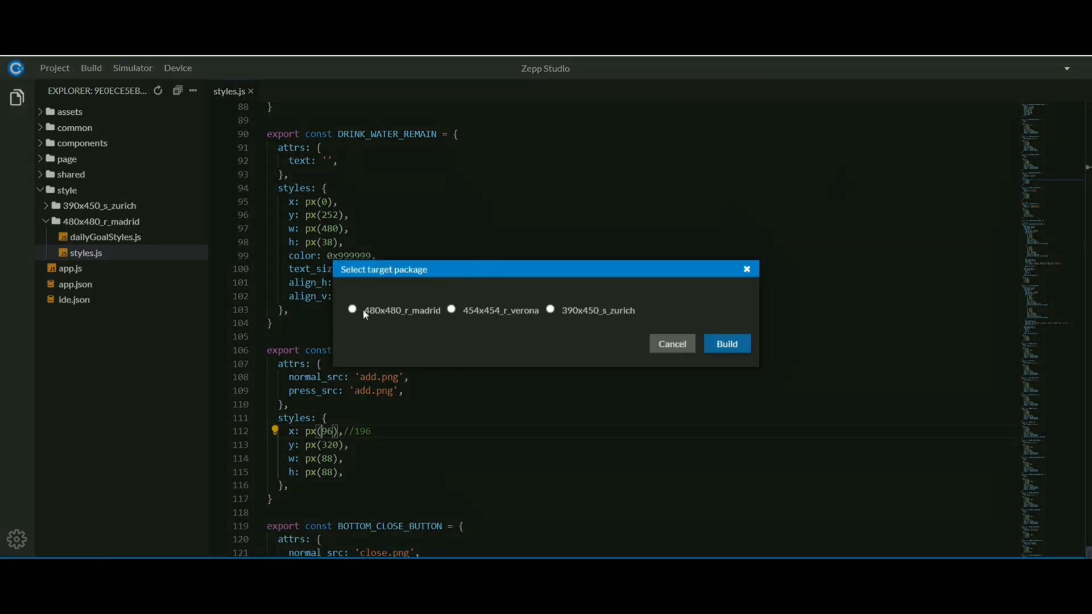
Step: Select 480x480_r_madrid as the target package for the build
{"action": "left_click", "coordinate": [727, 344]}
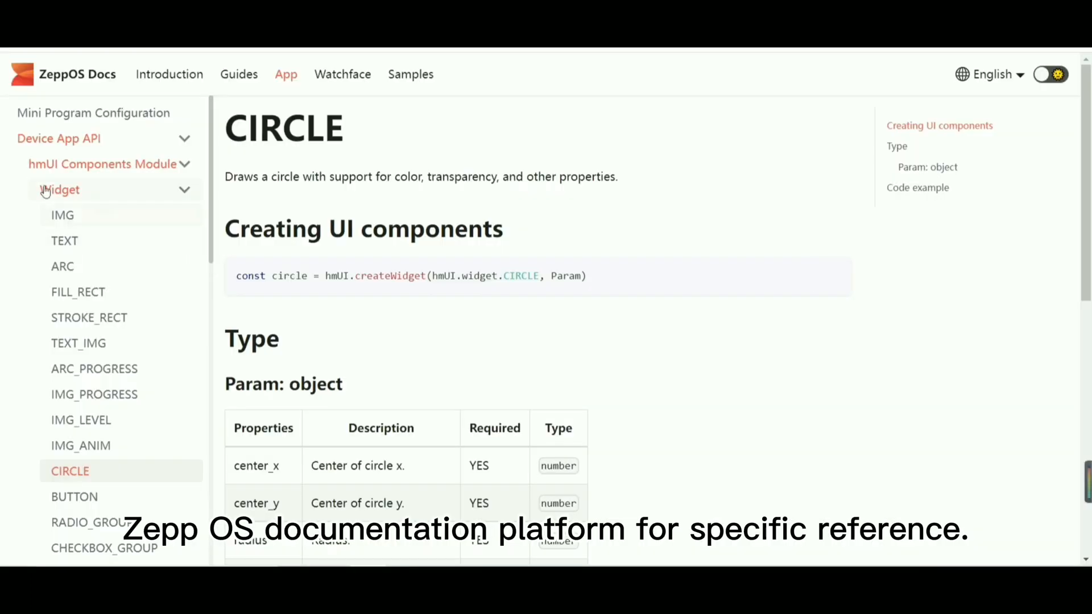
Step: Browse the IMG, FILL_RECT, TEXT_IMG, ARC_PROGRESS, IMG_ANIM and CIRCLE widget references
{"action": "left_click", "coordinate": [61, 215]}
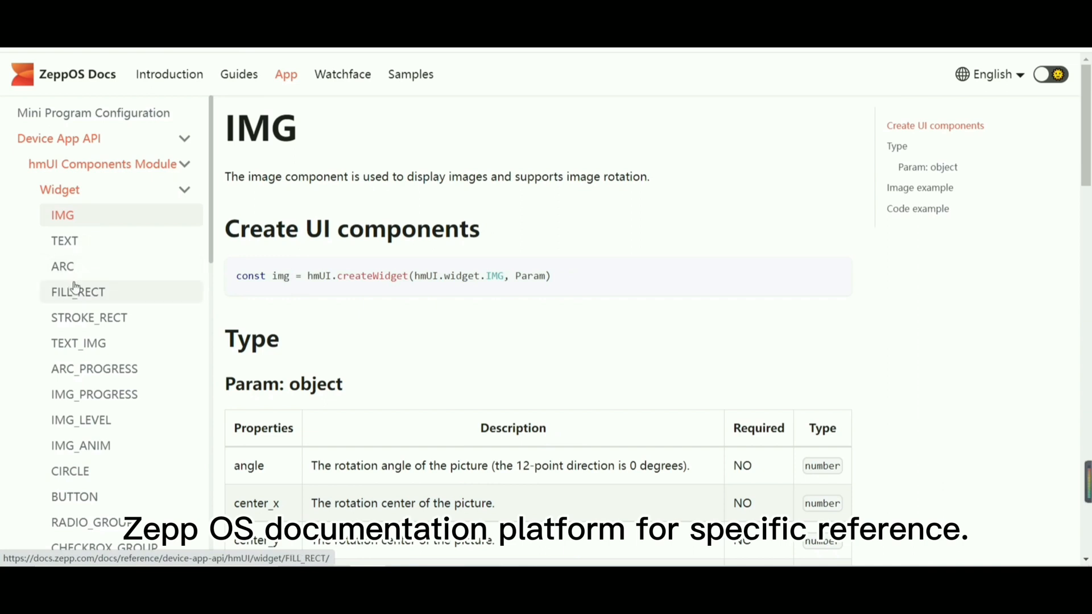
{"action": "left_click", "coordinate": [78, 292]}
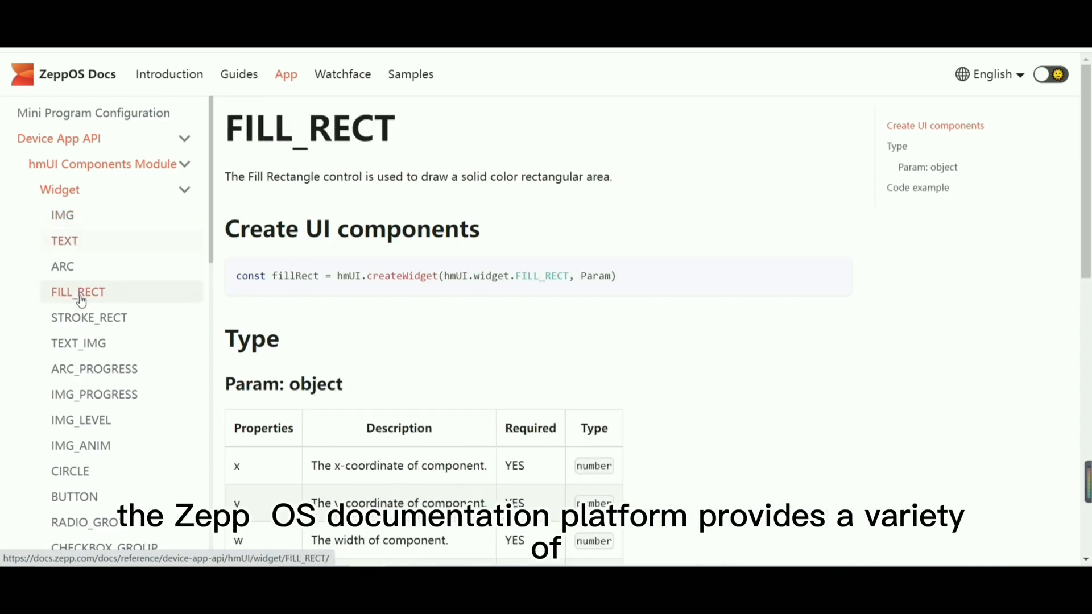
{"action": "left_click", "coordinate": [78, 342]}
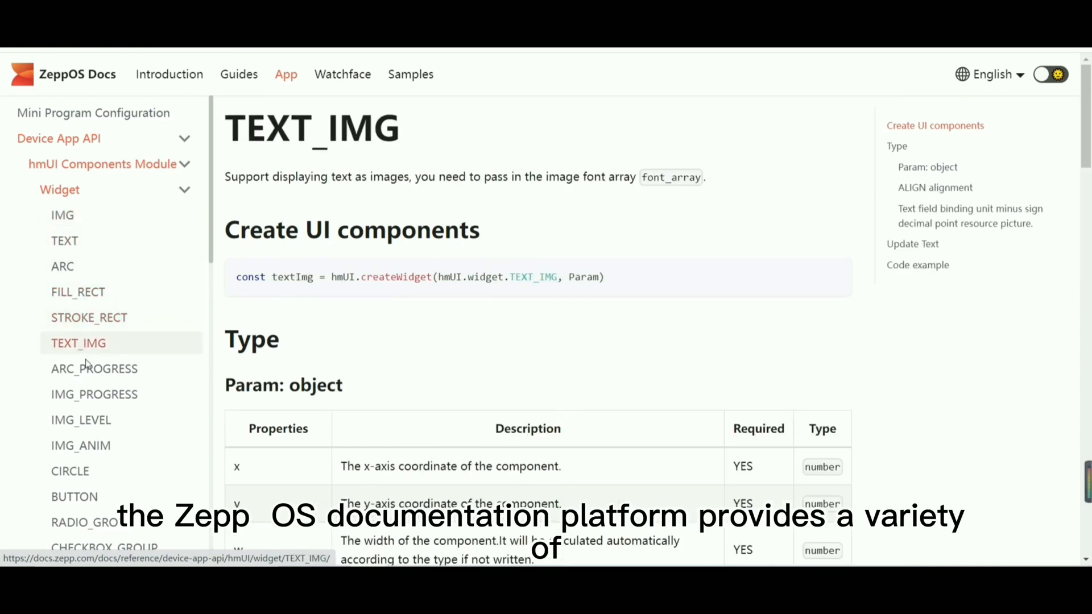
{"action": "left_click", "coordinate": [93, 369]}
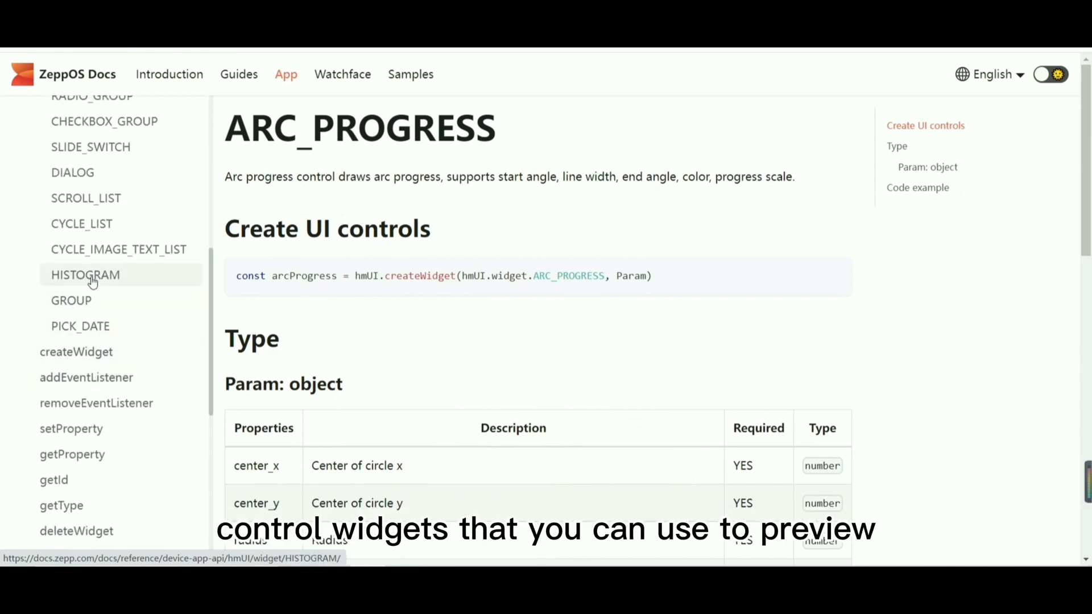
{"action": "left_click", "coordinate": [73, 245]}
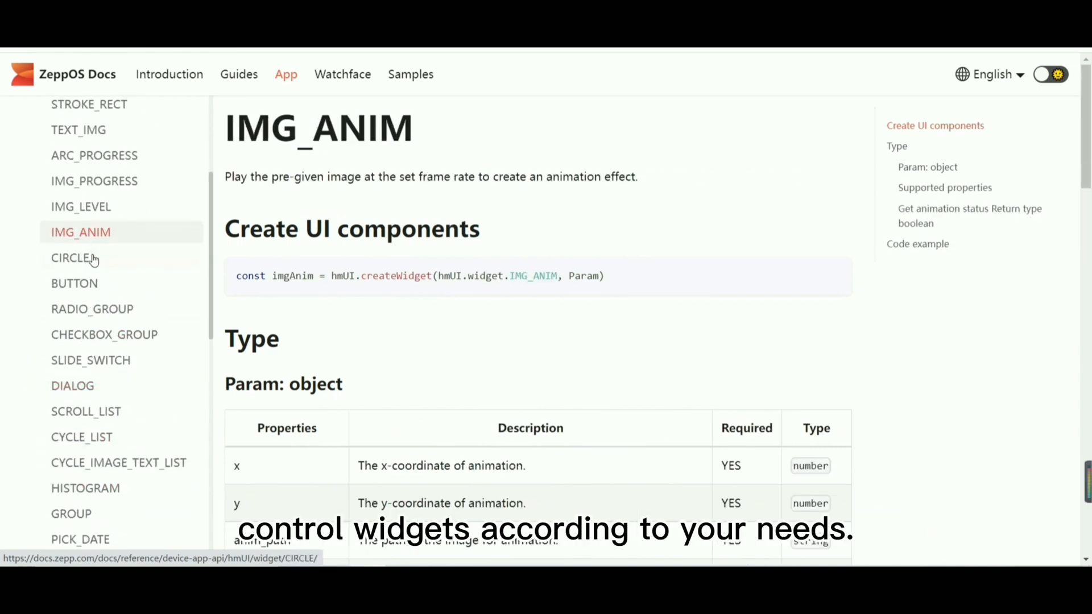
{"action": "left_click", "coordinate": [71, 258]}
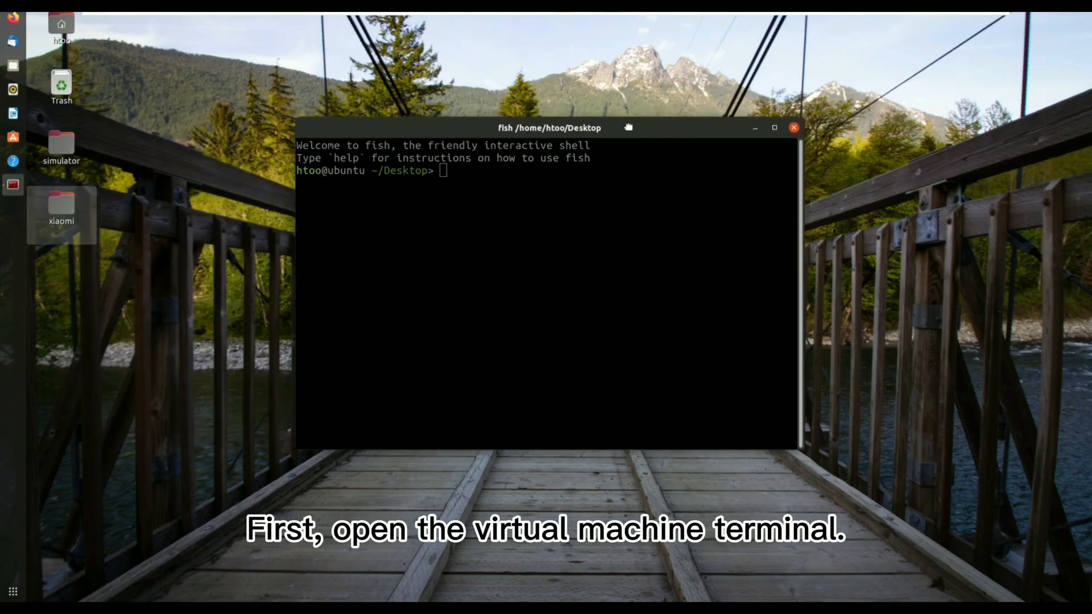
Step: Move into simulator/device_simulator/src/drink and run the Zeus CLI command there
{"action": "type", "text": "cd simulator/device_simulator/src"}
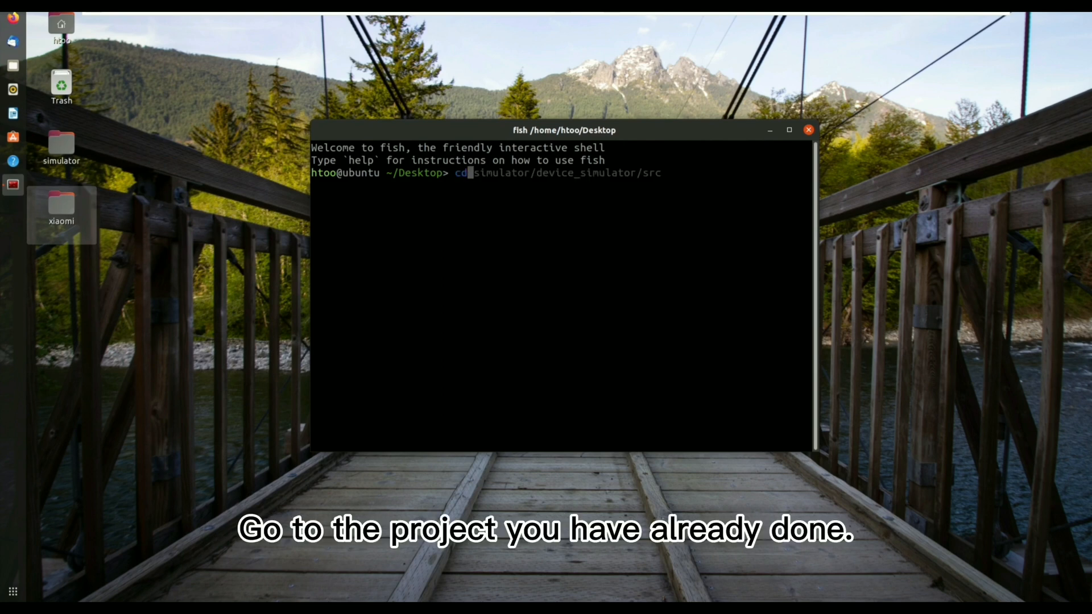
{"action": "key", "text": "Return"}
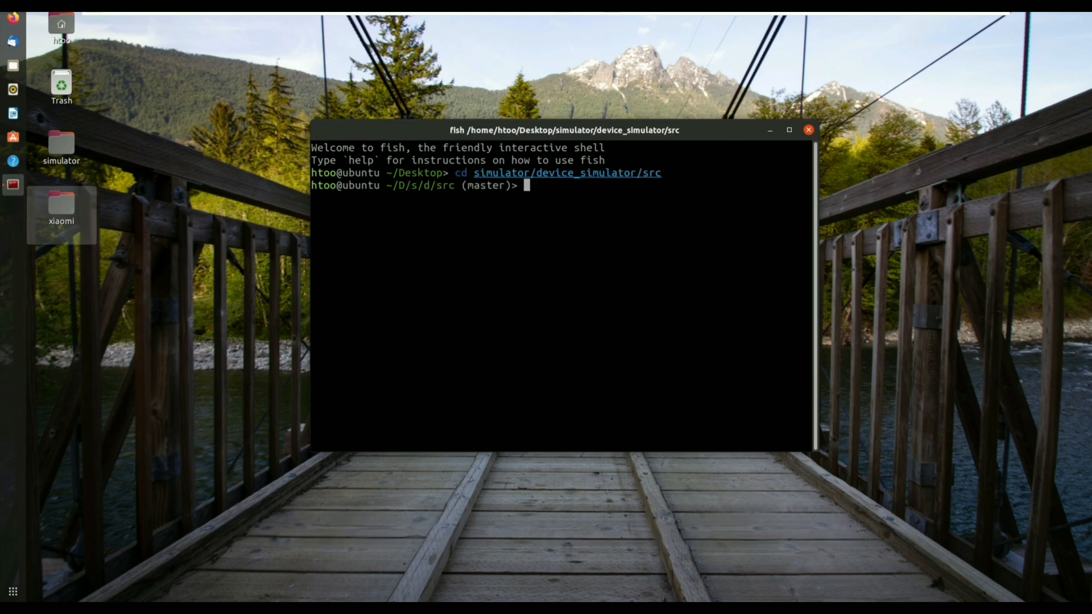
{"action": "type", "text": "cd drink/"}
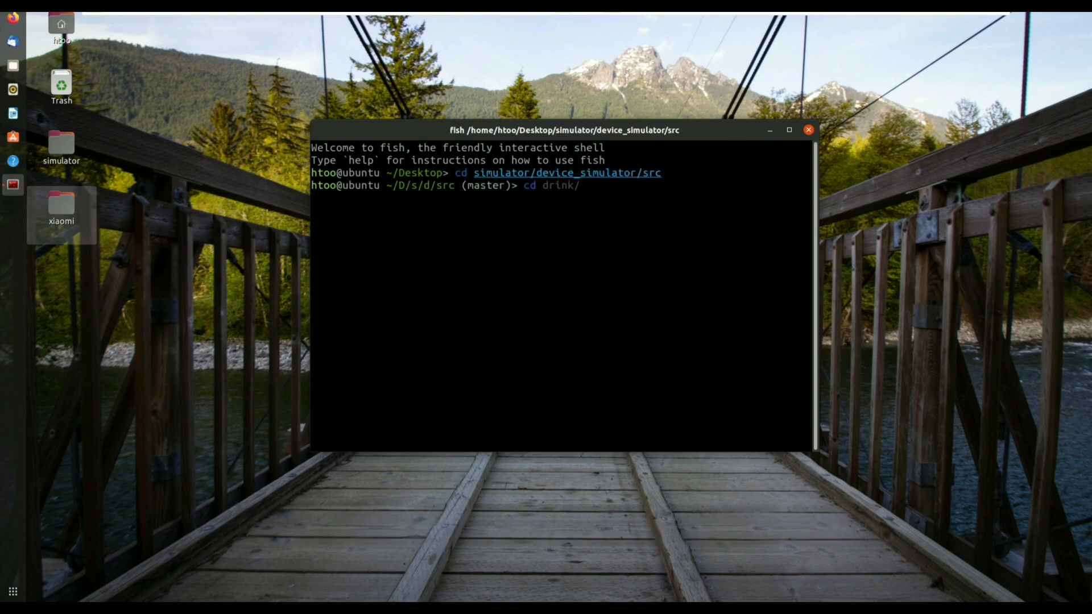
{"action": "key", "text": "Return"}
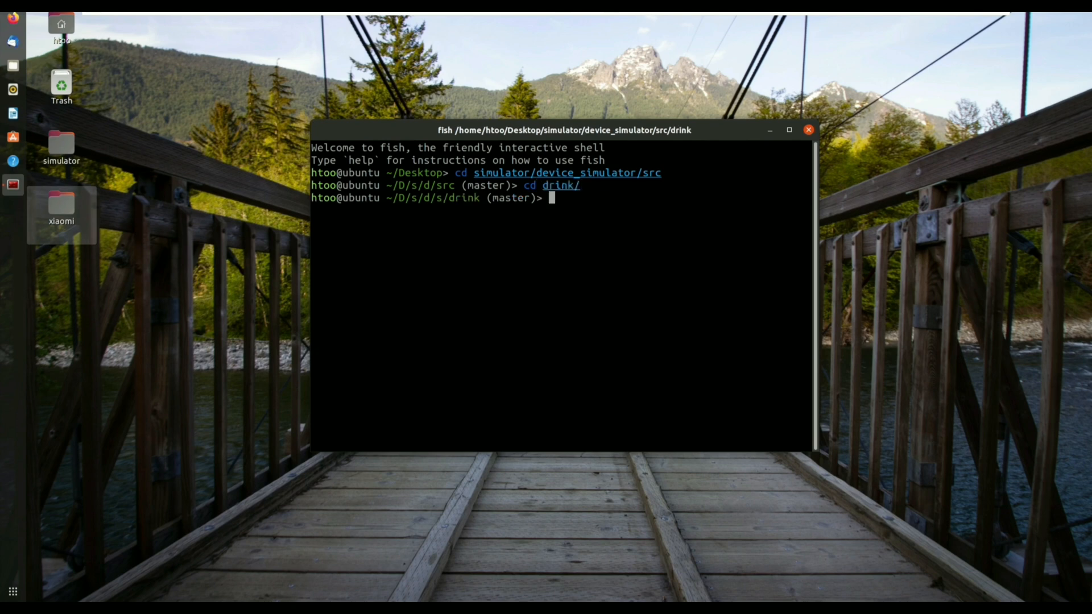
{"action": "type", "text": "zeus create drink-test"}
{"action": "type", "text": "zeus login"}
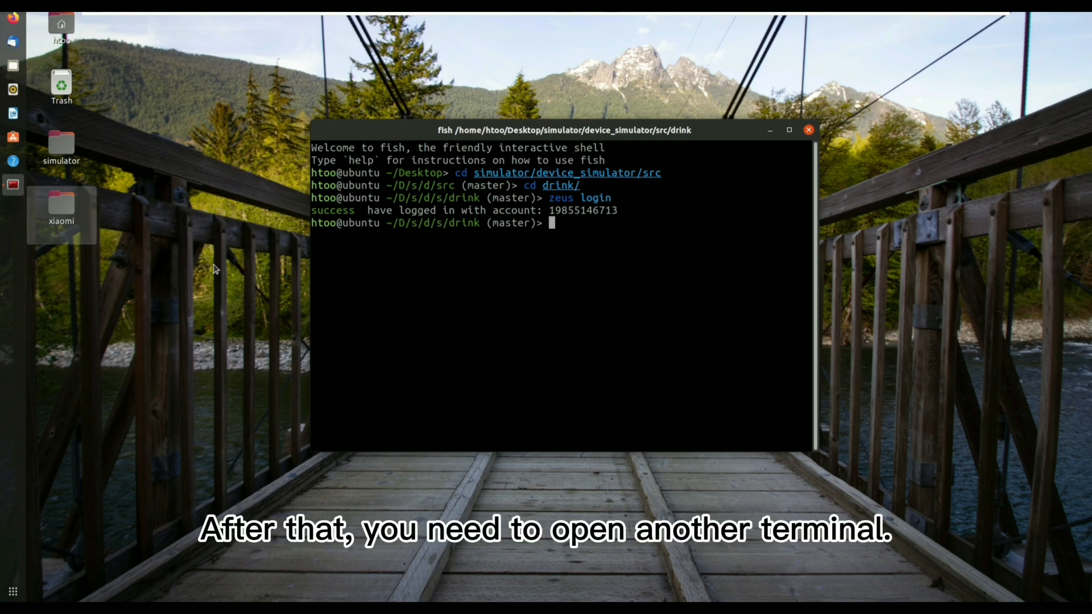
Step: Open a new Desktop terminal, cd into the simulator folder, and split it into side-by-side panes
{"action": "right_click", "coordinate": [214, 268]}
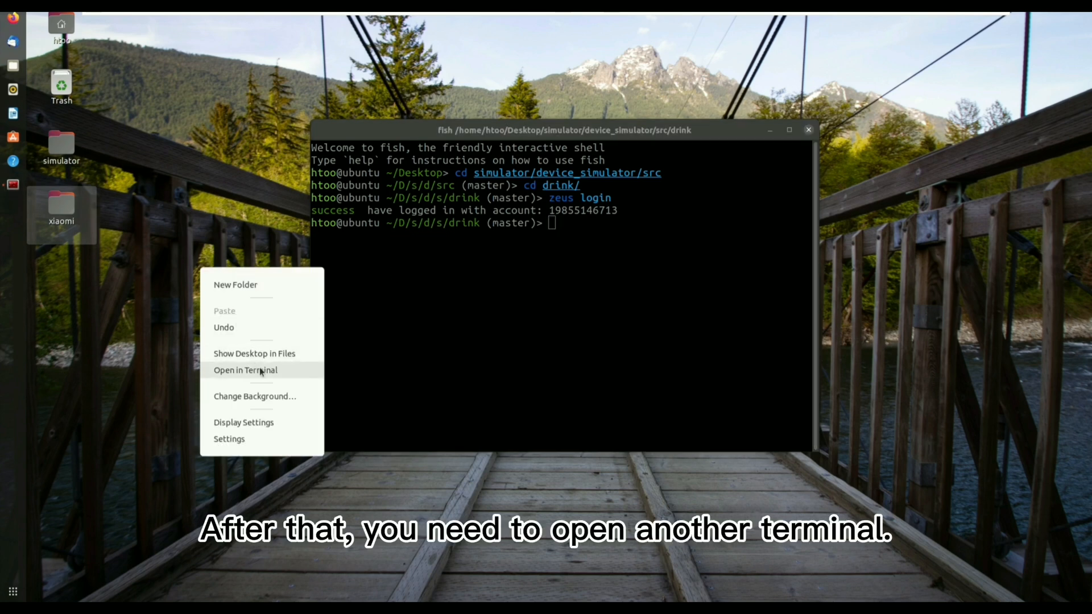
{"action": "left_click", "coordinate": [245, 369]}
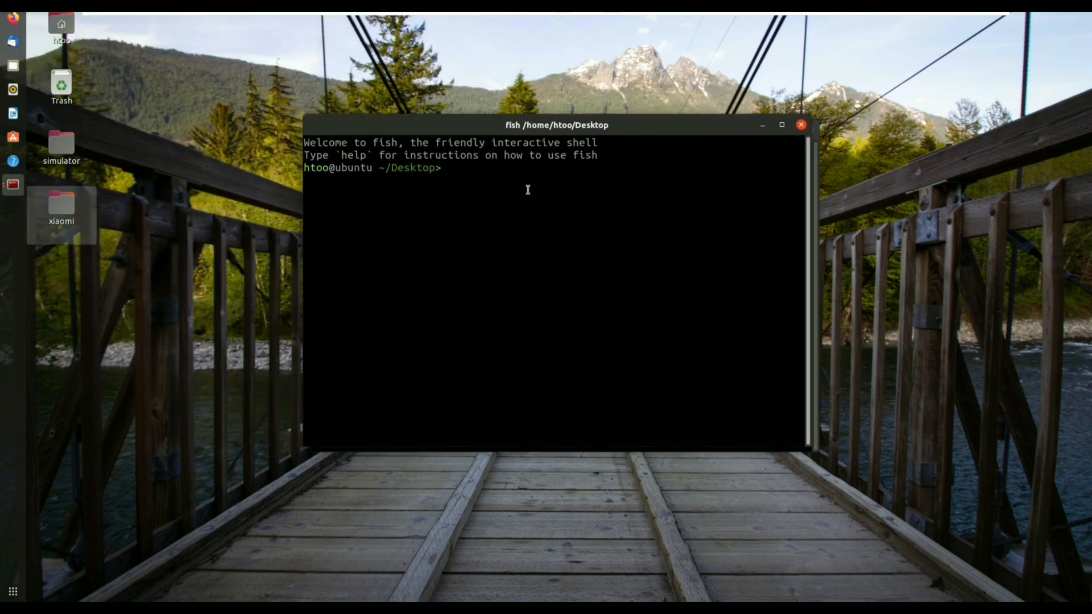
{"action": "type", "text": "cd simulator/device_simulator/src"}
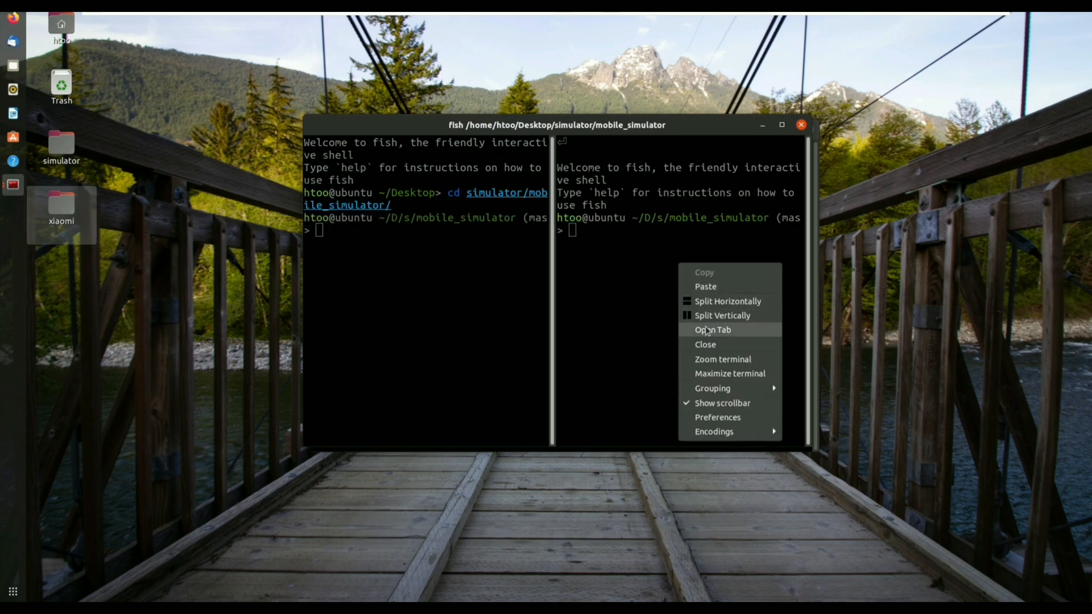
{"action": "mouse_move", "coordinate": [710, 321]}
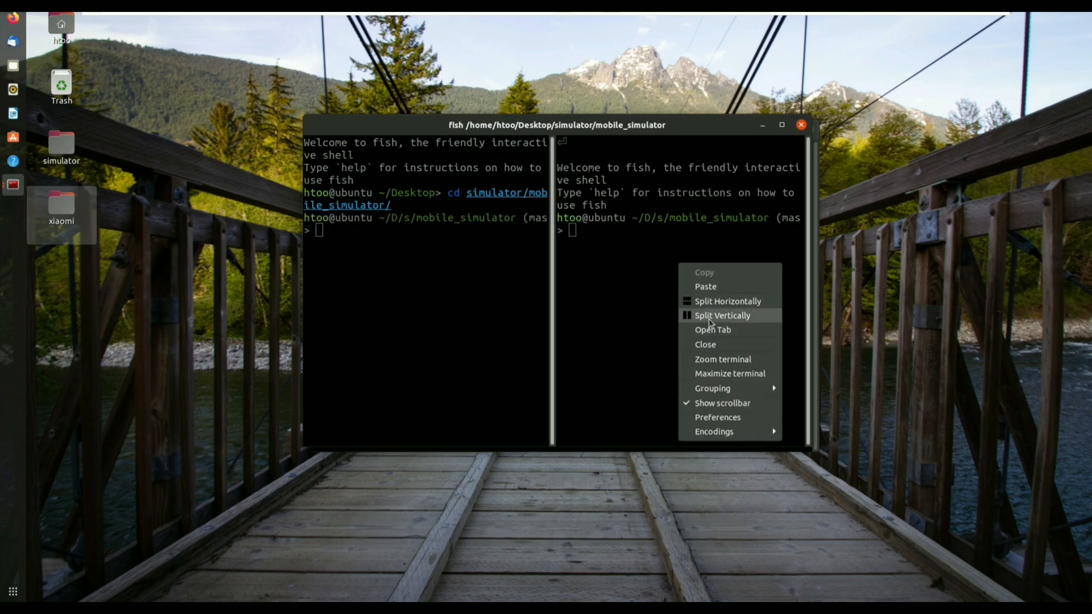
{"action": "left_click", "coordinate": [722, 315]}
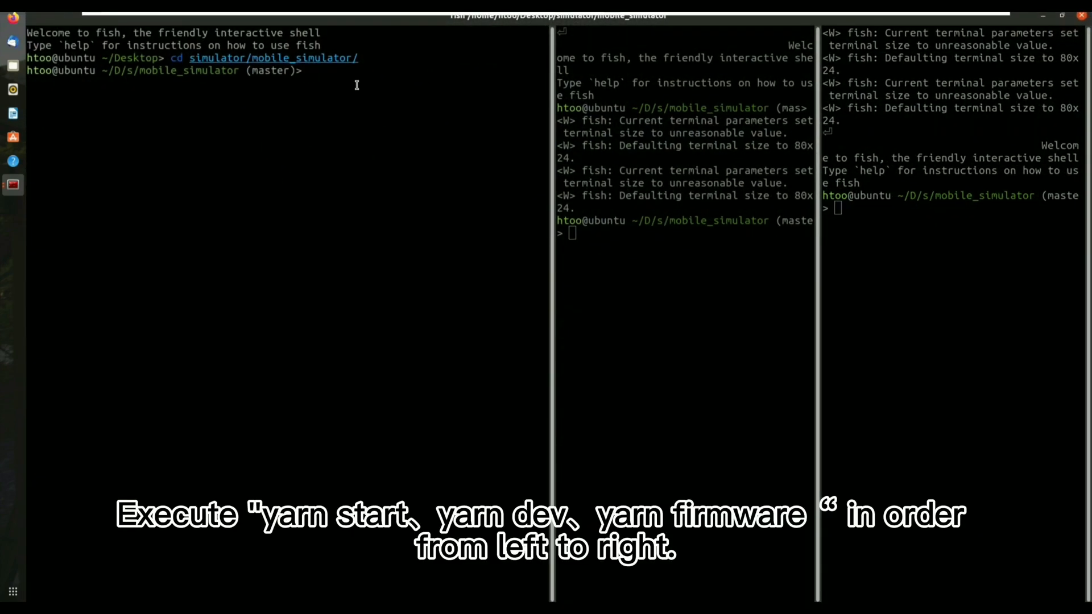
Step: Run yarn firmware in the panes to launch the watch emulator, then move its window aside
{"action": "type", "text": "yarn firmware"}
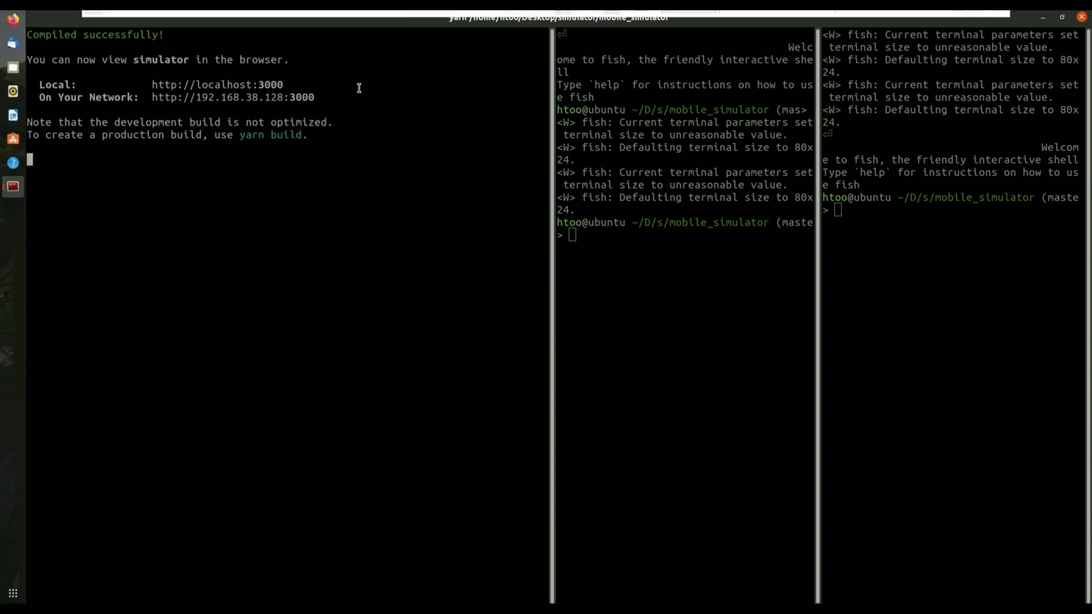
{"action": "type", "text": "yarn firmware"}
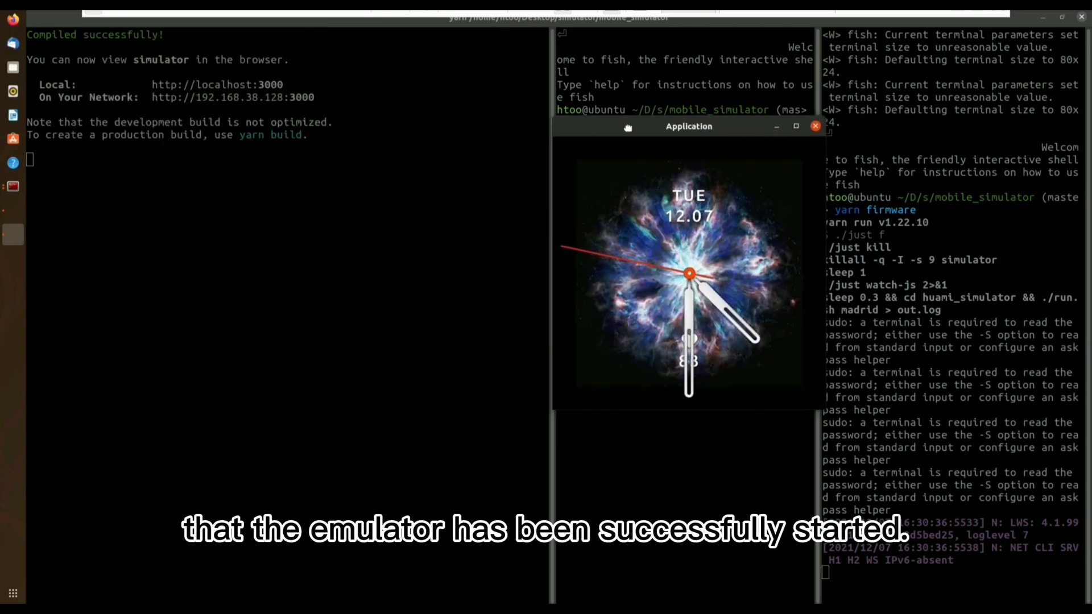
{"action": "left_click_drag", "start_coordinate": [688, 126], "coordinate": [244, 77]}
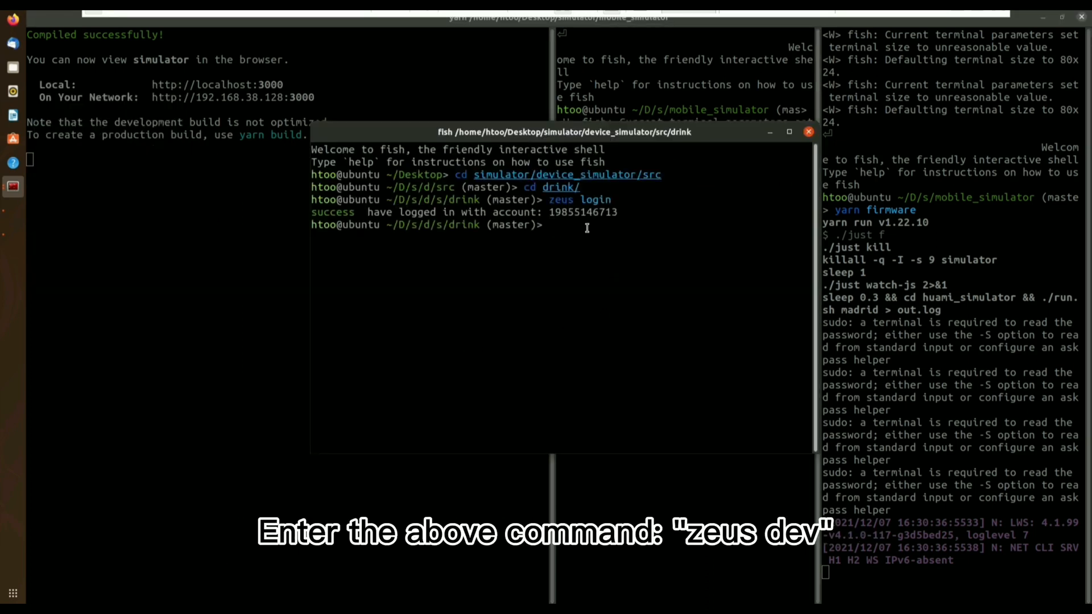
Step: Run the Zeus command in the drink folder and launch Drink Water in the emulator
{"action": "type", "text": "zeus login"}
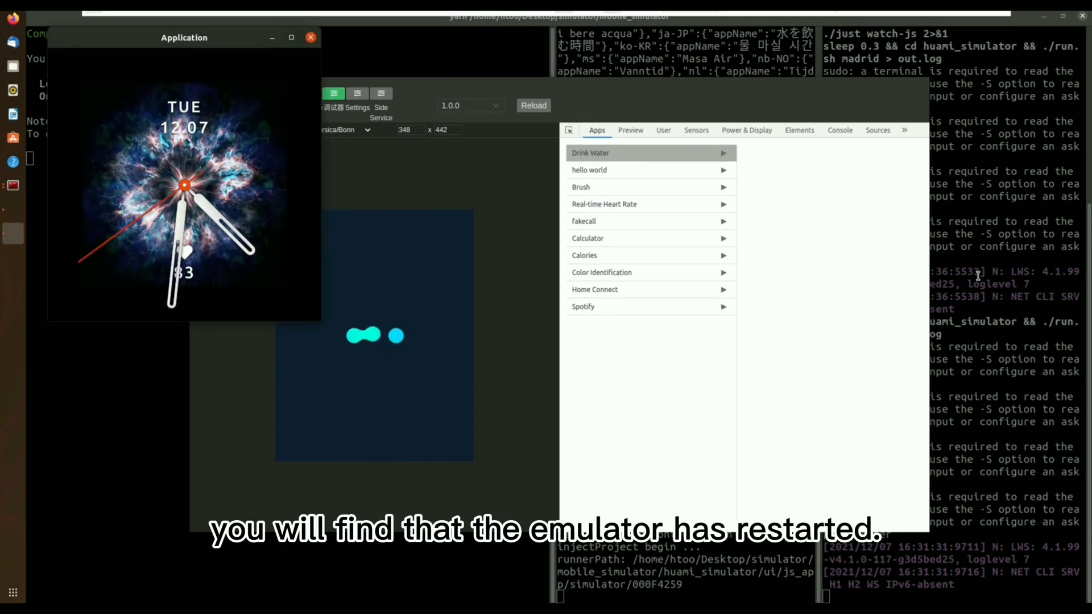
{"action": "left_click", "coordinate": [532, 105]}
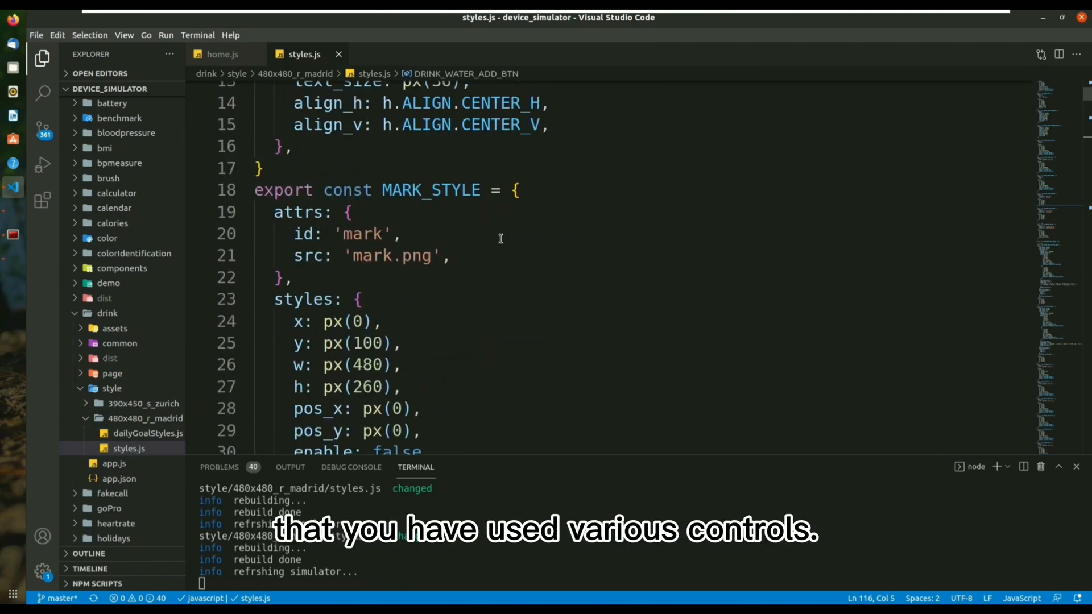
Step: Change DRINK_WATER_VALUE x from px(150) to px(50) in styles.js and save
{"action": "scroll", "scroll_direction": "down", "scroll_amount": 3}
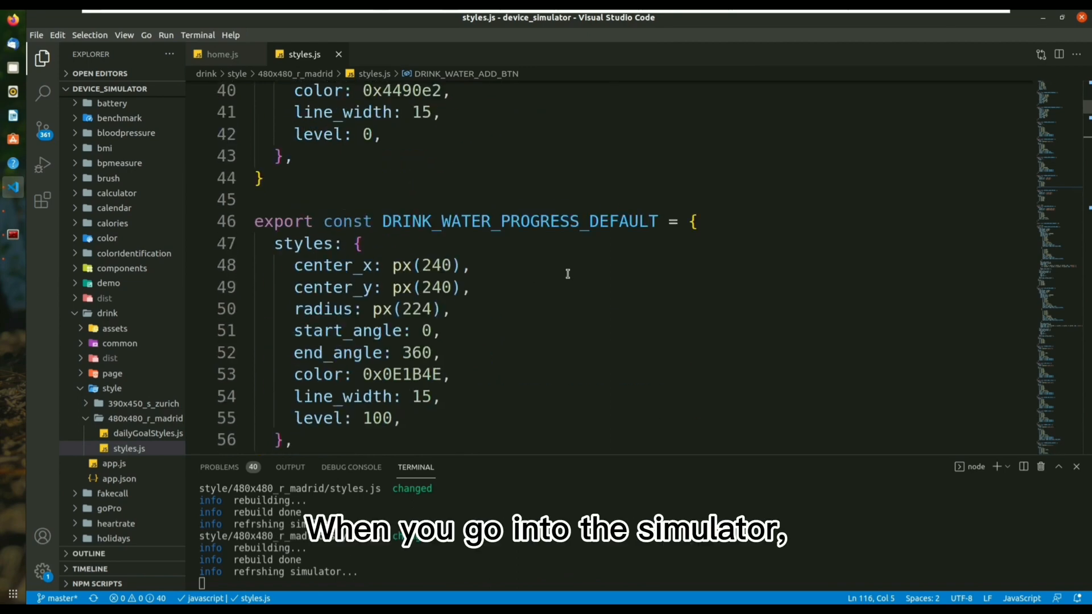
{"action": "scroll", "scroll_direction": "down", "scroll_amount": 3}
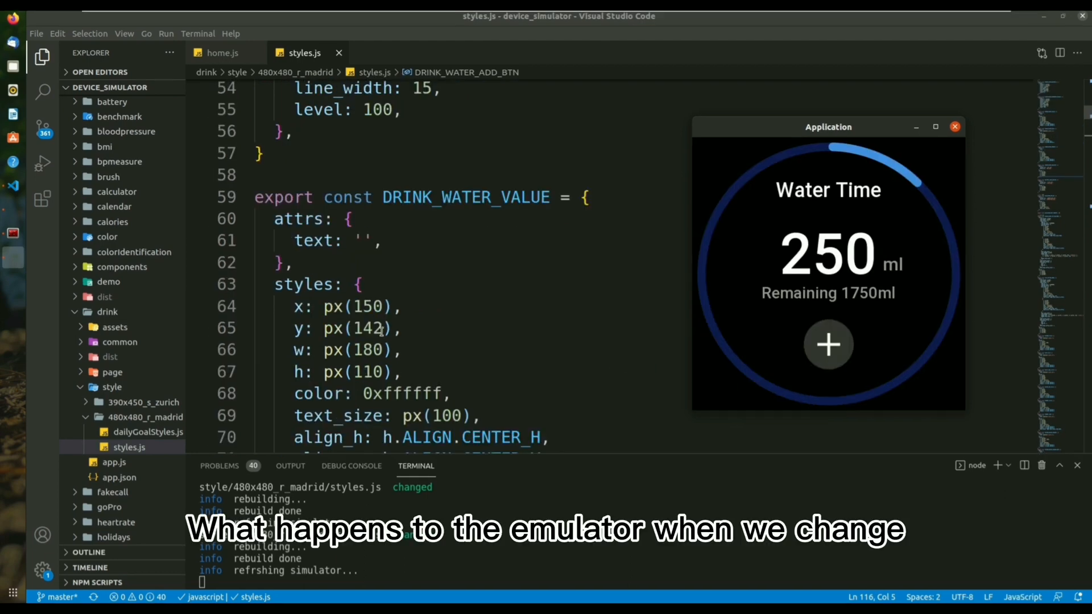
{"action": "left_click", "coordinate": [365, 306]}
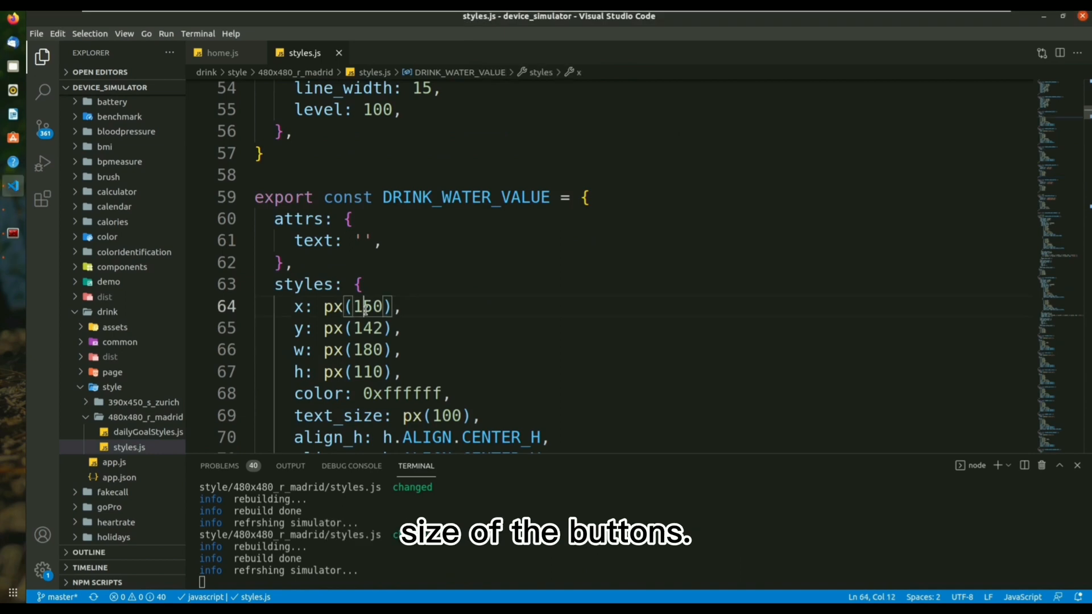
{"action": "type", "text": "50"}
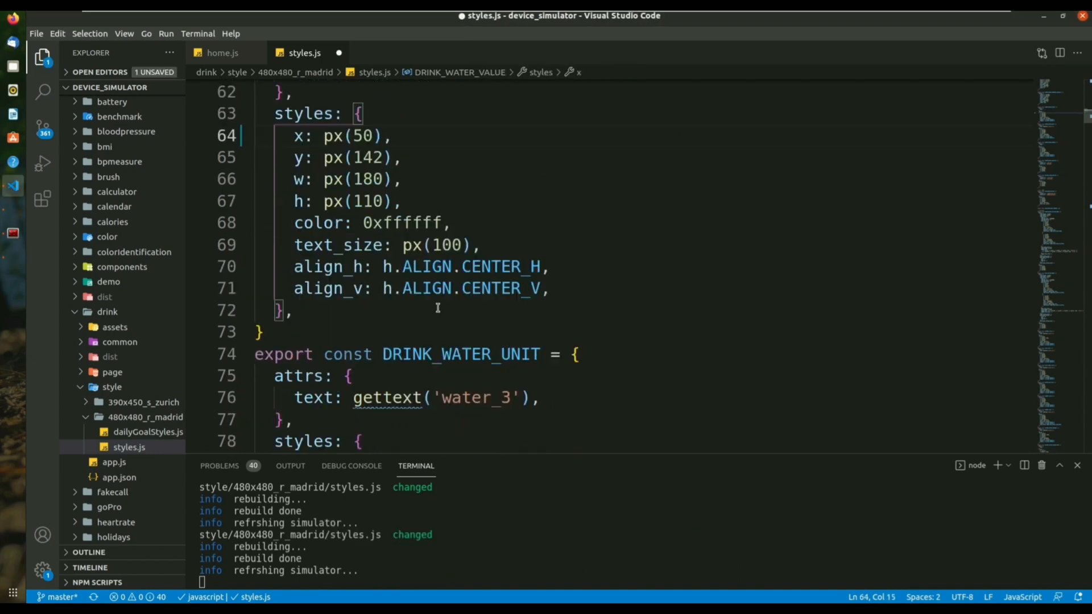
{"action": "scroll", "scroll_direction": "down", "scroll_amount": 3}
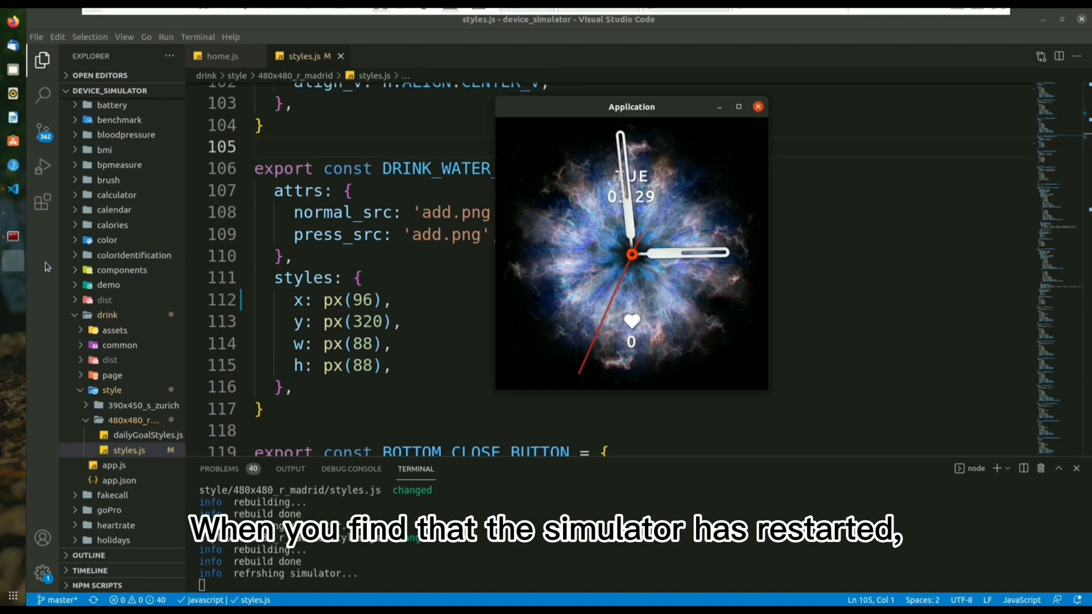
Step: Move the emulator aside, restore the value's x to px(150) and save styles.js
{"action": "left_click_drag", "start_coordinate": [630, 107], "coordinate": [851, 98]}
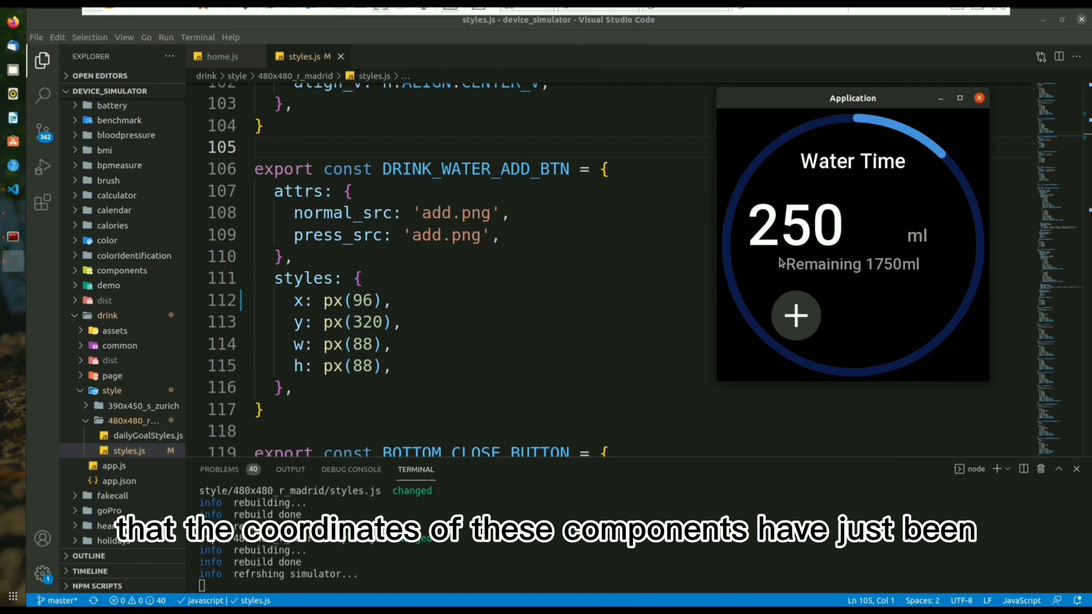
{"action": "mouse_move", "coordinate": [818, 283]}
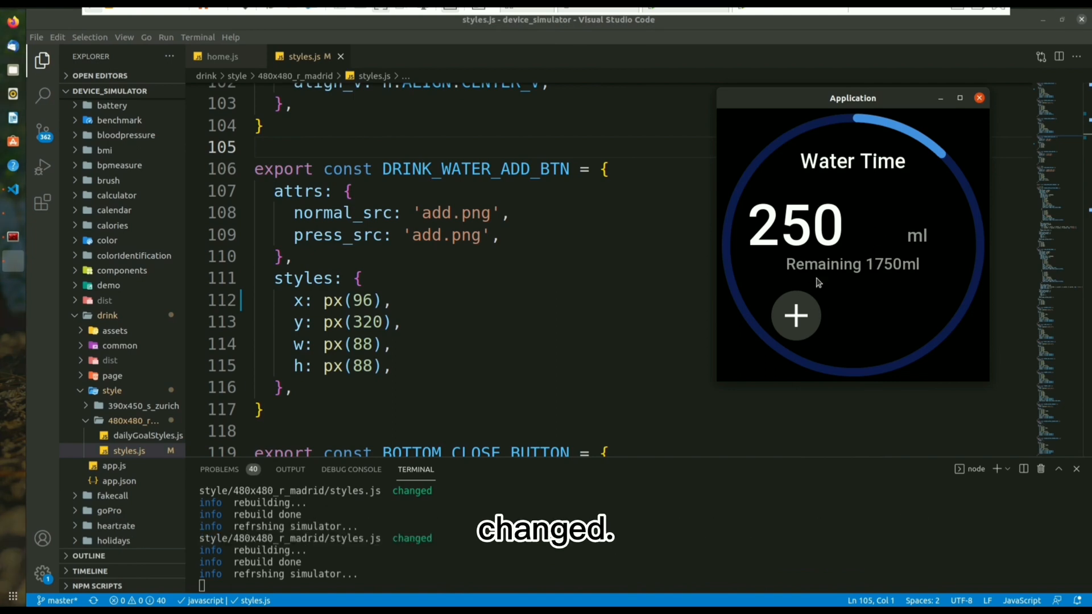
{"action": "mouse_move", "coordinate": [967, 275]}
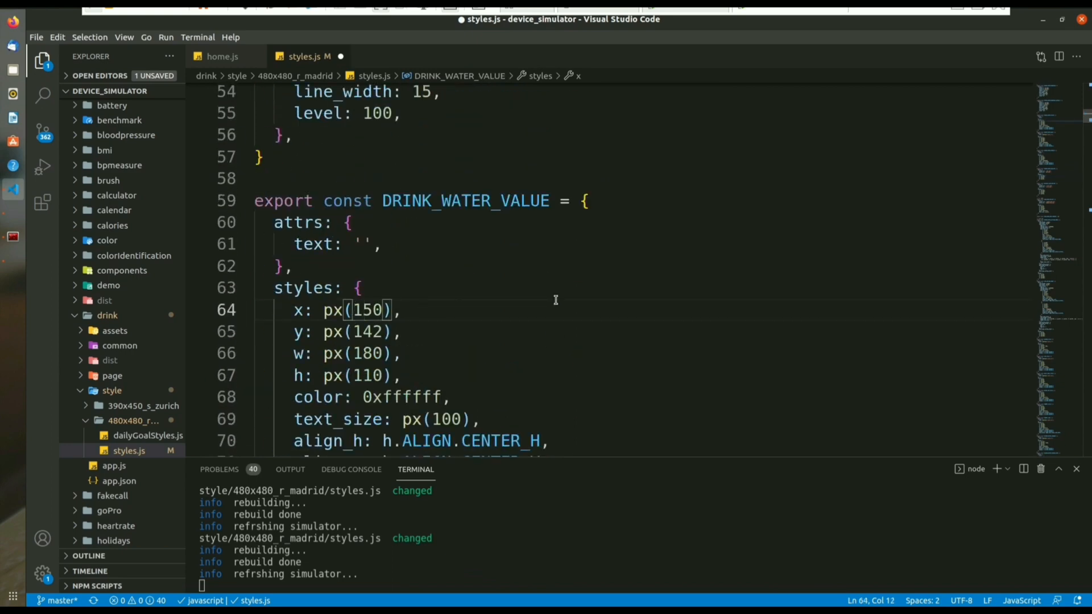
{"action": "key", "text": "ctrl+s"}
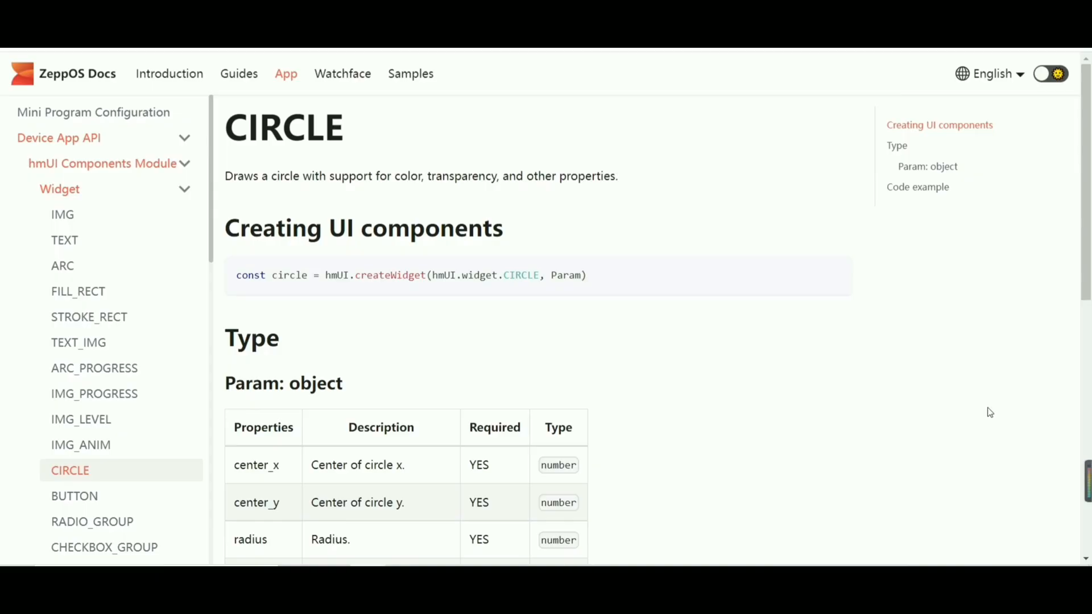
Step: Browse the IMG, TEXT and FILL_RECT widget reference pages in ZeppOS Docs
{"action": "left_click", "coordinate": [62, 214]}
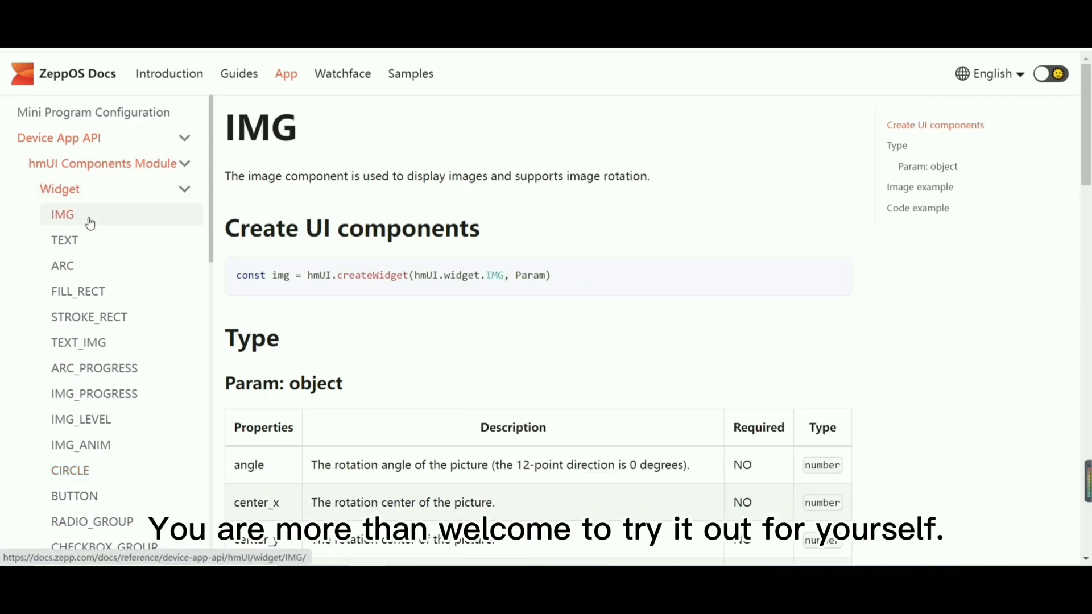
{"action": "left_click", "coordinate": [64, 240]}
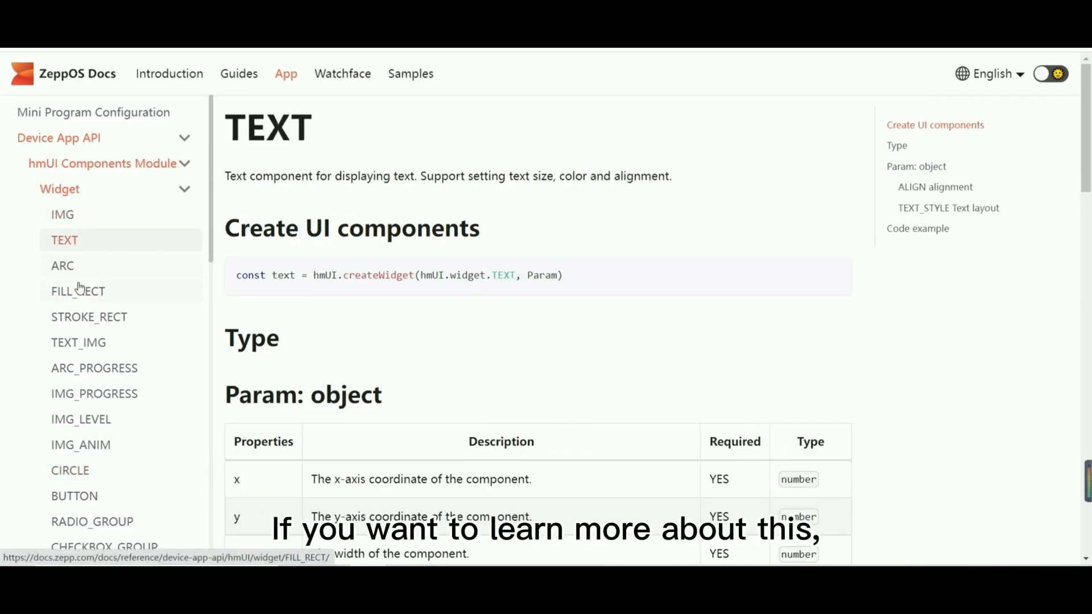
{"action": "left_click", "coordinate": [89, 317]}
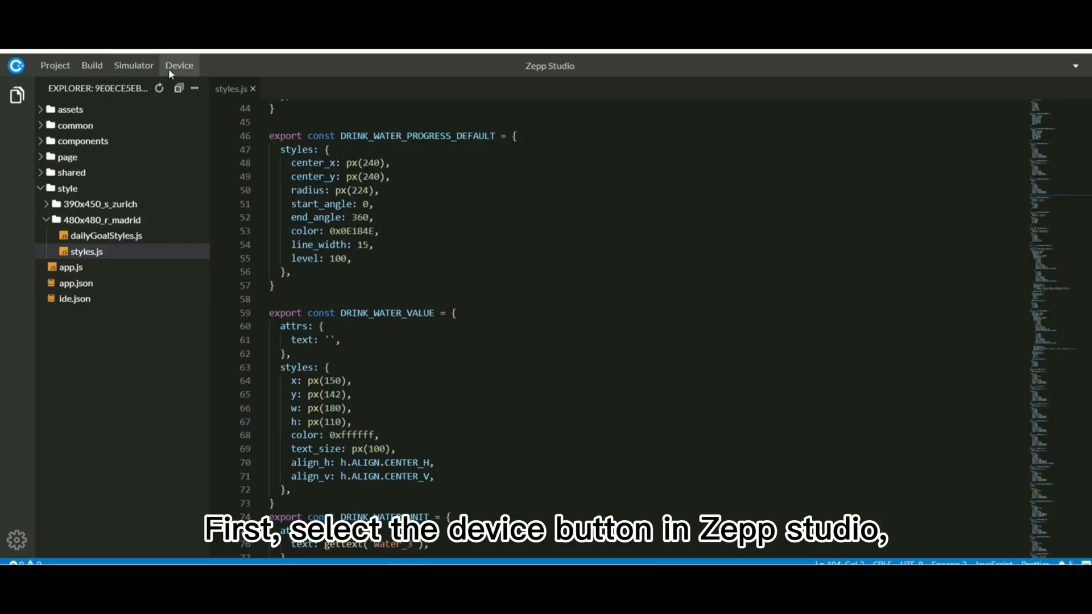
Step: Preview the app on a device for the 390x450_s_zurich target and dismiss the resulting QR code
{"action": "left_click", "coordinate": [178, 65]}
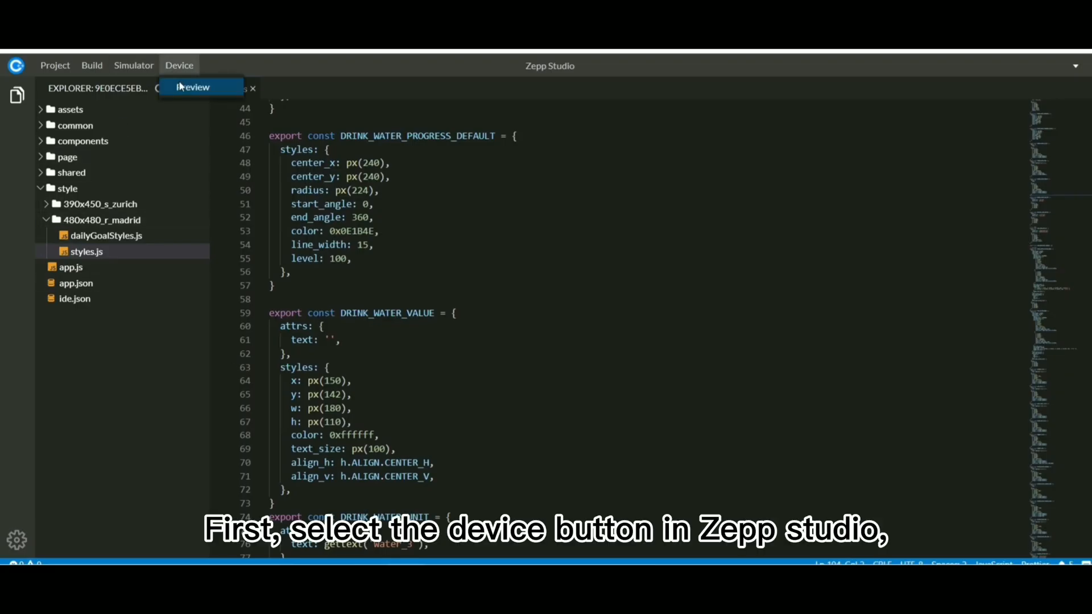
{"action": "left_click", "coordinate": [193, 86]}
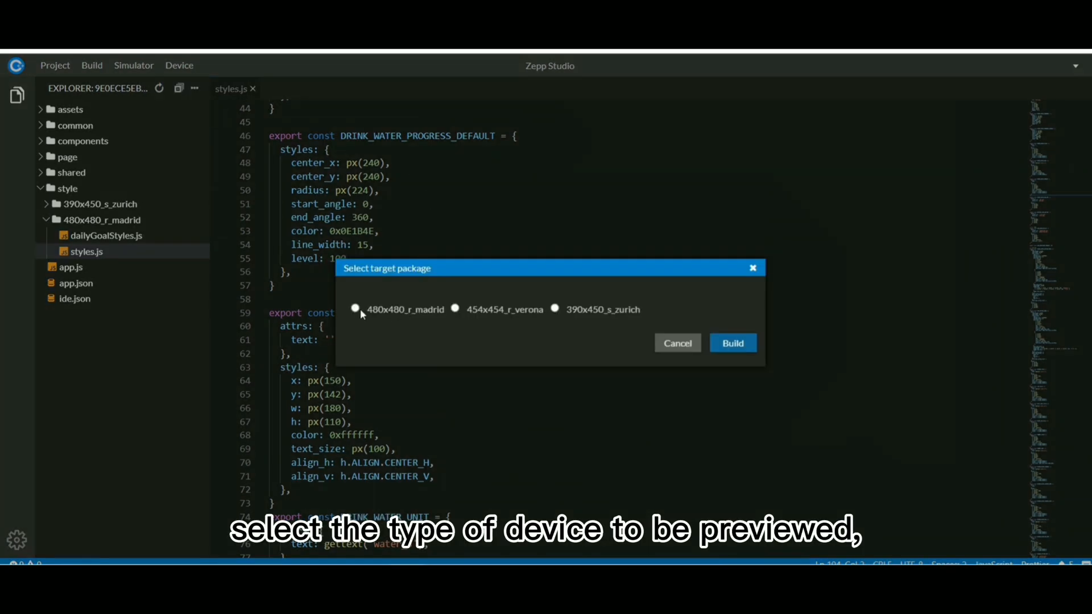
{"action": "left_click", "coordinate": [553, 309]}
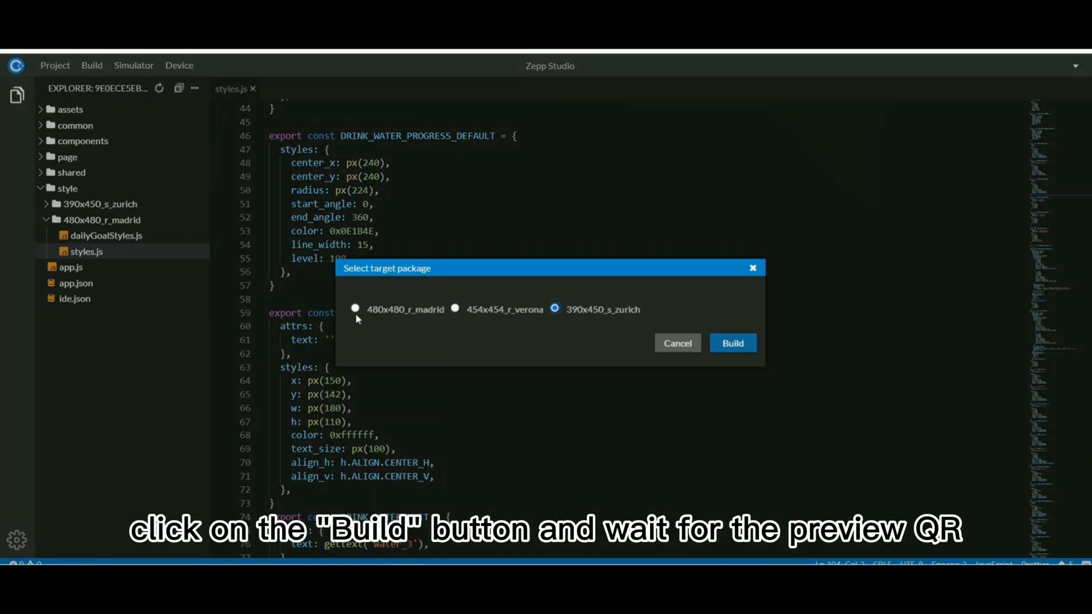
{"action": "left_click", "coordinate": [731, 342]}
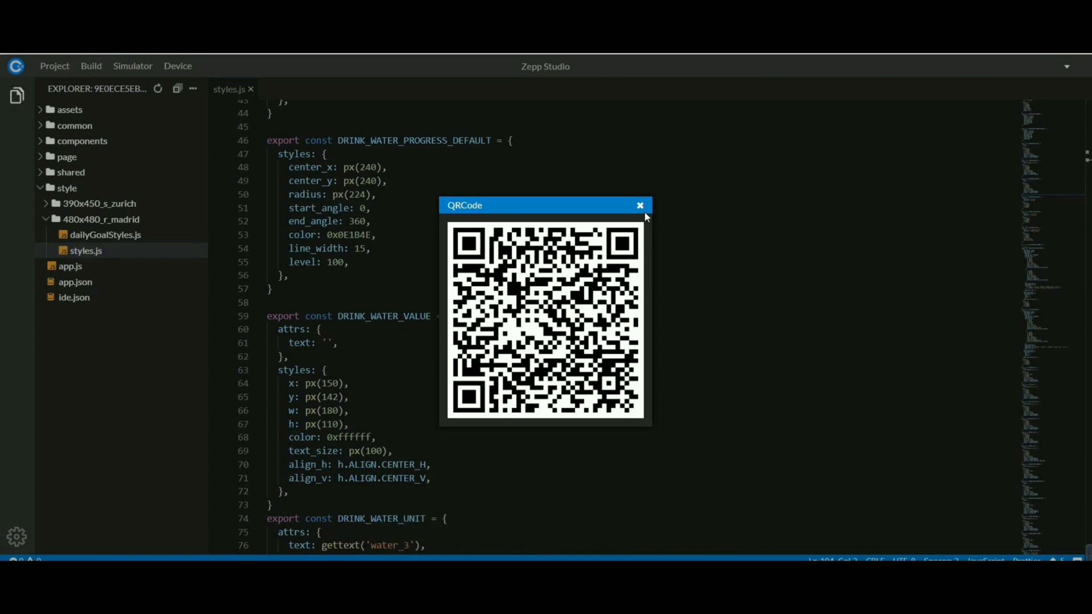
{"action": "left_click", "coordinate": [638, 206]}
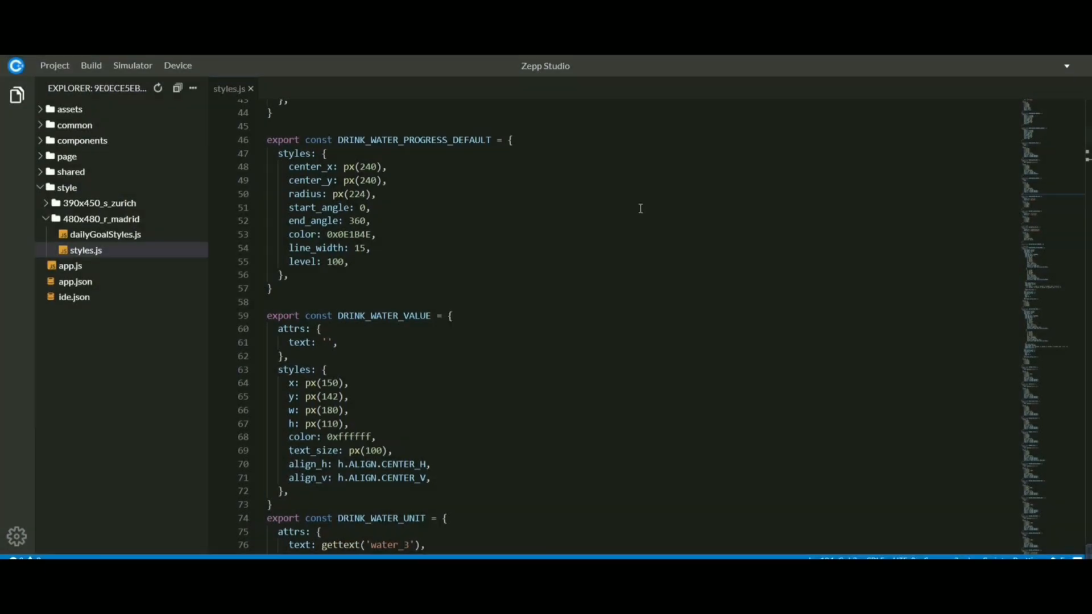
Step: Build the project, then download the built installer package from the Build menu
{"action": "left_click", "coordinate": [91, 64]}
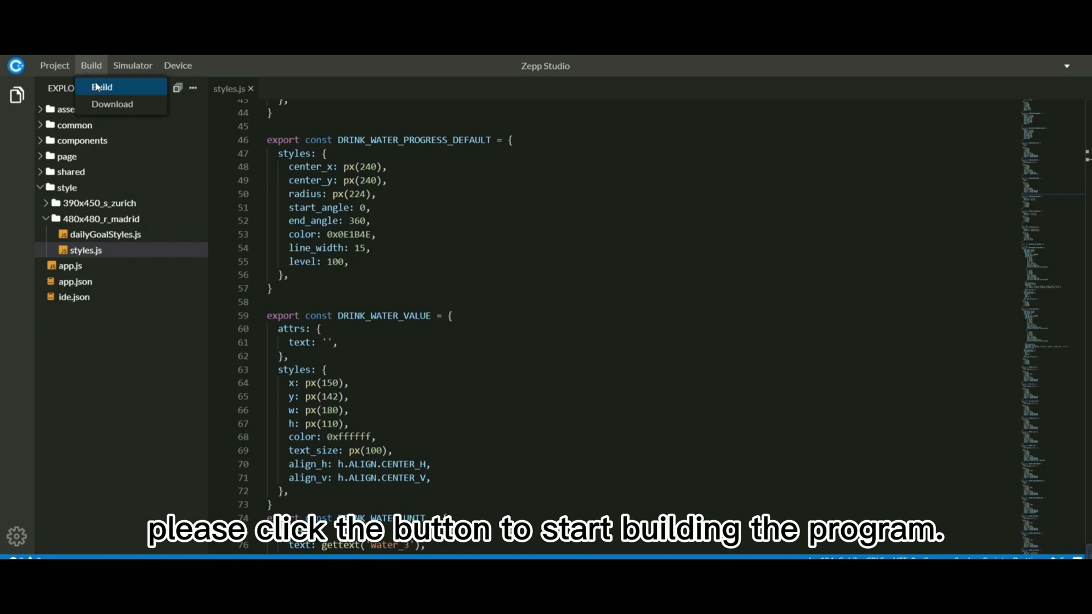
{"action": "left_click", "coordinate": [101, 88]}
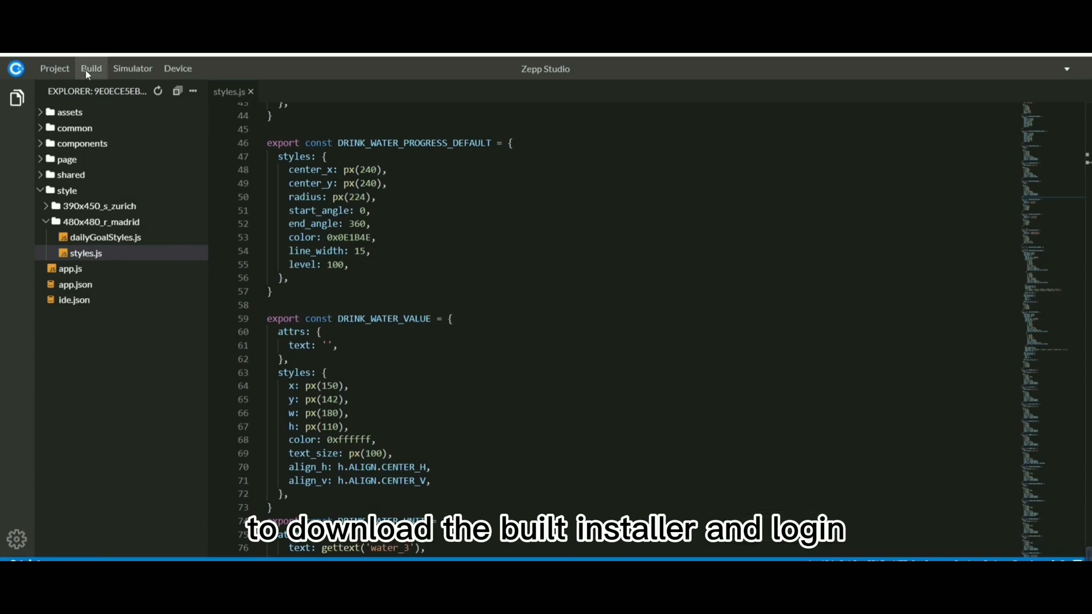
{"action": "left_click", "coordinate": [91, 68]}
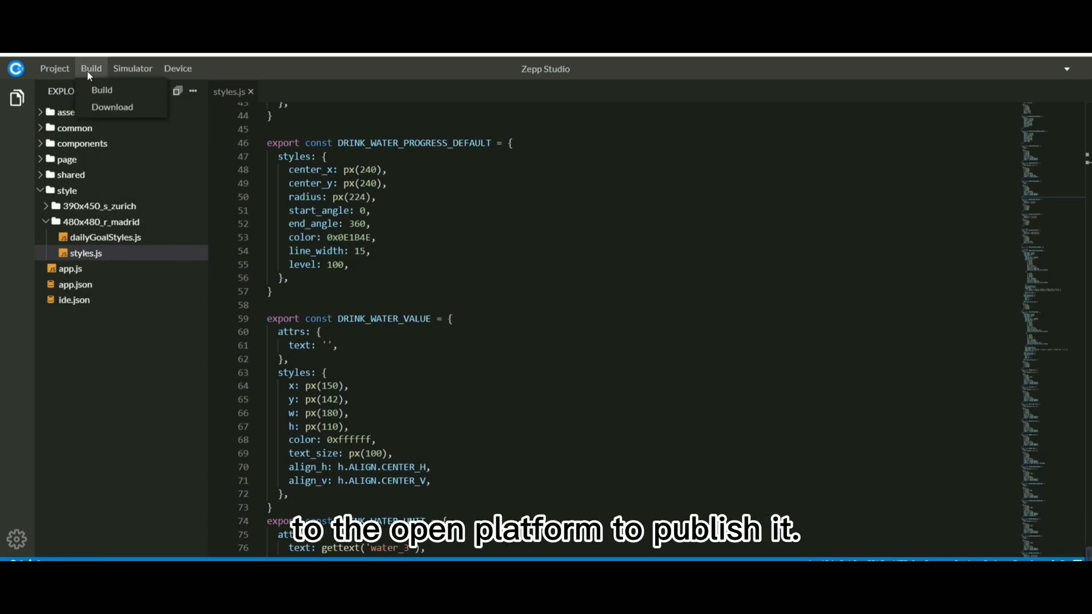
{"action": "left_click", "coordinate": [112, 107]}
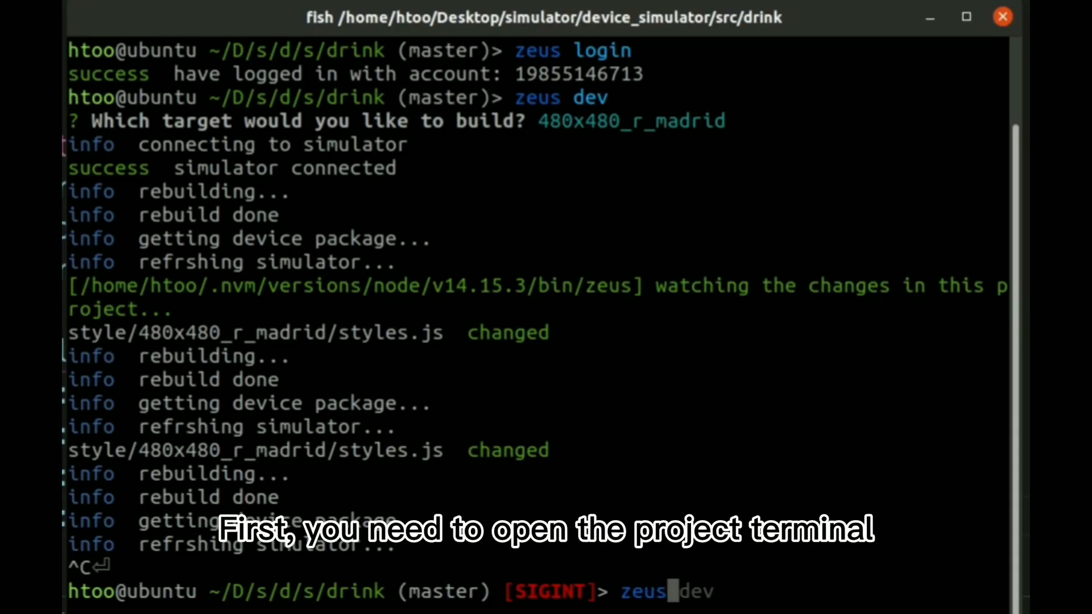
Step: Run zeus preview for the 480x480_r_madrid target to generate a preview QR code and build
{"action": "type", "text": "preview"}
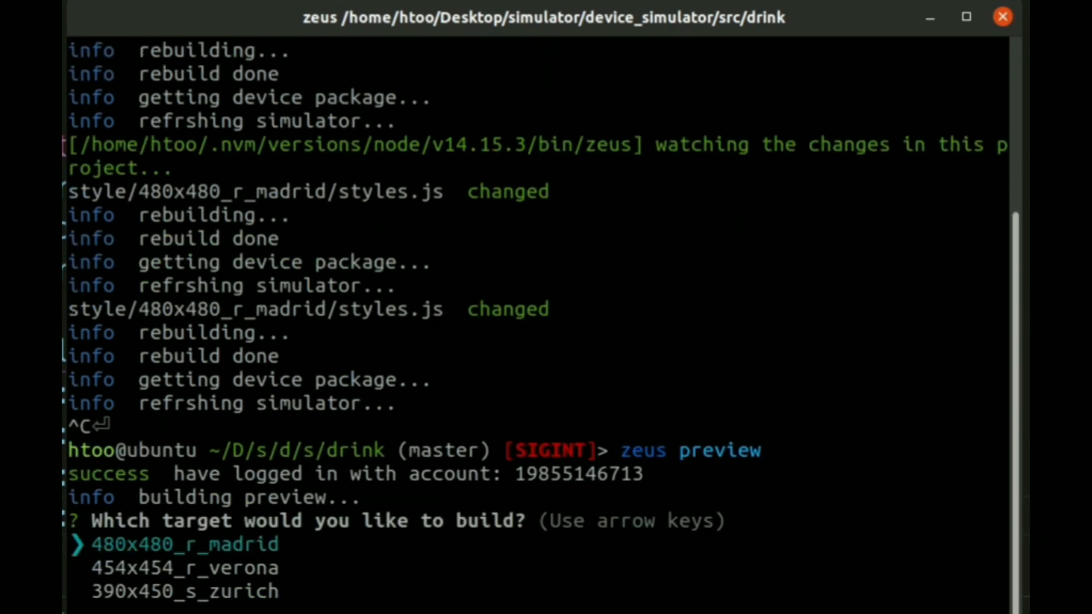
{"action": "key", "text": "enter"}
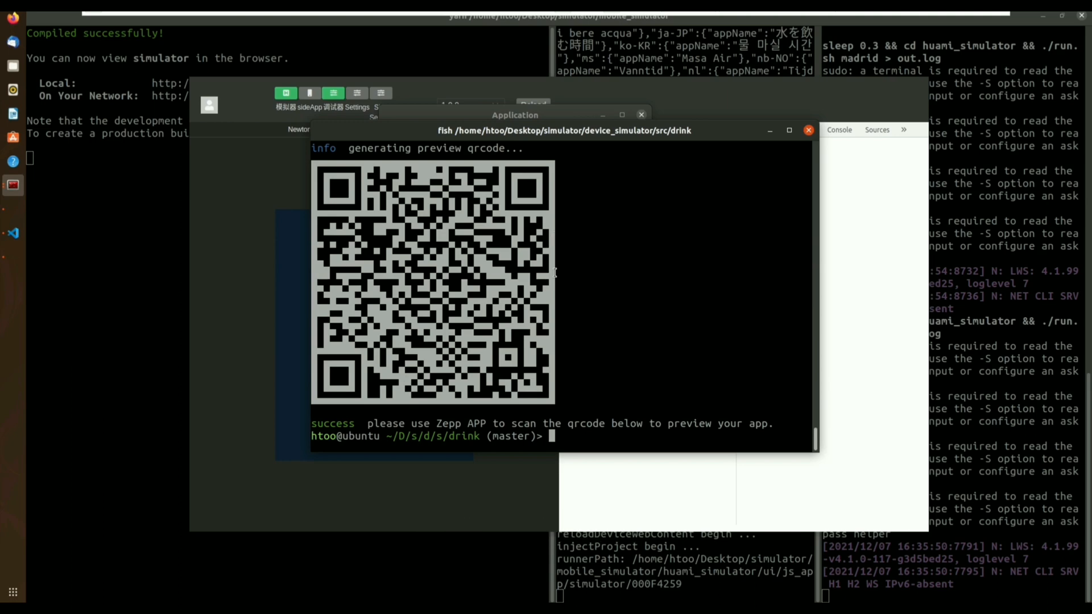
{"action": "type", "text": "zeus preview"}
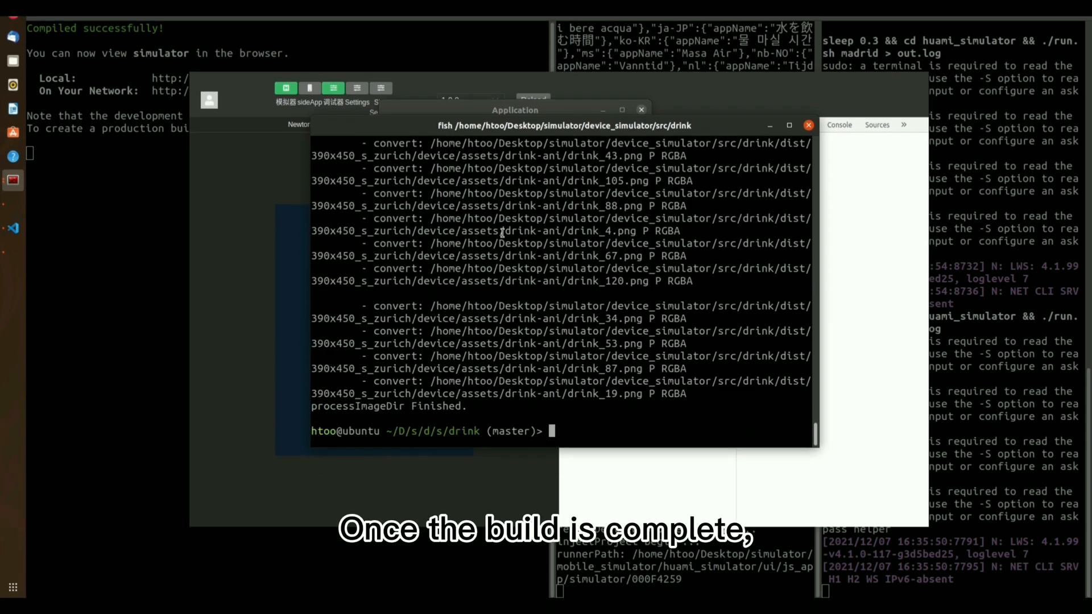
{"action": "mouse_move", "coordinate": [7, 61]}
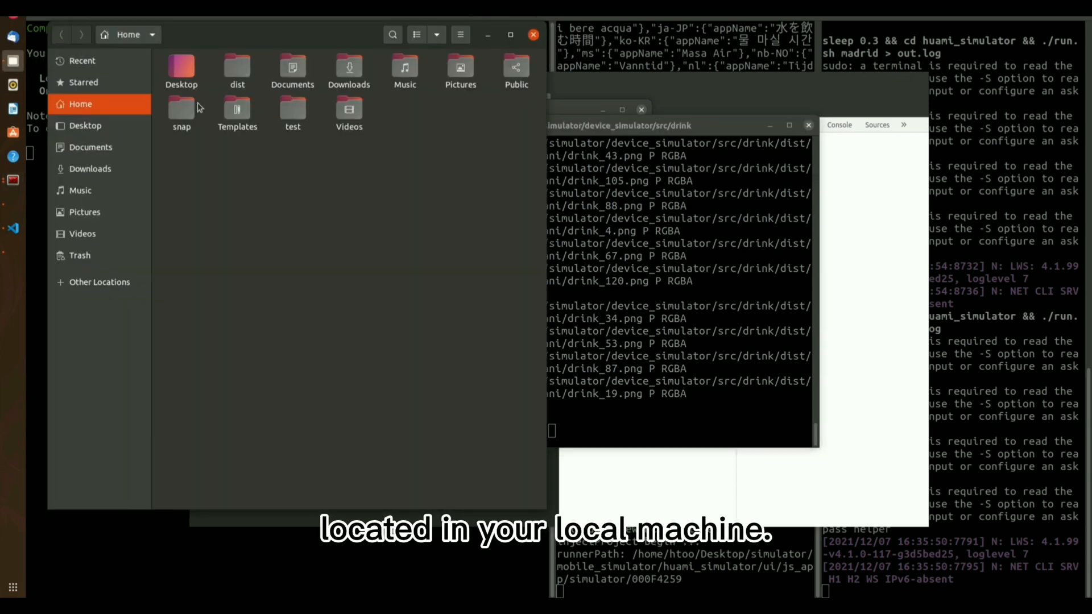
Step: Navigate Desktop > device_simulator > src > drink > dist and select the Drink Water 1.0.3 package
{"action": "left_click", "coordinate": [86, 125]}
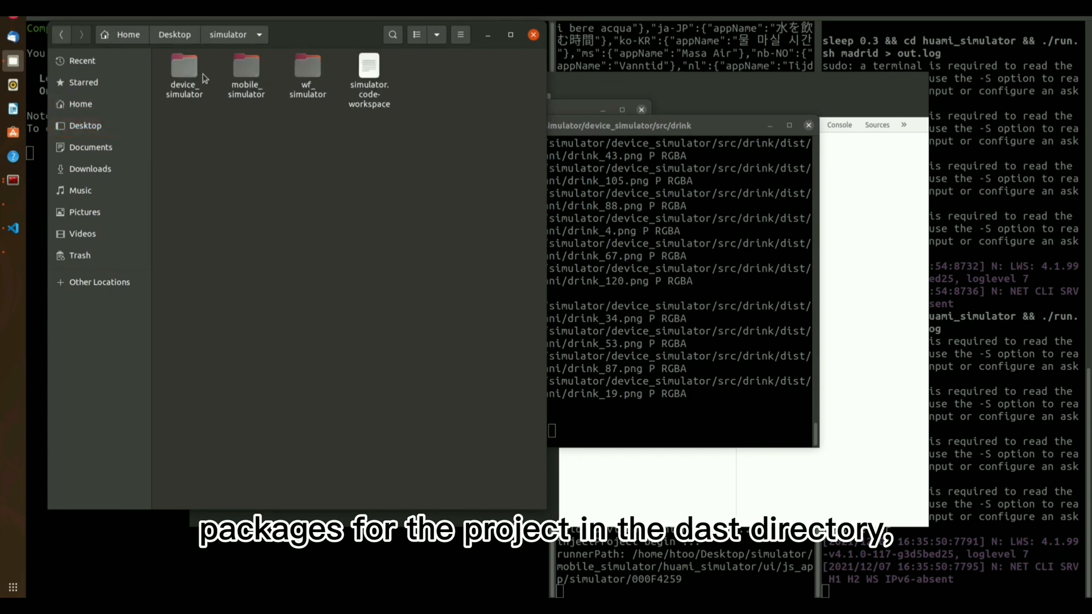
{"action": "double_click", "coordinate": [184, 69]}
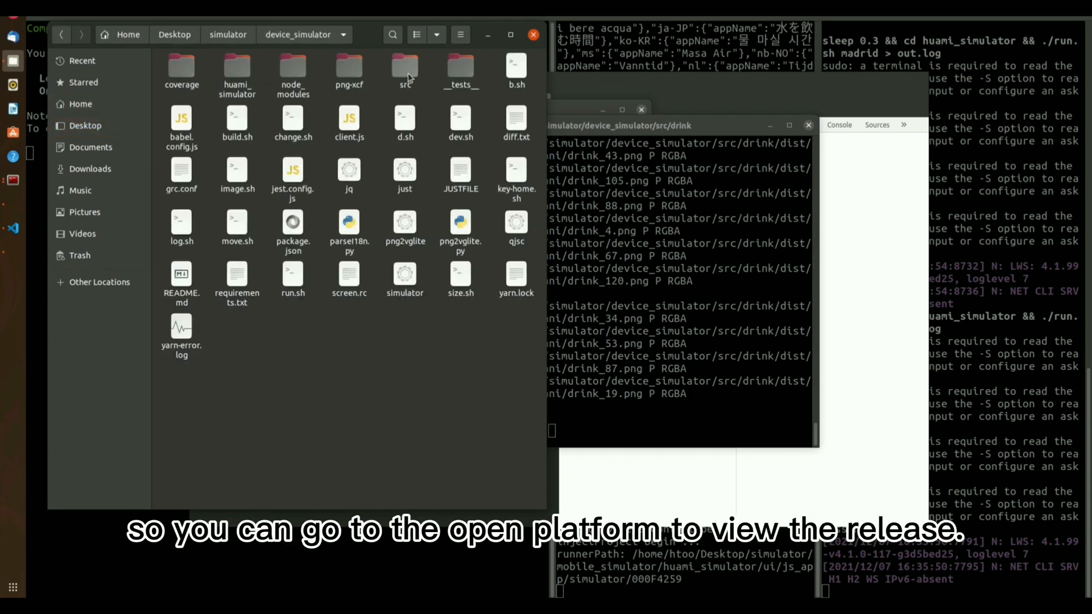
{"action": "double_click", "coordinate": [405, 69]}
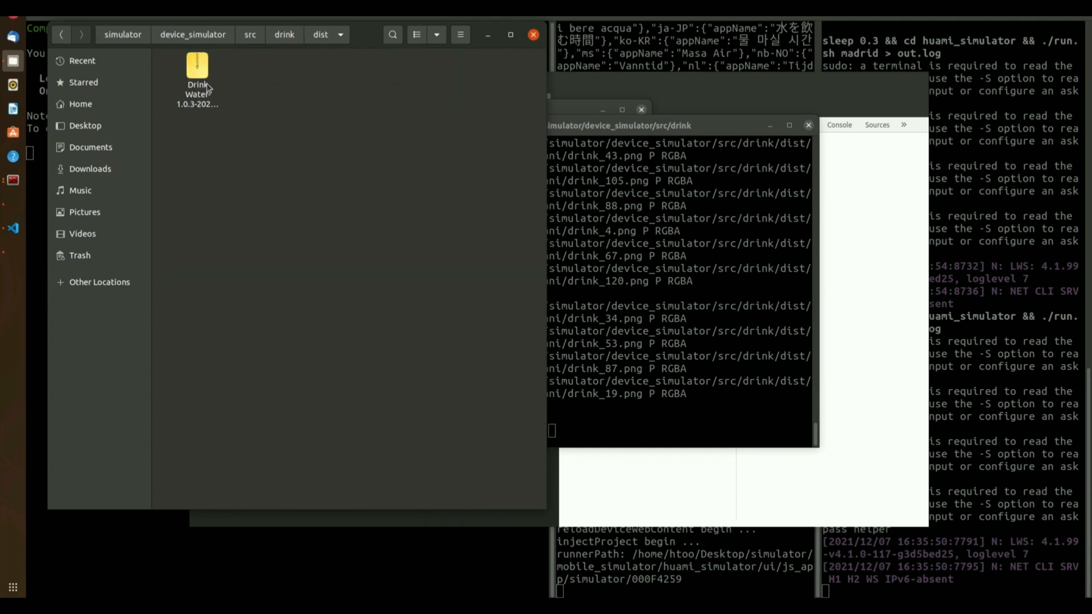
{"action": "left_click", "coordinate": [197, 83]}
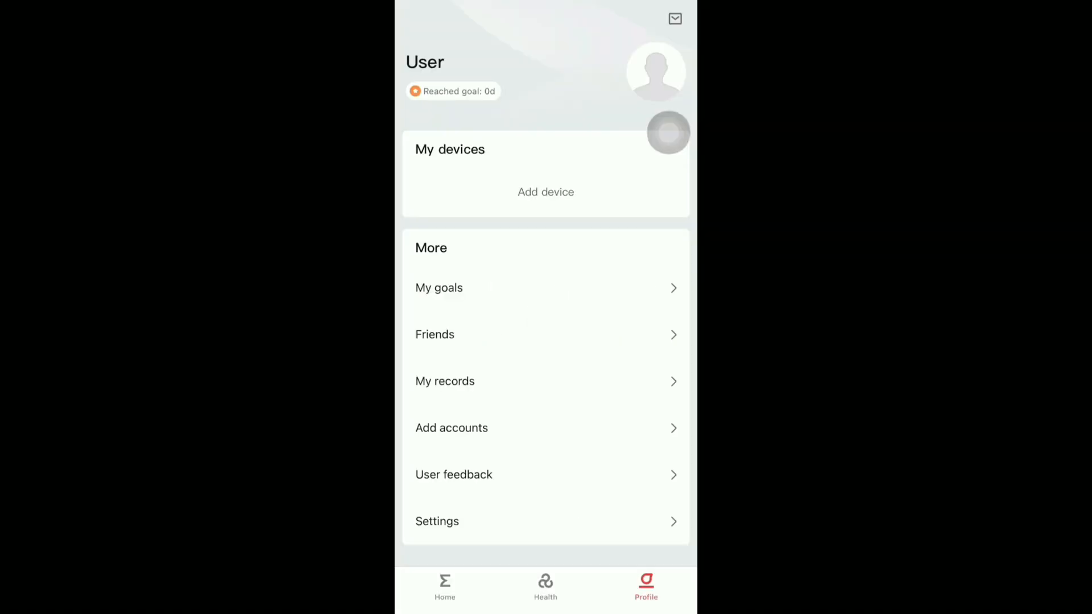
Step: Add the Amazfit GTR 3 Pro watch, agree to data collection, allow notifications and get started
{"action": "left_click", "coordinate": [546, 192]}
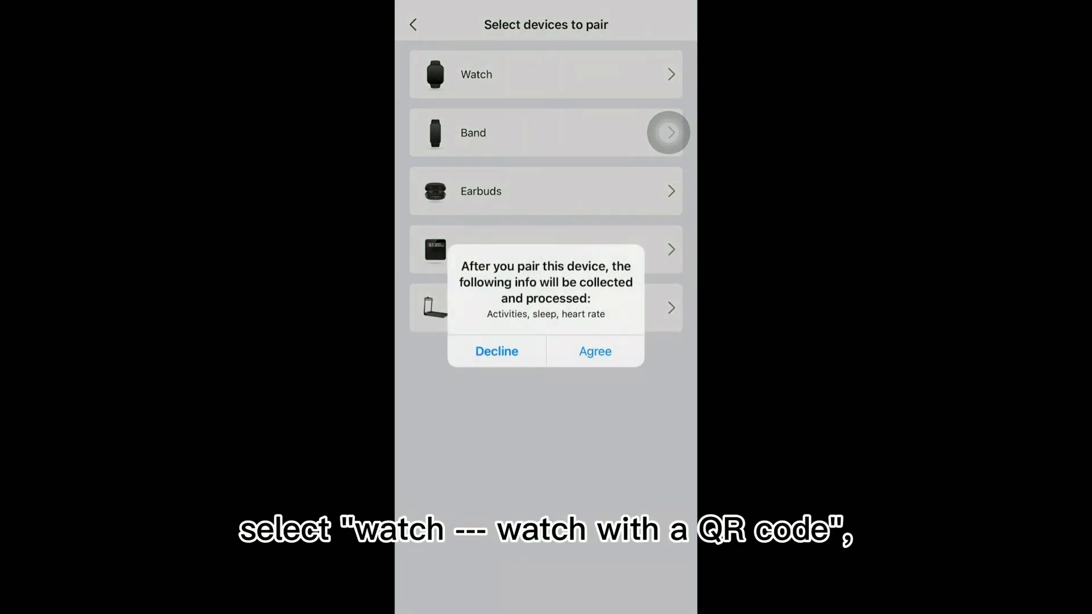
{"action": "left_click", "coordinate": [594, 351]}
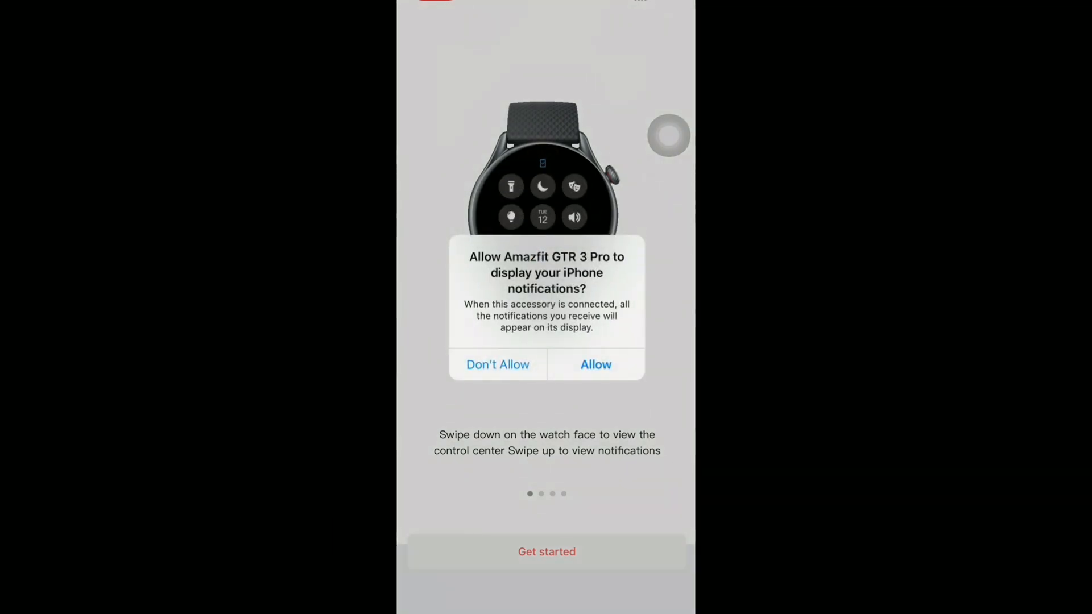
{"action": "left_click", "coordinate": [594, 364]}
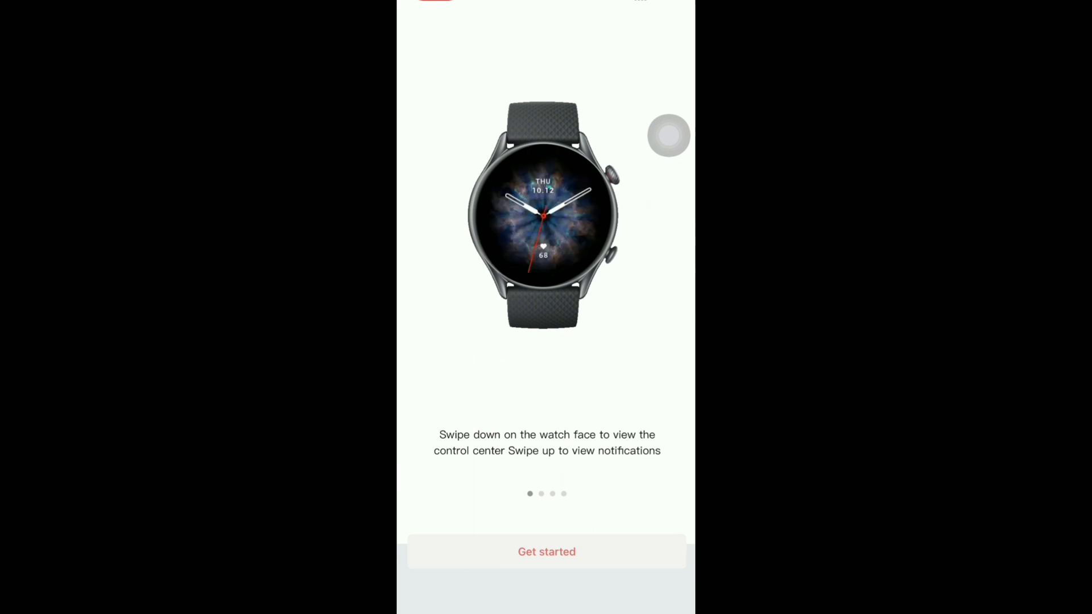
{"action": "left_click", "coordinate": [546, 552]}
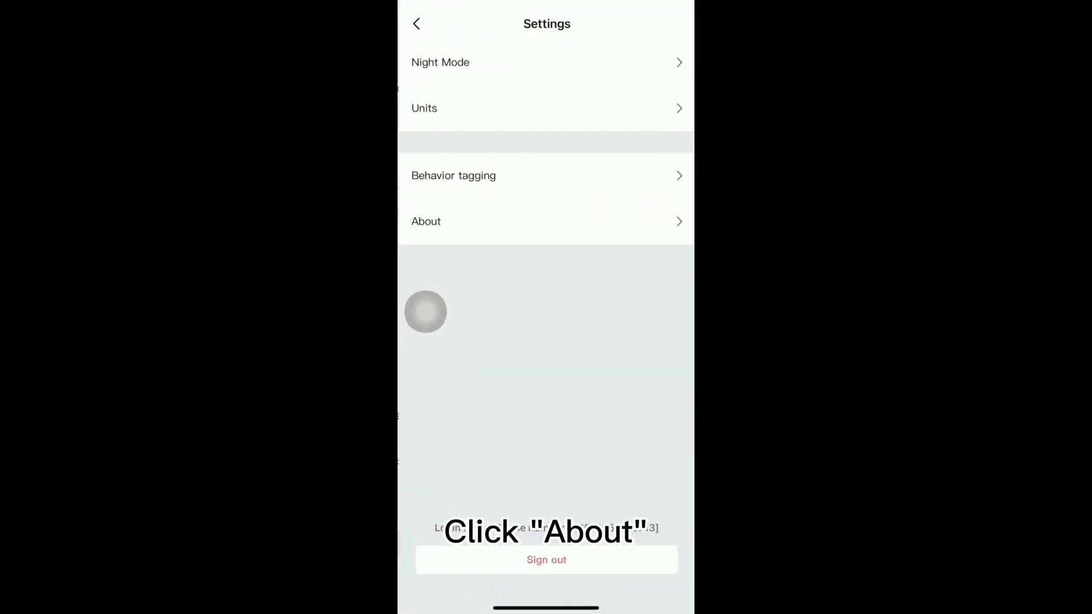
Step: Activate developer mode from the About page by tapping the Zepp logo and acknowledging it
{"action": "left_click", "coordinate": [425, 222]}
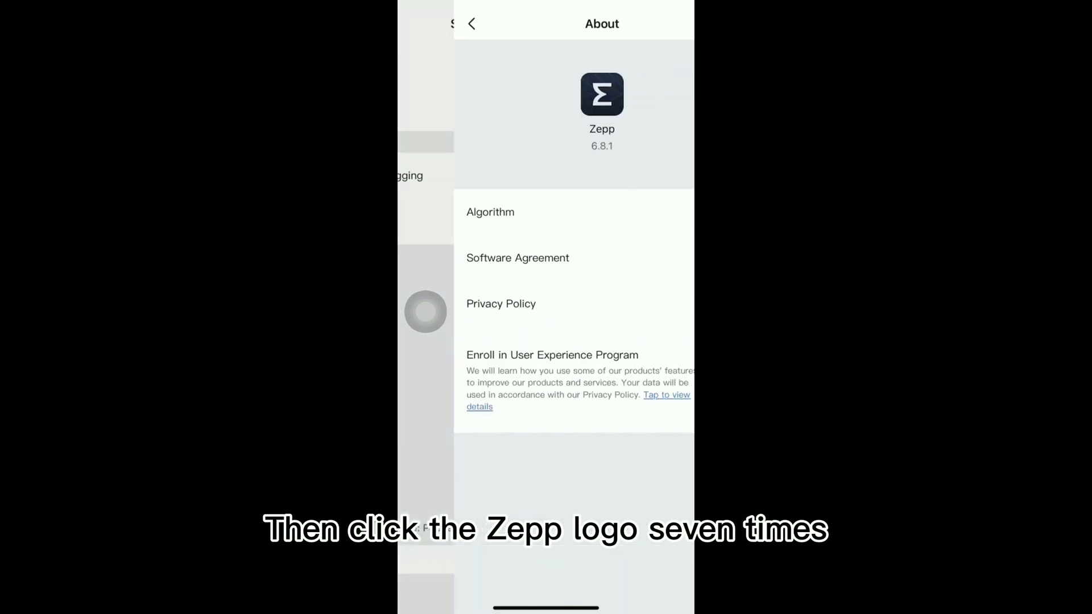
{"action": "left_click", "coordinate": [600, 95]}
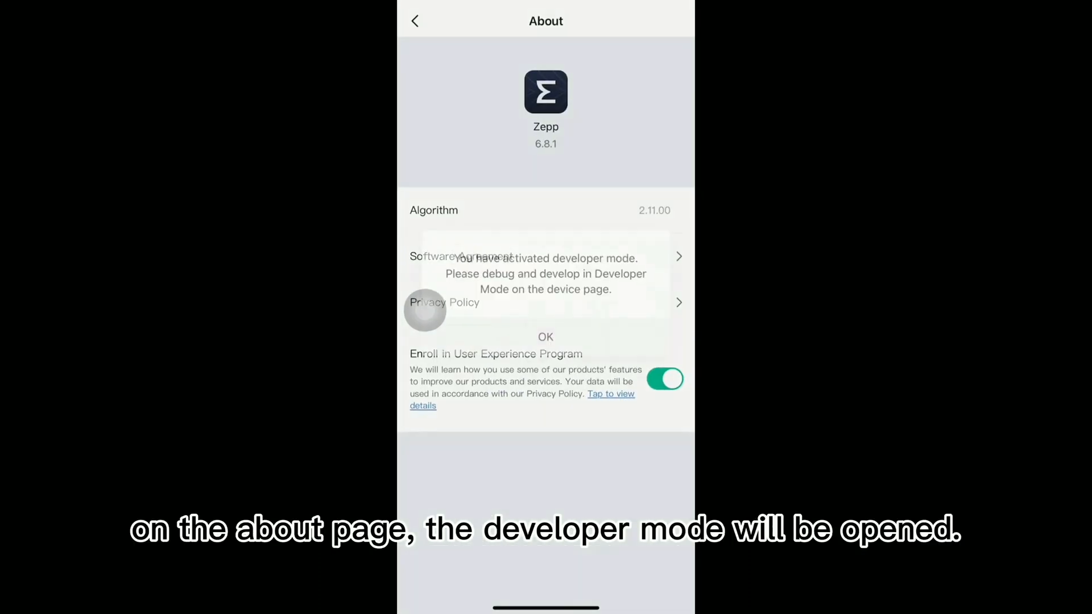
{"action": "left_click", "coordinate": [545, 337]}
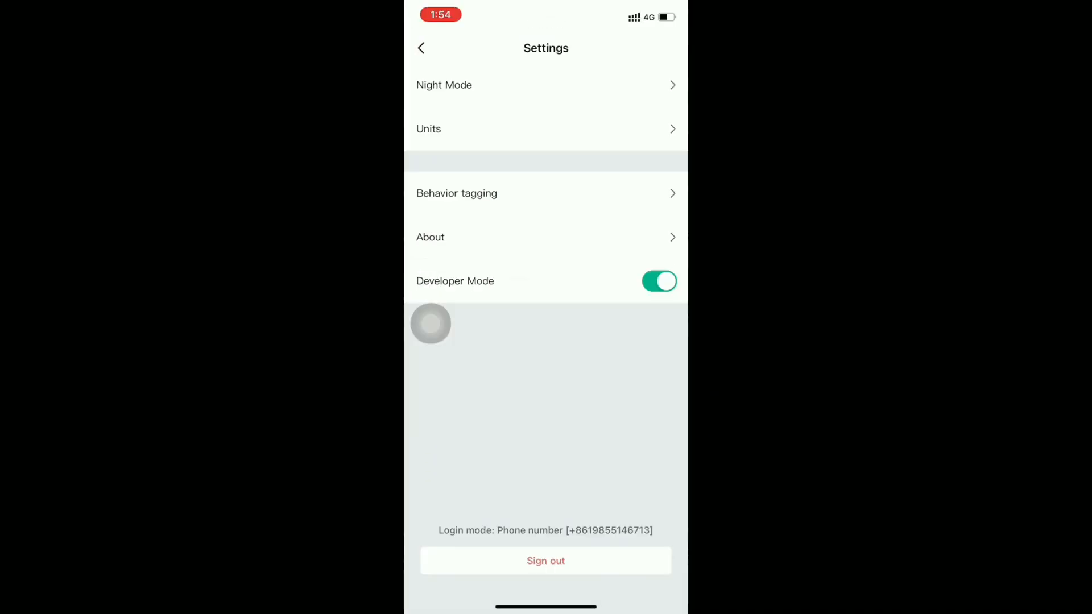
Step: Open the Amazfit GTR 3 Pro device page and its Developer Mode page
{"action": "left_click", "coordinate": [421, 48]}
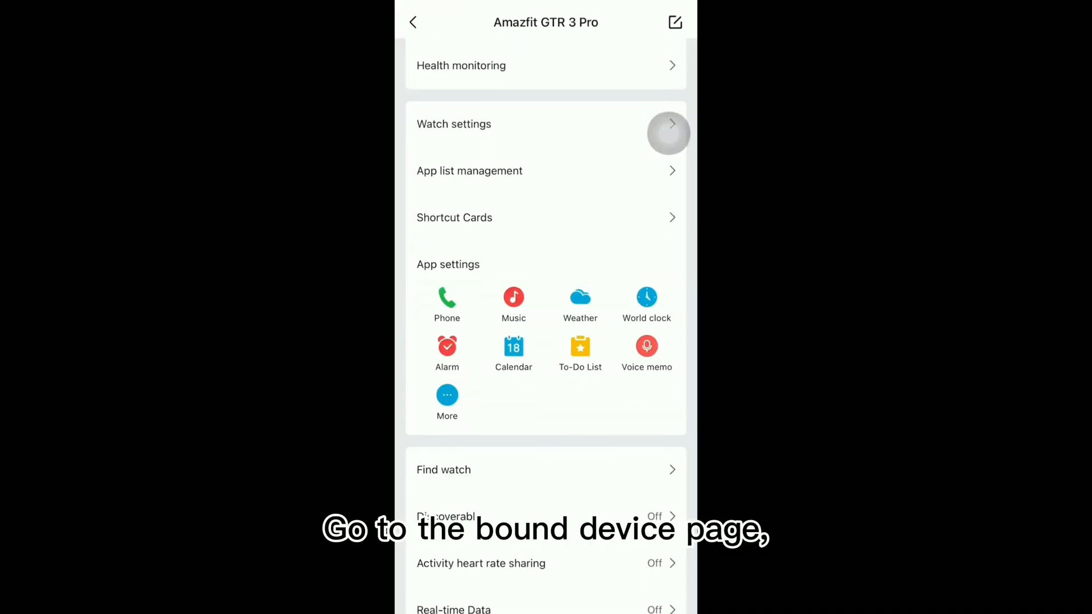
{"action": "scroll", "scroll_direction": "down", "scroll_amount": 3}
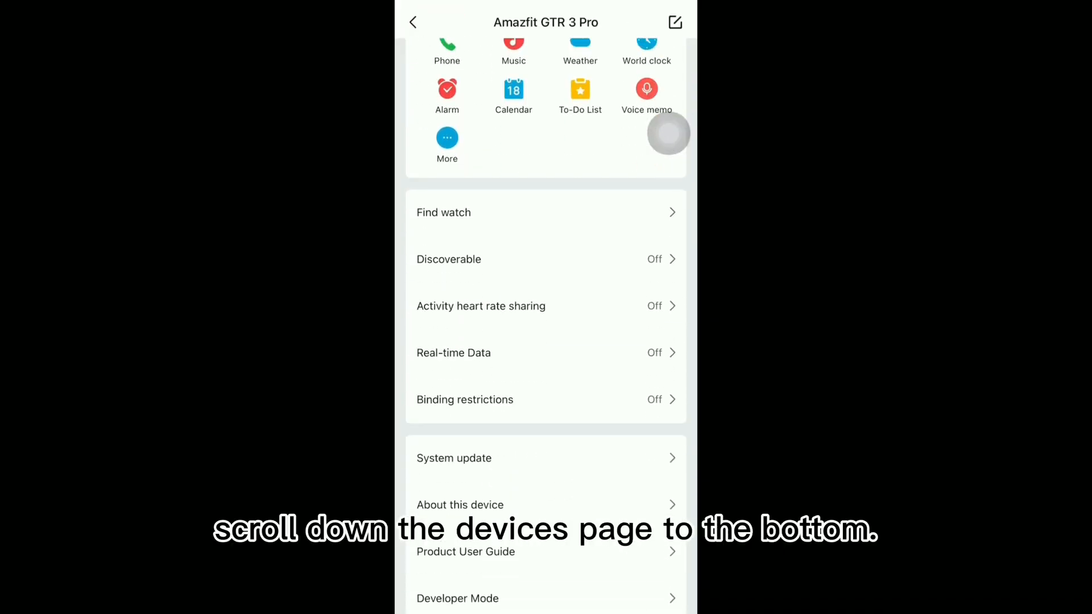
{"action": "left_click", "coordinate": [457, 598]}
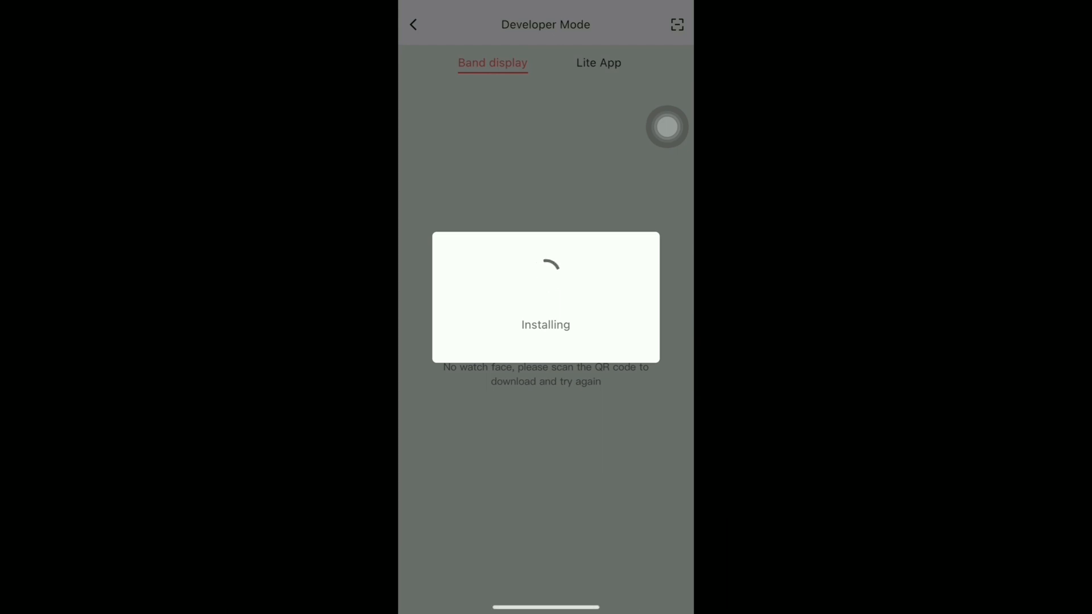
Step: Install the drink-water app via the preview QR code, log 500 ml on the watch and reopen the amount menu
{"action": "left_click", "coordinate": [597, 63]}
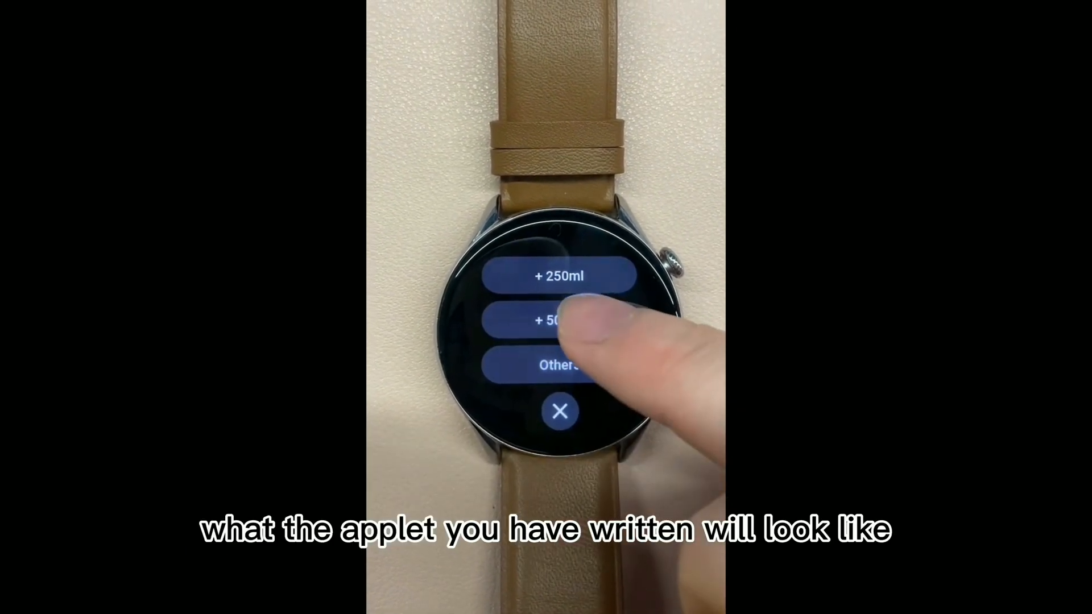
{"action": "left_click", "coordinate": [560, 321]}
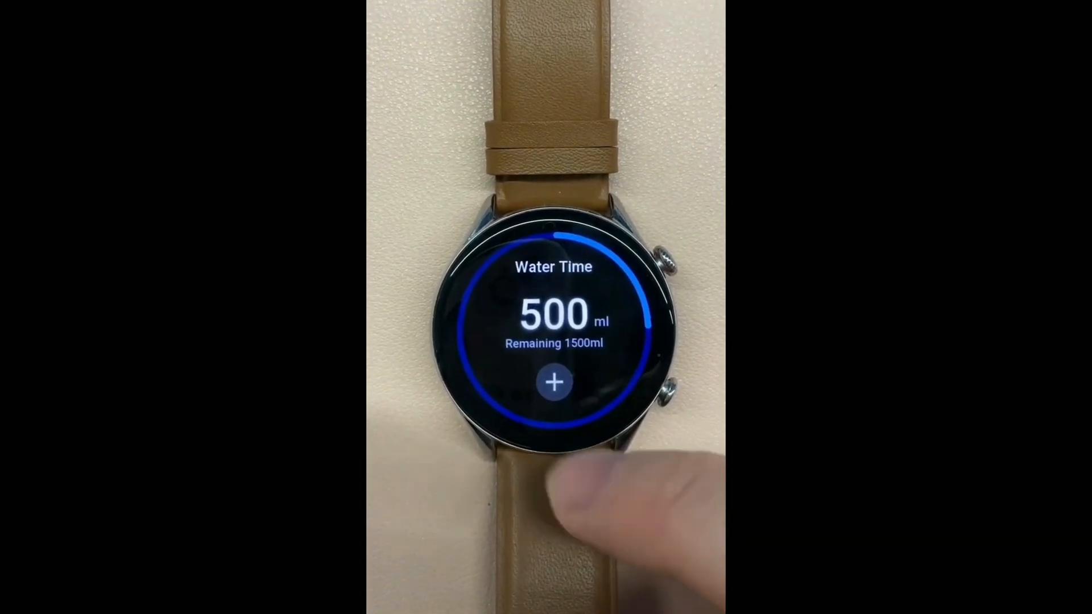
{"action": "left_click", "coordinate": [554, 381]}
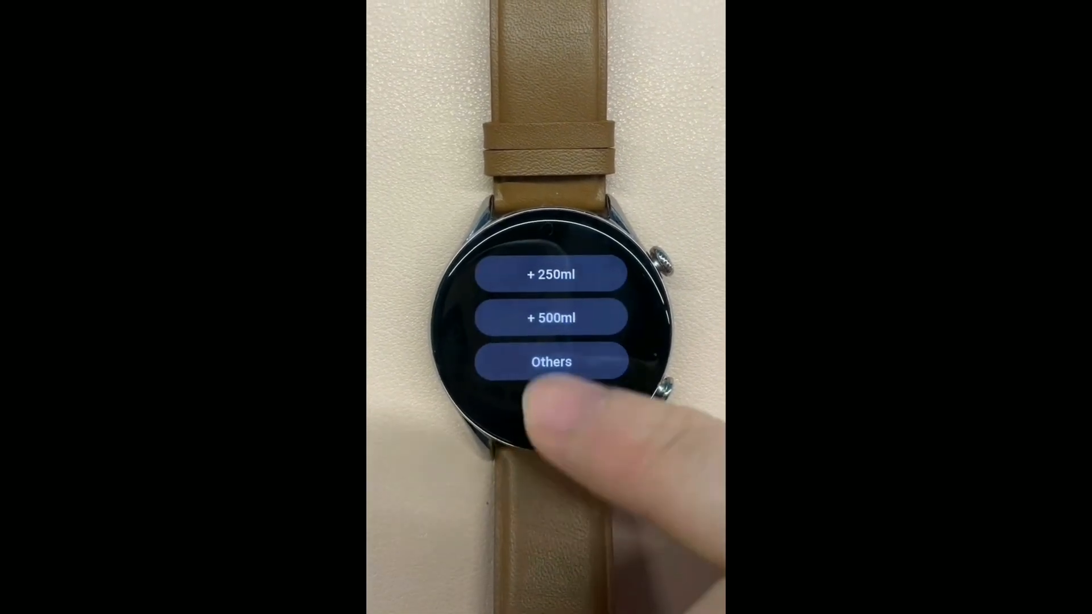